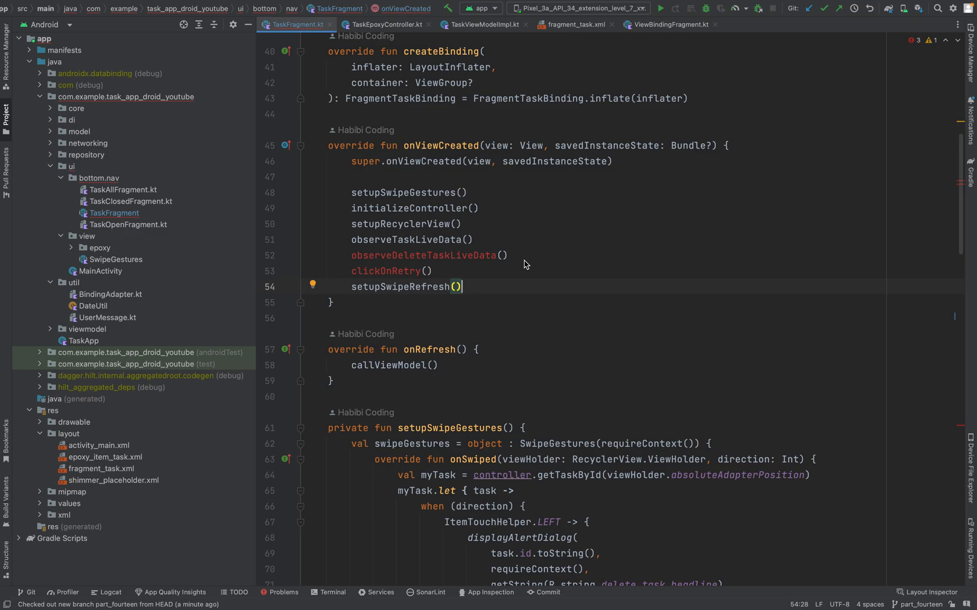
{"action": "mouse_move", "coordinate": [912, 596]}
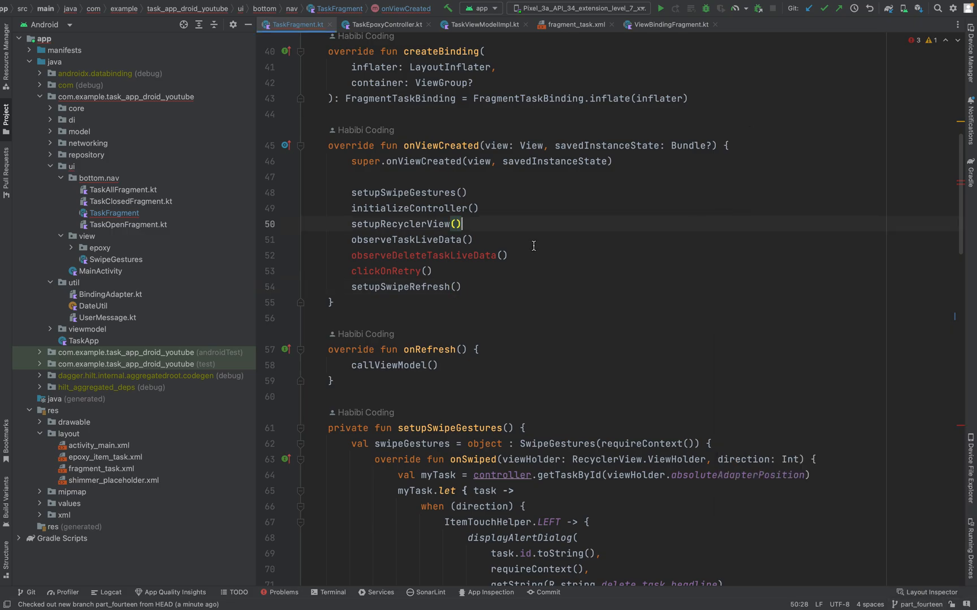
Declare 'private fun observeDeleteTaskLiveData()' at the end of TaskFragment.kt, with no body yet.
{"action": "scroll", "scroll_direction": "up", "scroll_amount": 3}
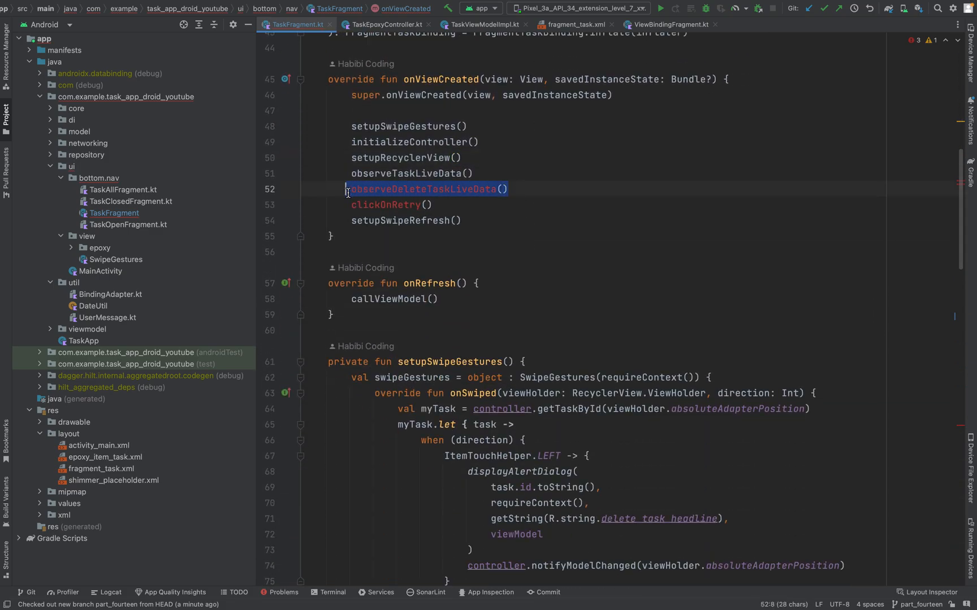
{"action": "scroll", "scroll_direction": "down", "scroll_amount": 3}
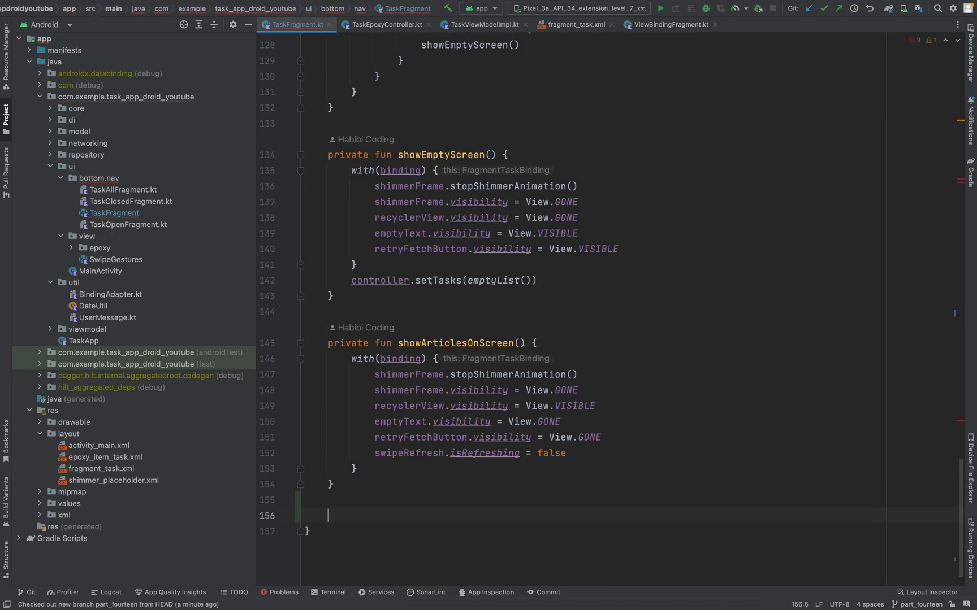
{"action": "type", "text": "private"}
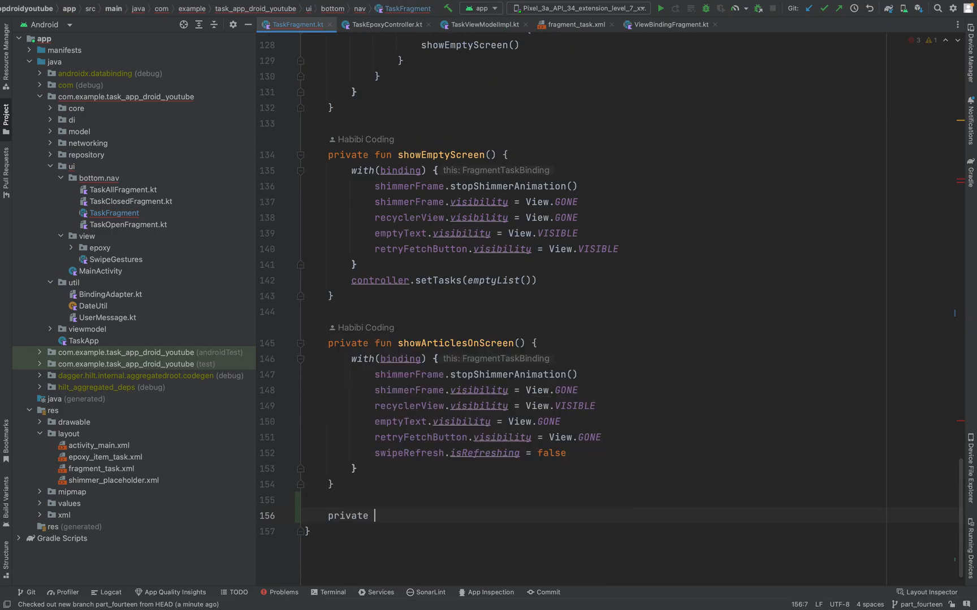
{"action": "type", "text": "fun"}
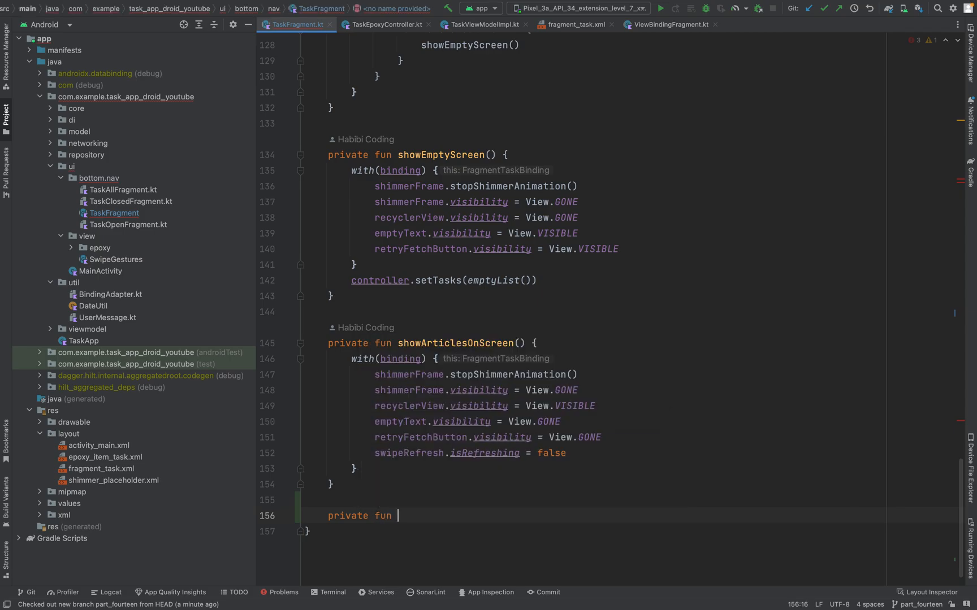
{"action": "scroll", "scroll_direction": "up", "scroll_amount": 3}
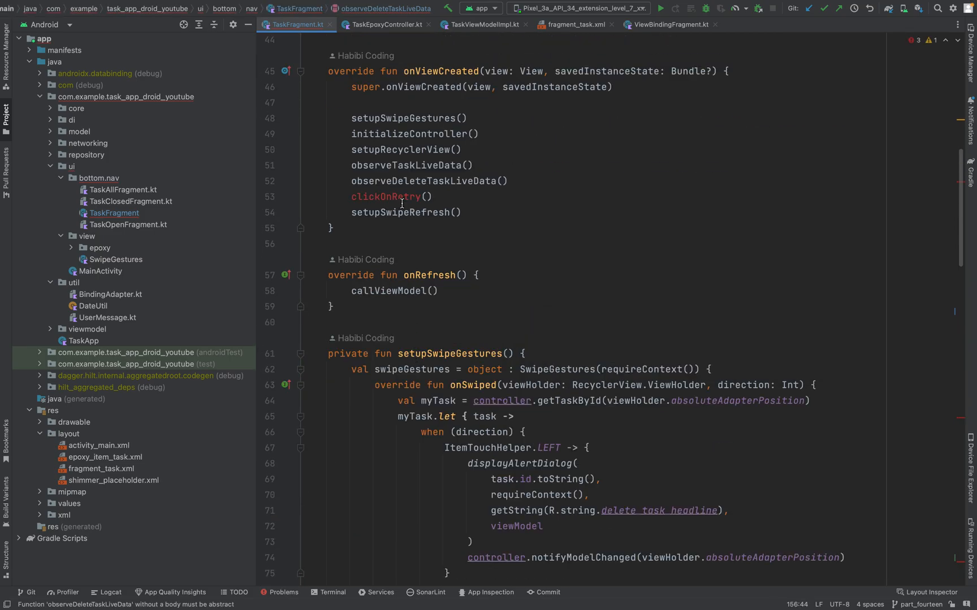
{"action": "left_click", "coordinate": [404, 197]}
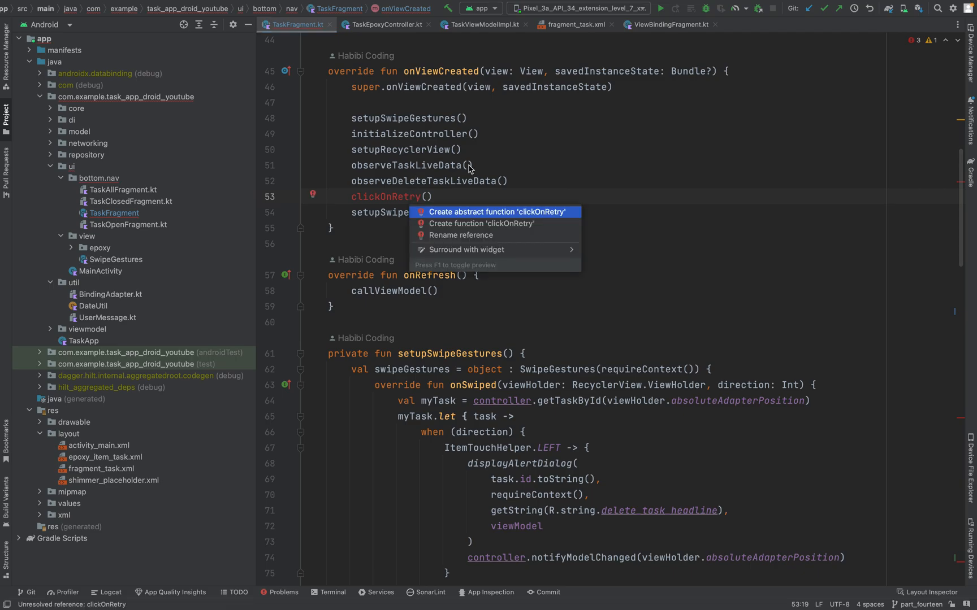
{"action": "mouse_move", "coordinate": [474, 192]}
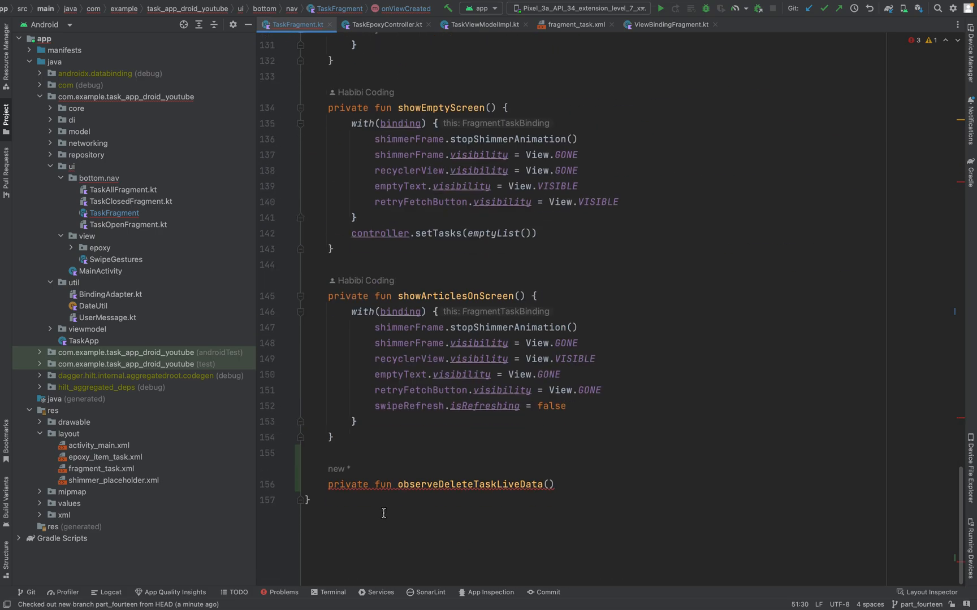
Observe viewModel.isDeleteSuccessful with viewLifecycleOwner inside the function, leaving the lambda empty.
{"action": "left_click", "coordinate": [559, 485]}
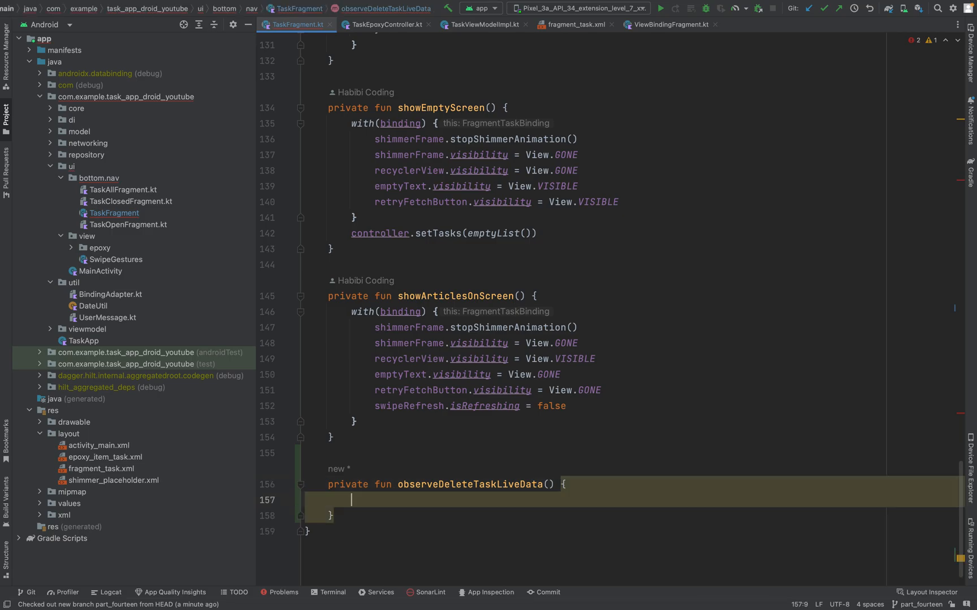
{"action": "mouse_move", "coordinate": [466, 391]}
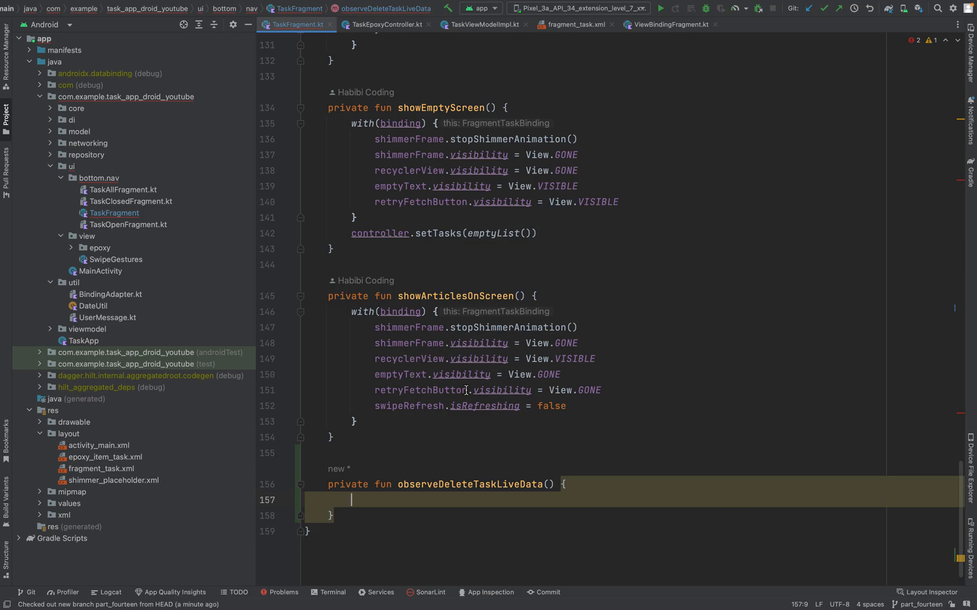
{"action": "type", "text": "viewModel"}
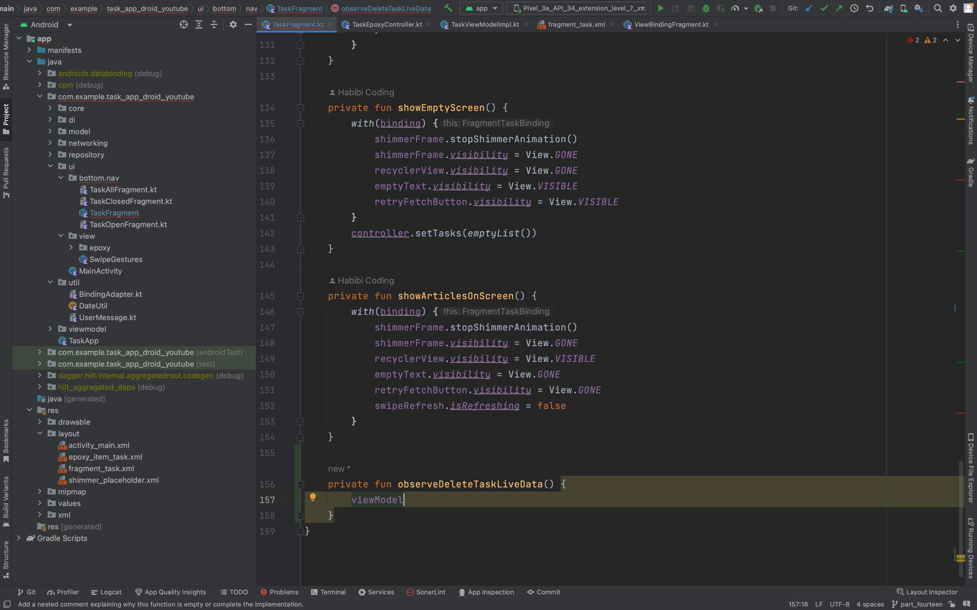
{"action": "type", "text": ".isDeleteSuccessful"}
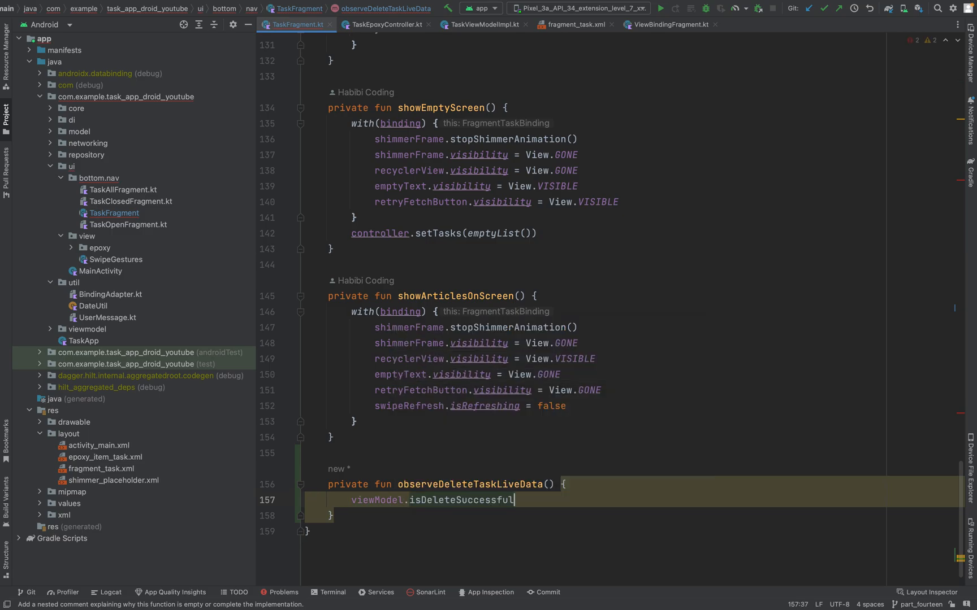
{"action": "left_click", "coordinate": [481, 23]}
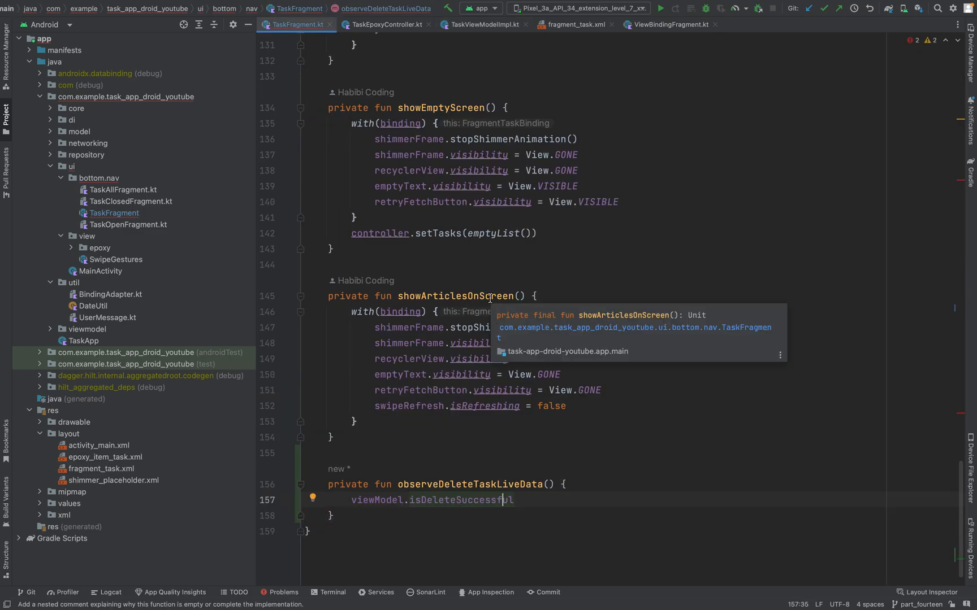
{"action": "type", "text": "."}
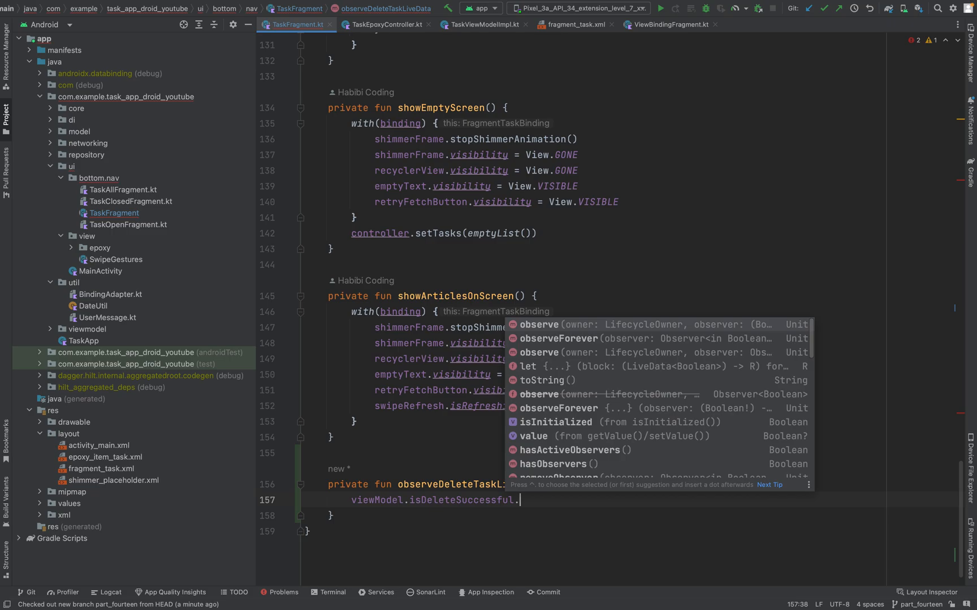
{"action": "left_click", "coordinate": [539, 324]}
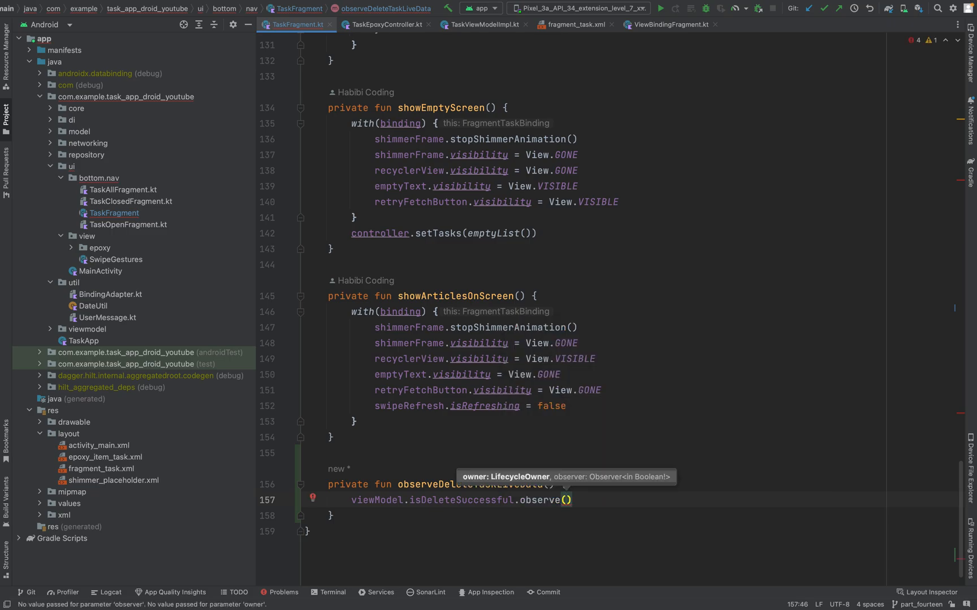
{"action": "type", "text": "viewLifecycleOwner"}
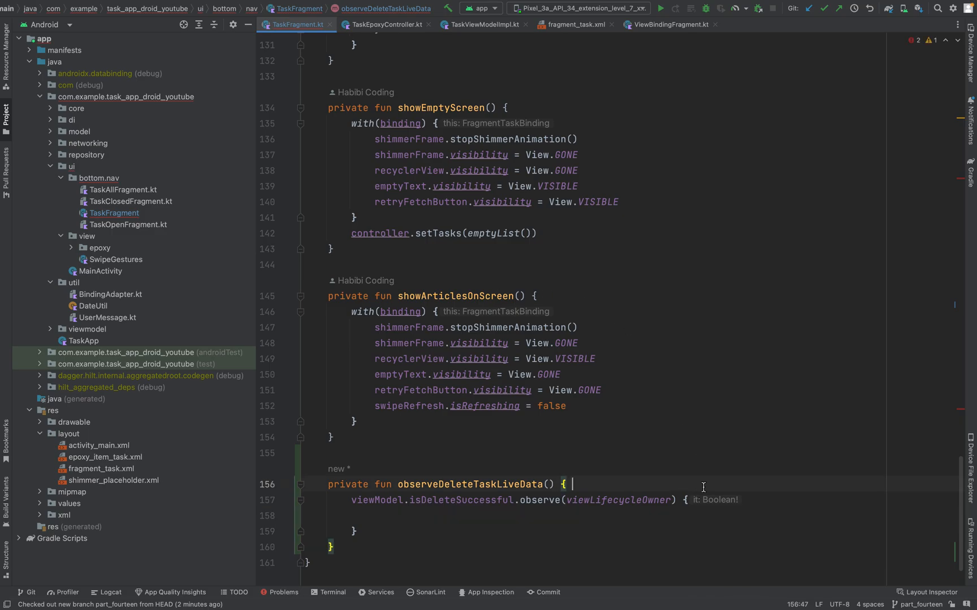
Name the observer parameter isSuccessful and add an empty if (isSuccessful) block.
{"action": "left_click", "coordinate": [741, 499]}
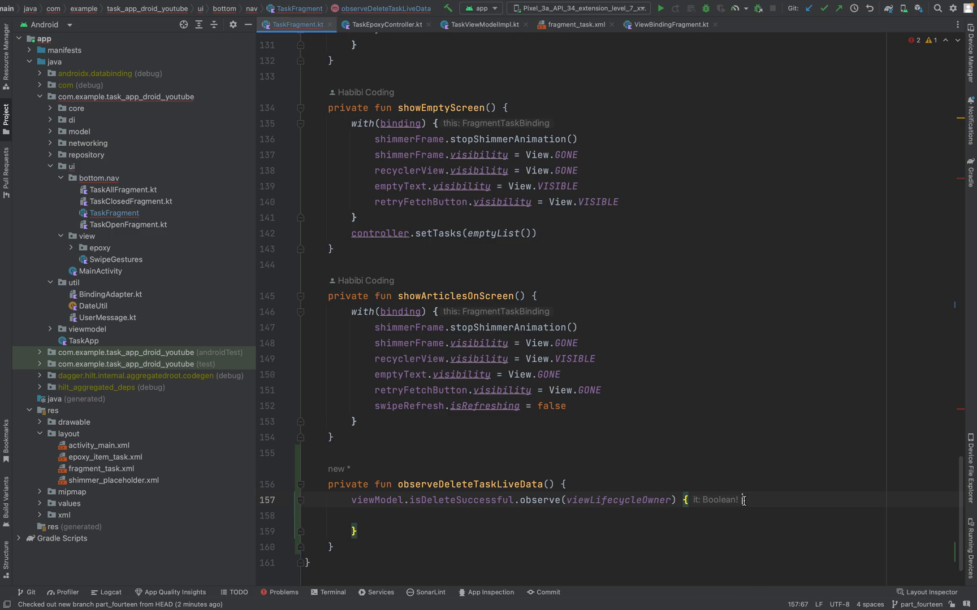
{"action": "type", "text": "isSuc"}
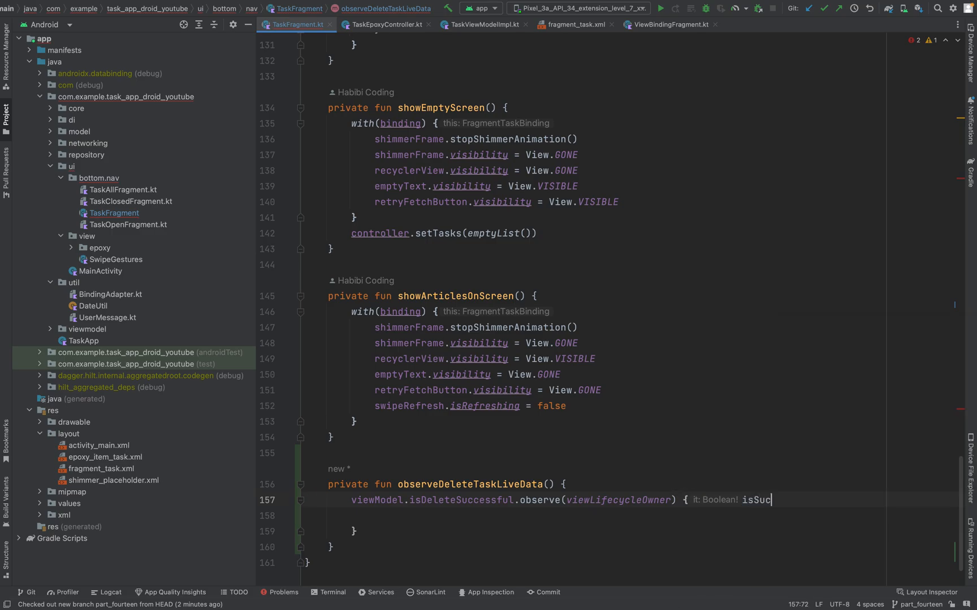
{"action": "type", "text": "cessful"}
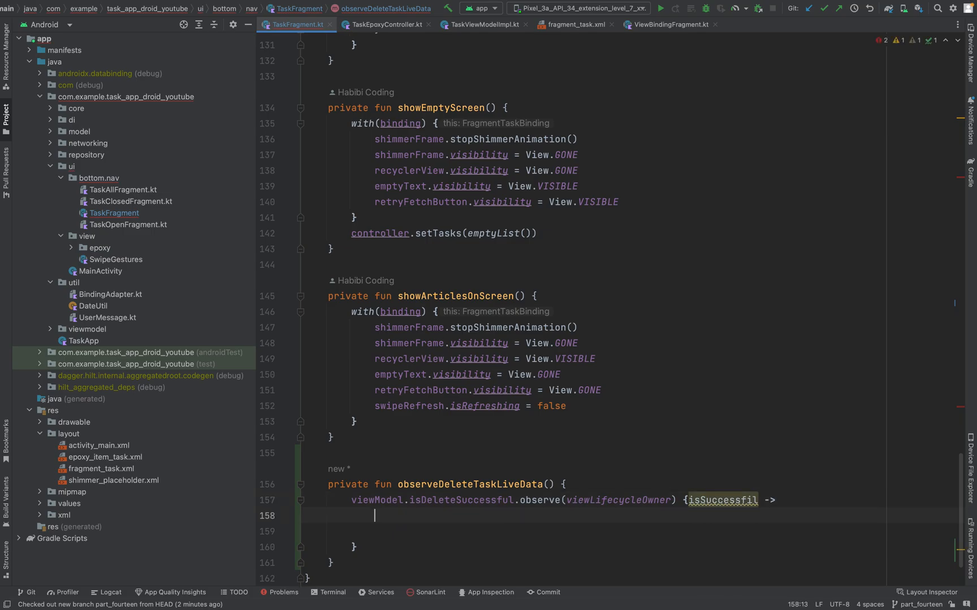
{"action": "type", "text": "if ("}
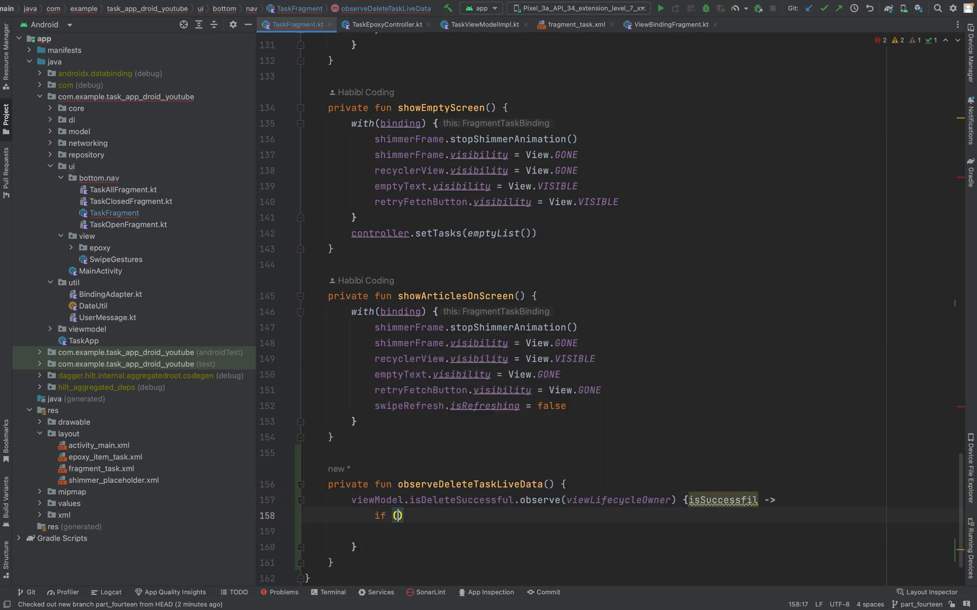
{"action": "type", "text": "isSuccessfil"}
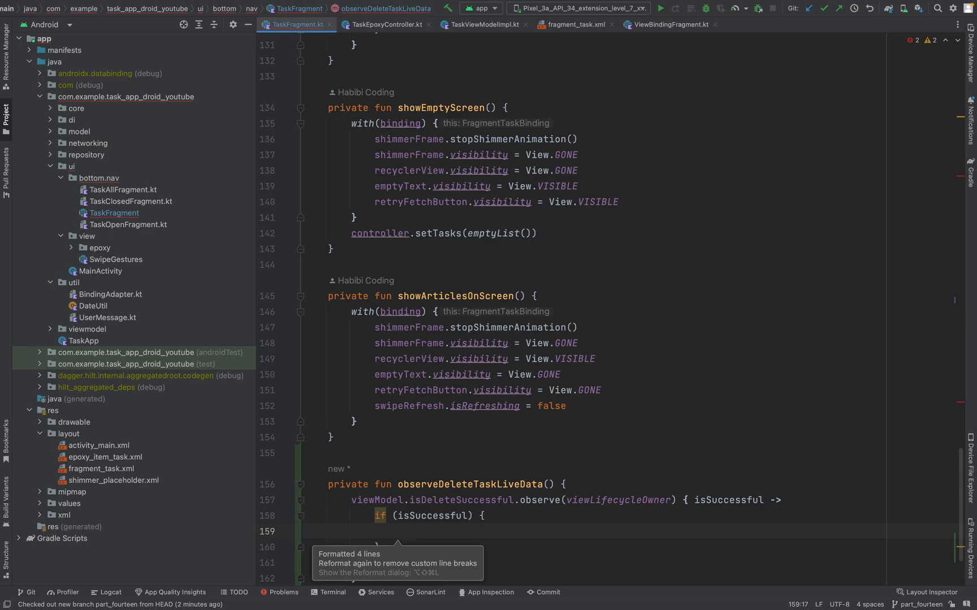
{"action": "left_click", "coordinate": [399, 531]}
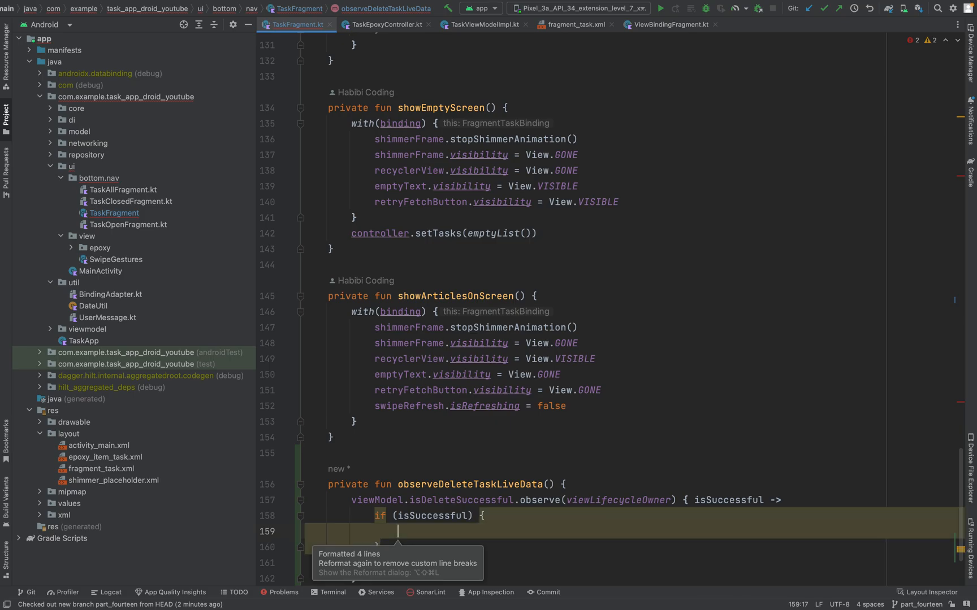
{"action": "mouse_move", "coordinate": [472, 567]}
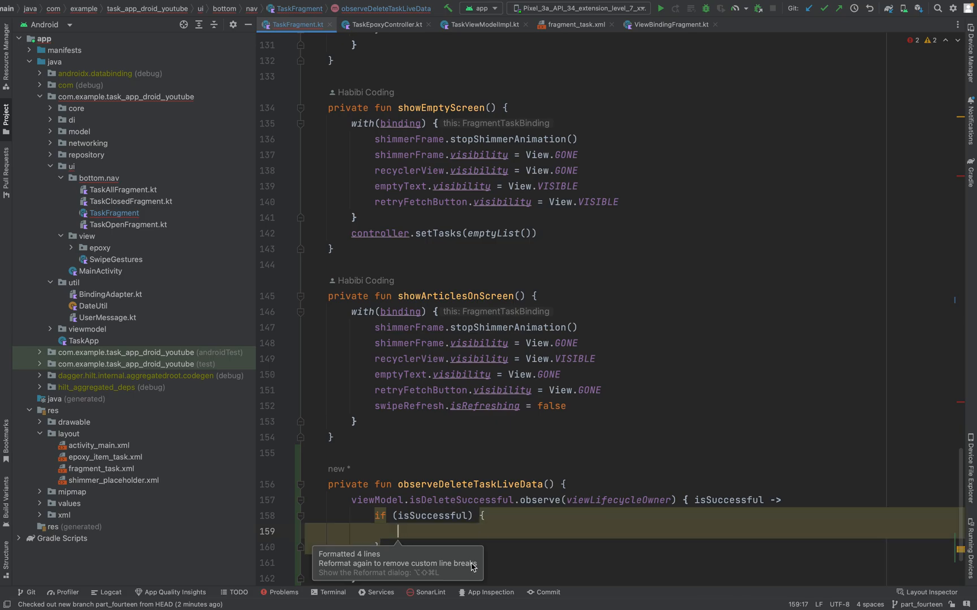
On success, showToastMessage(requireContext(), getString(R.string.task_request_success_message)) then callViewModel().
{"action": "type", "text": "shi"}
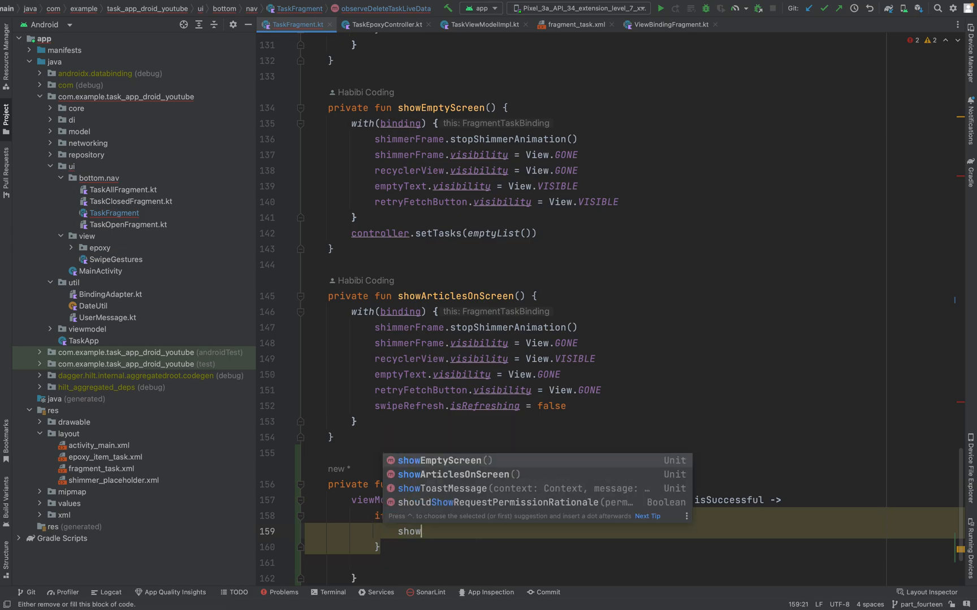
{"action": "left_click", "coordinate": [451, 488]}
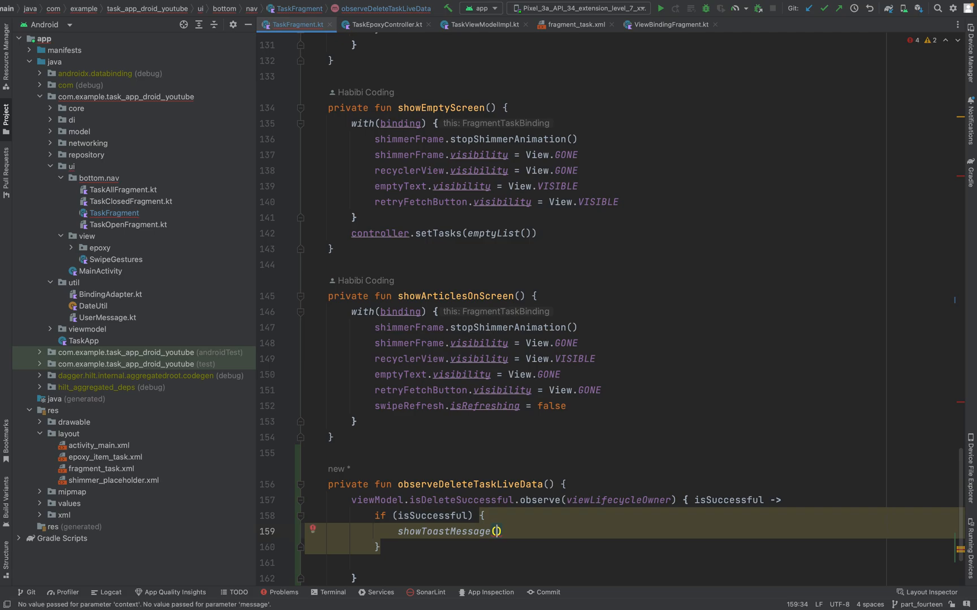
{"action": "type", "text": "req"}
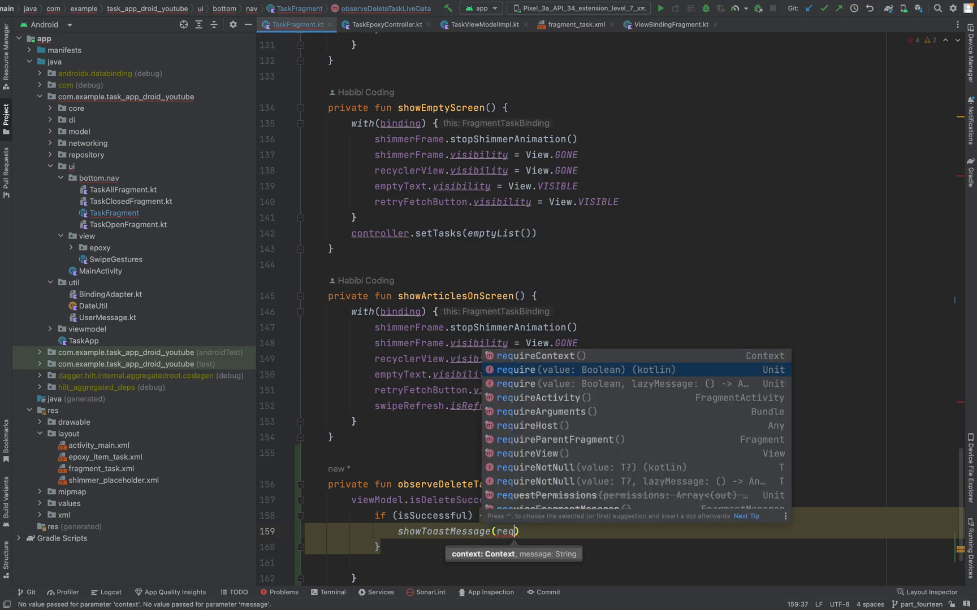
{"action": "left_click", "coordinate": [533, 356]}
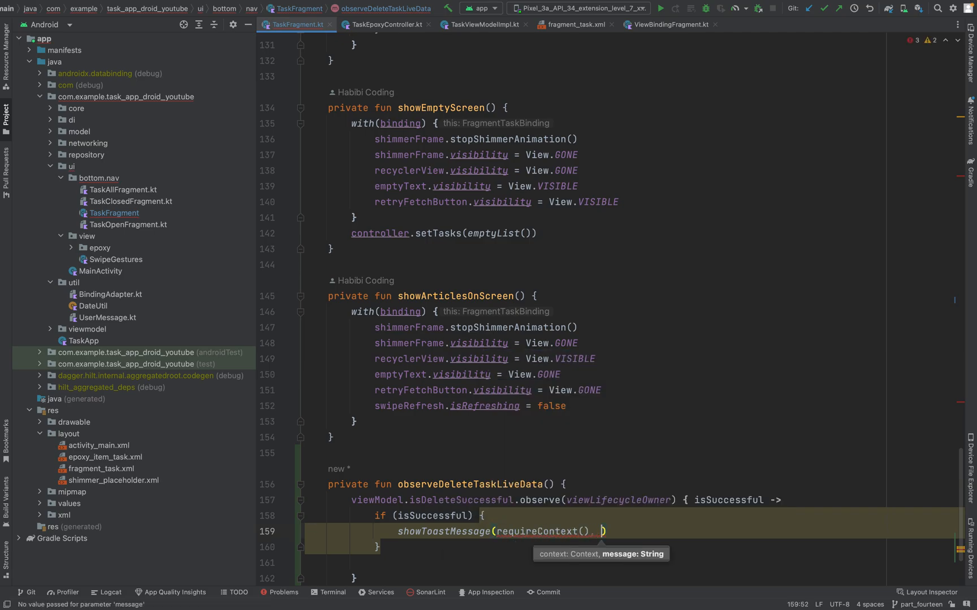
{"action": "type", "text": "getString("}
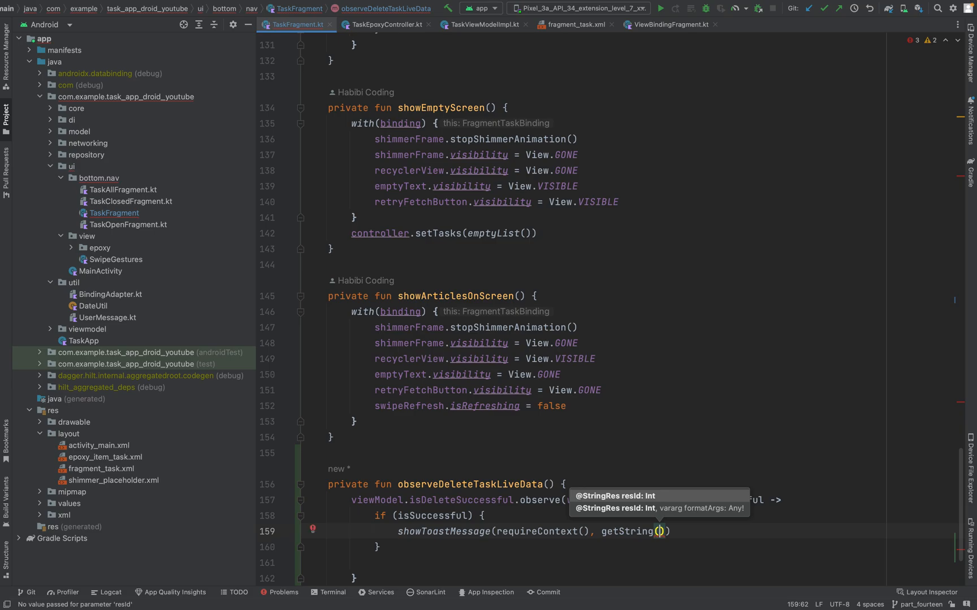
{"action": "type", "text": "R.string."}
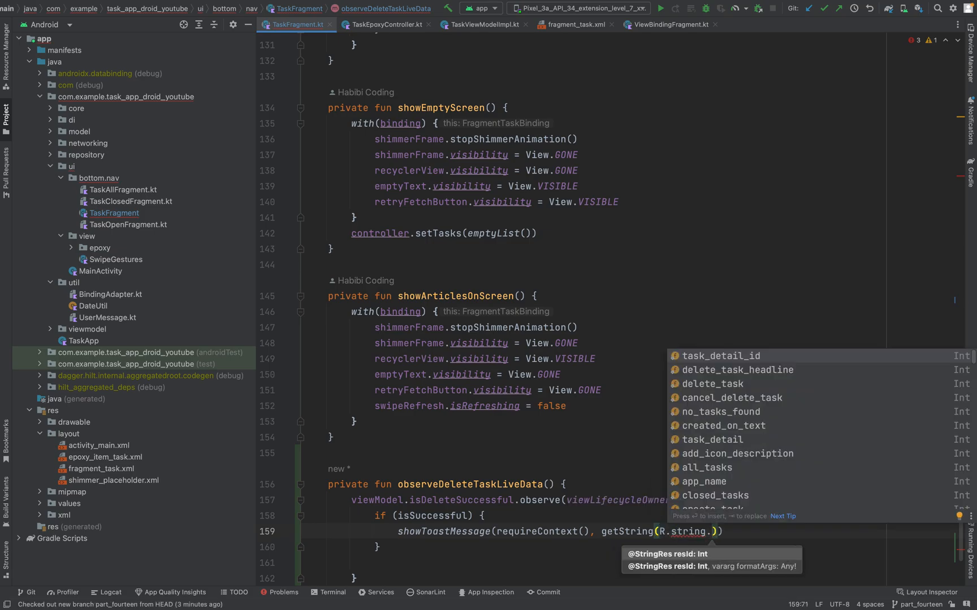
{"action": "type", "text": "task_request_success_message"}
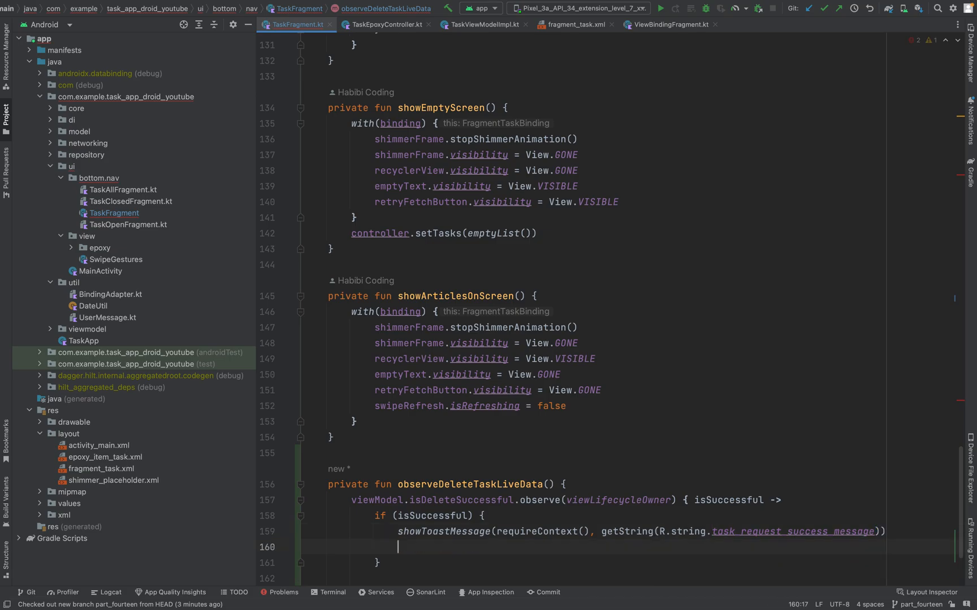
{"action": "type", "text": "callViewModel("}
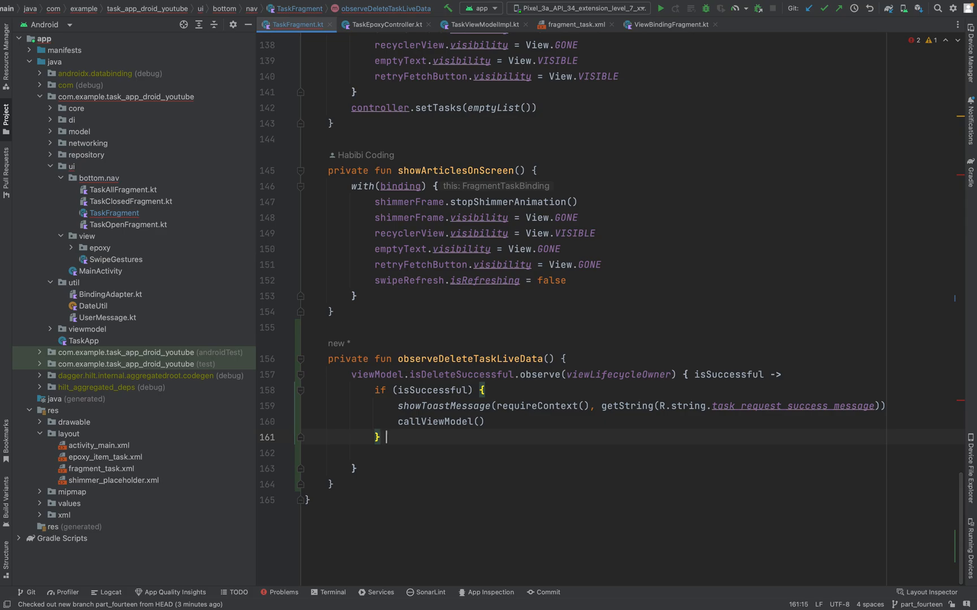
Add an else branch showing a toast with the task_request_failure_message string.
{"action": "type", "text": "else"}
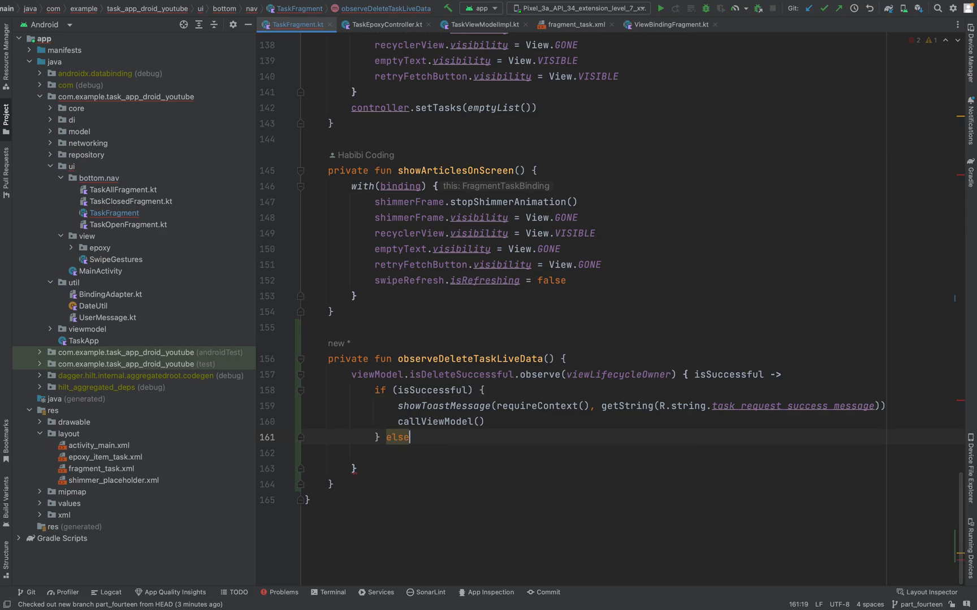
{"action": "type", "text": "{"}
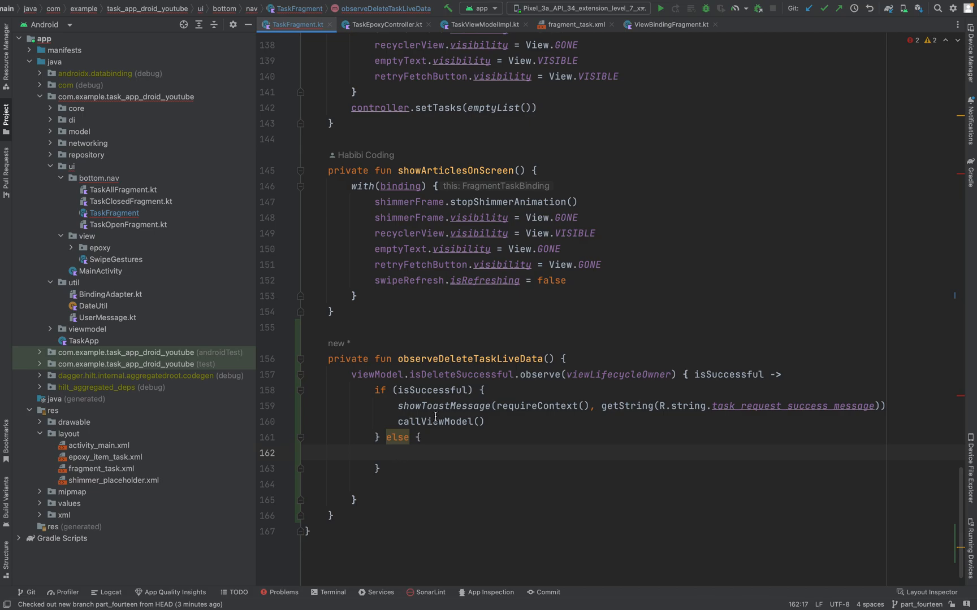
{"action": "type", "text": "showToastMessage("}
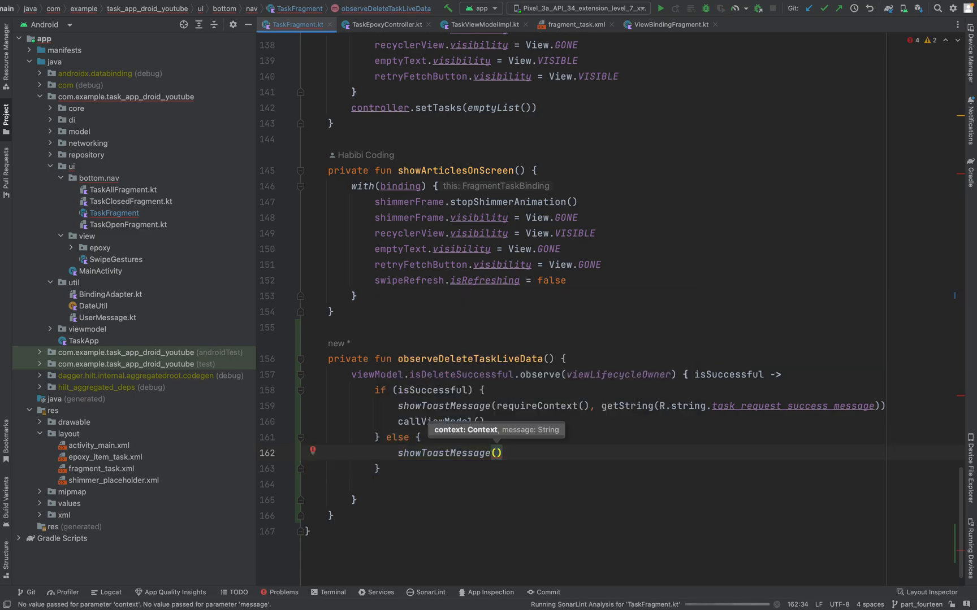
{"action": "type", "text": "requireContext()"}
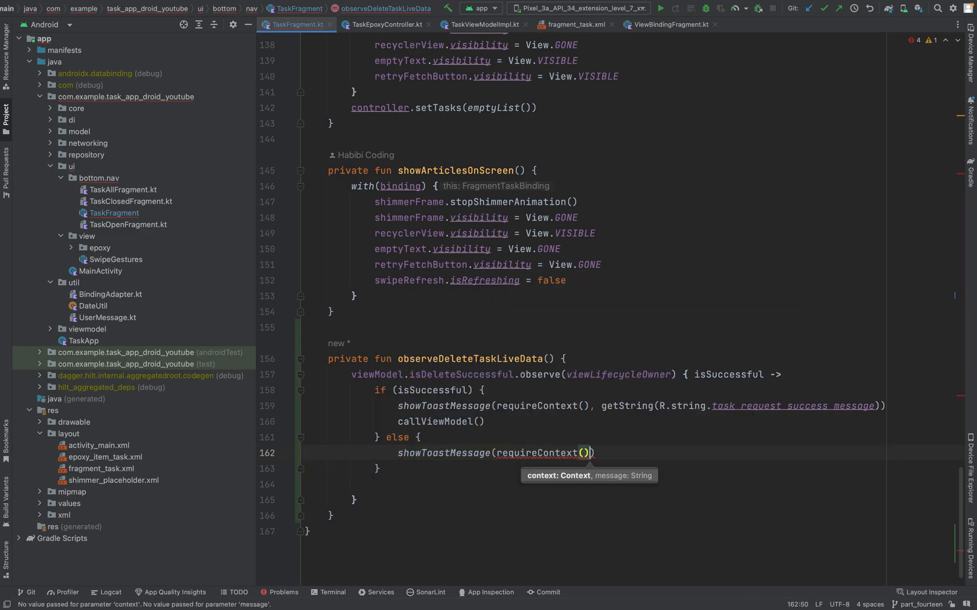
{"action": "type", "text": ","}
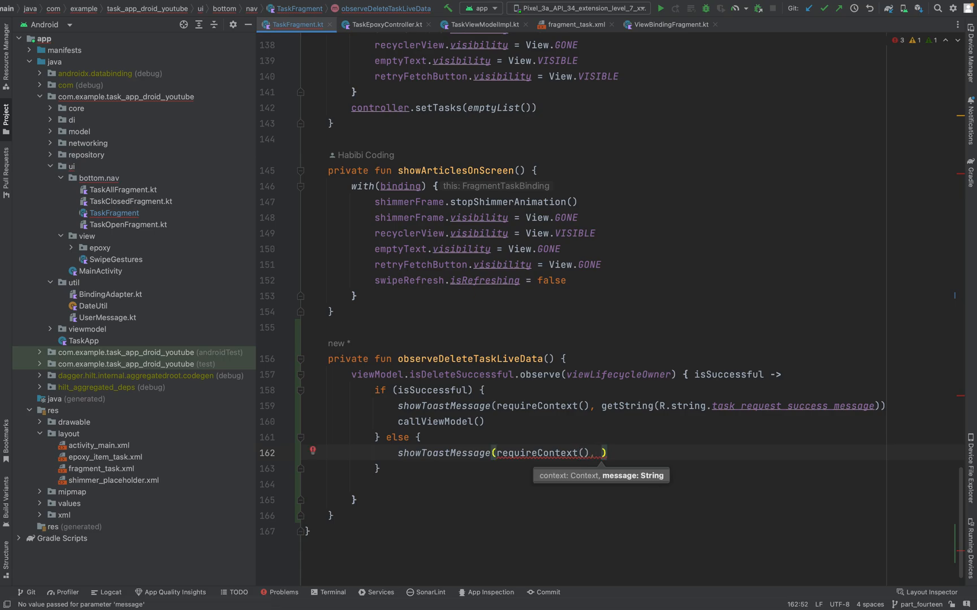
{"action": "type", "text": "getString(R"}
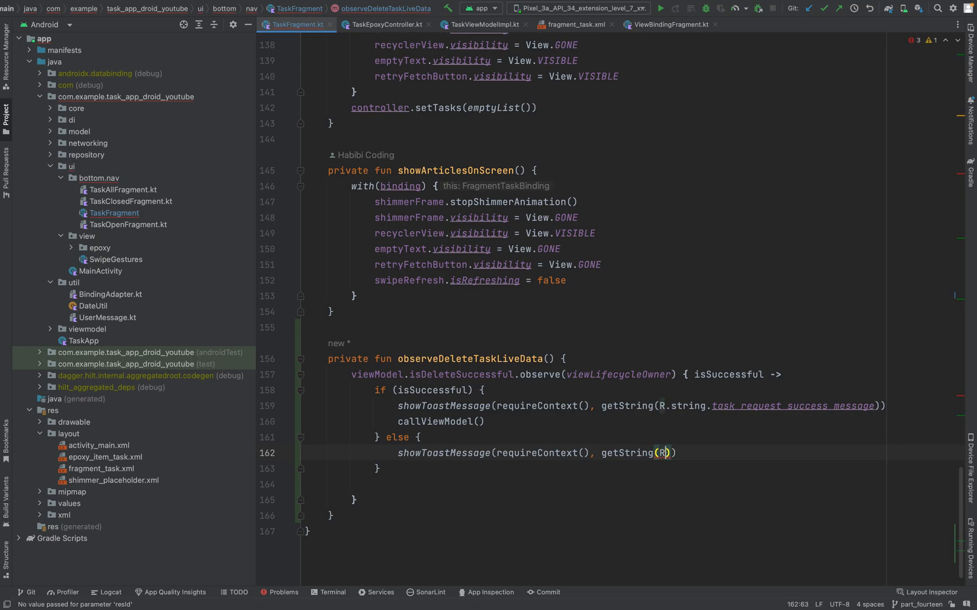
{"action": "type", "text": ".string"}
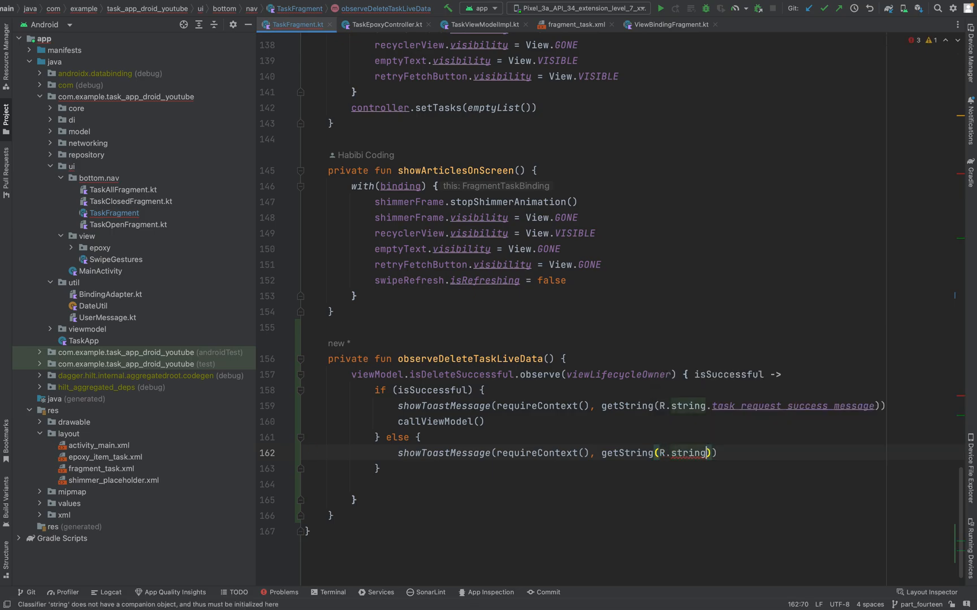
{"action": "type", "text": "."}
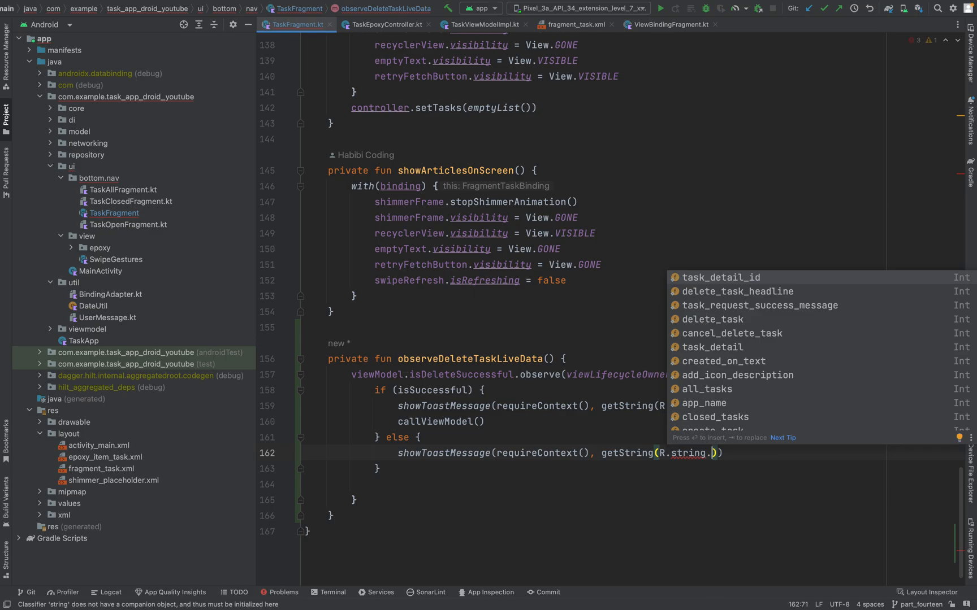
{"action": "type", "text": "task_request_failure_message"}
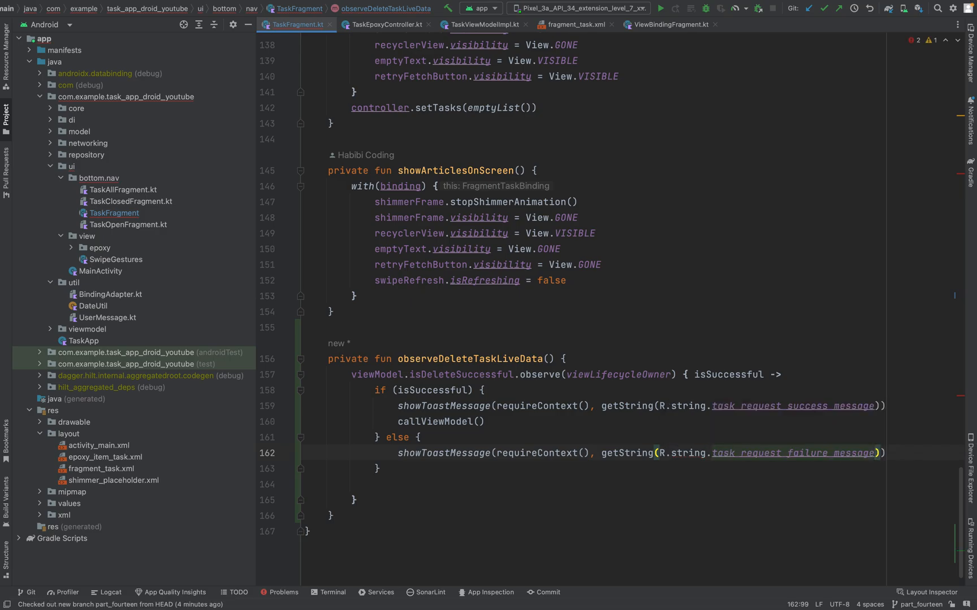
{"action": "key", "text": "enter"}
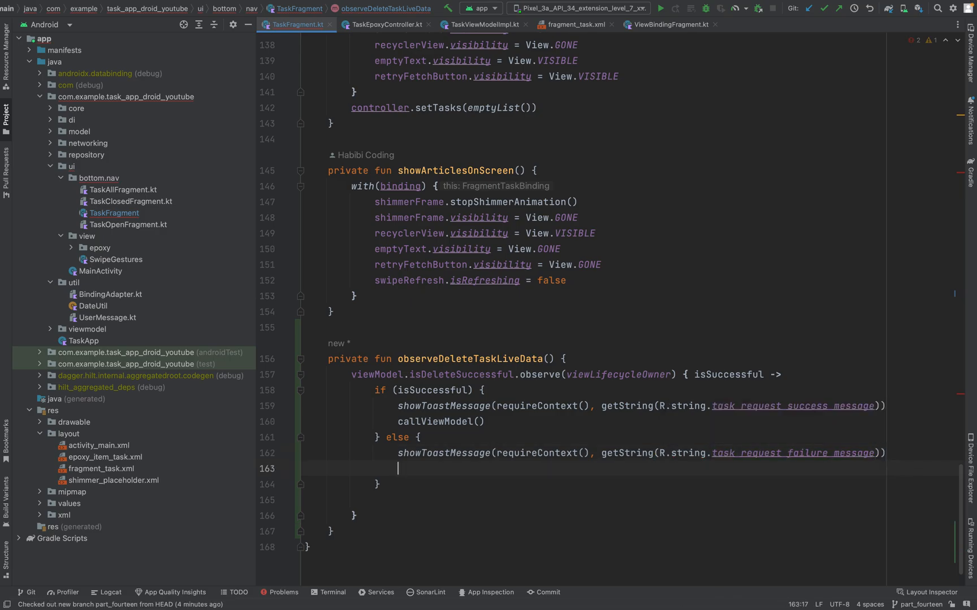
Log "Delete status: $isSuccessful" with Timber.d in the else branch.
{"action": "type", "text": "Timber.d(\""}
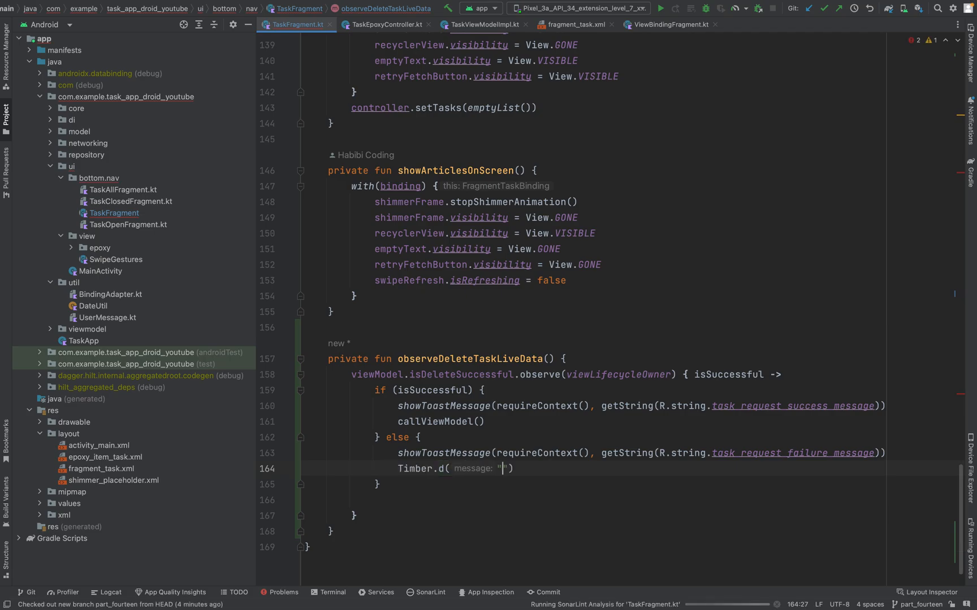
{"action": "type", "text": "Delete s"}
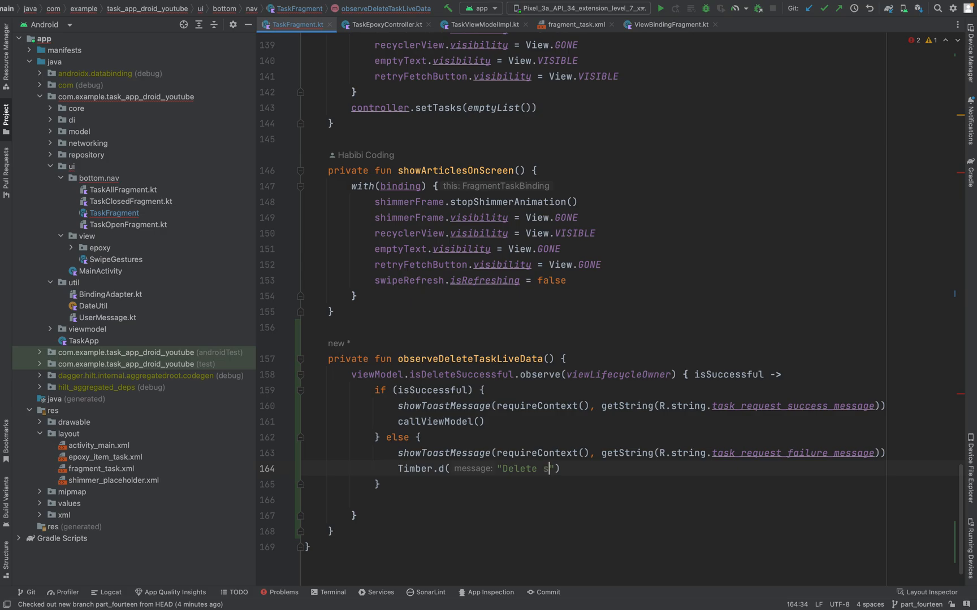
{"action": "type", "text": "tatsus:"}
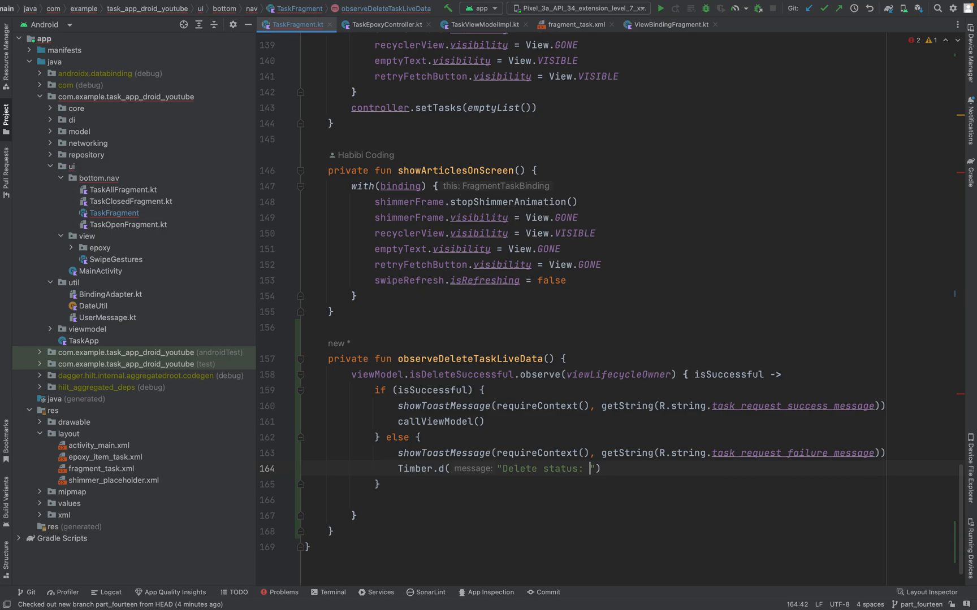
{"action": "type", "text": "$"}
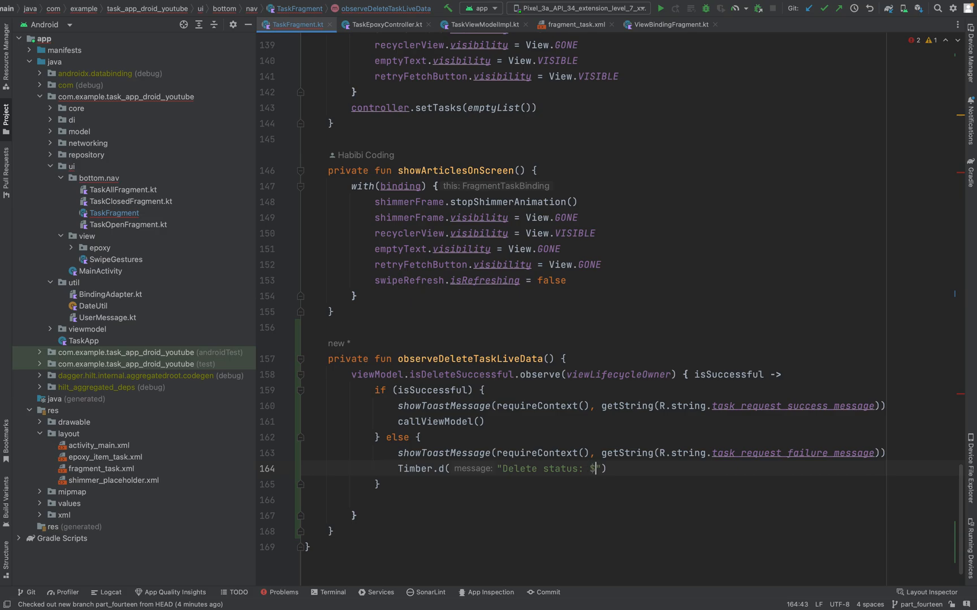
{"action": "type", "text": "isSuccessful"}
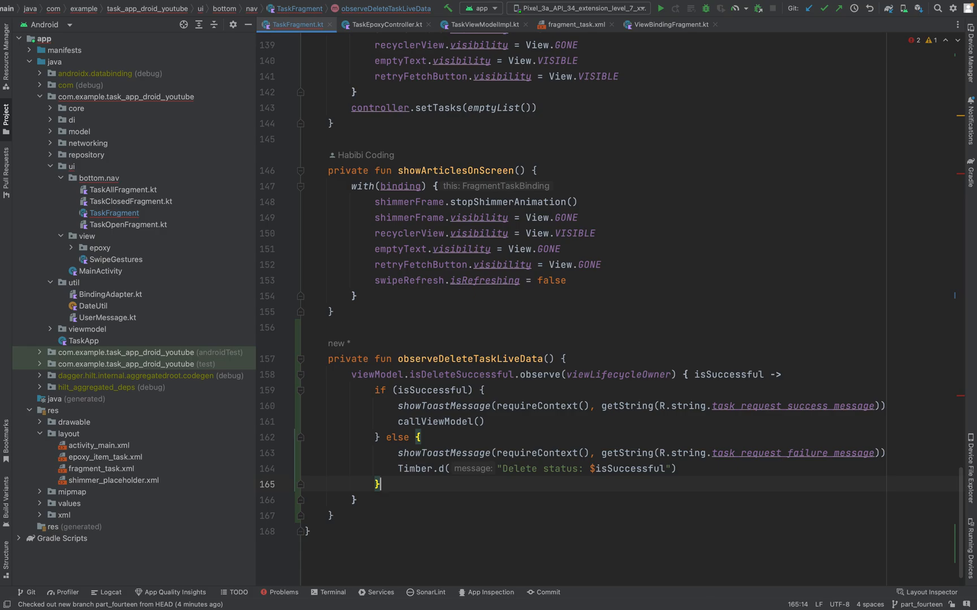
Generate the missing clickOnRetry() function via quick fix and place it at the class end.
{"action": "scroll", "scroll_direction": "up", "scroll_amount": 3}
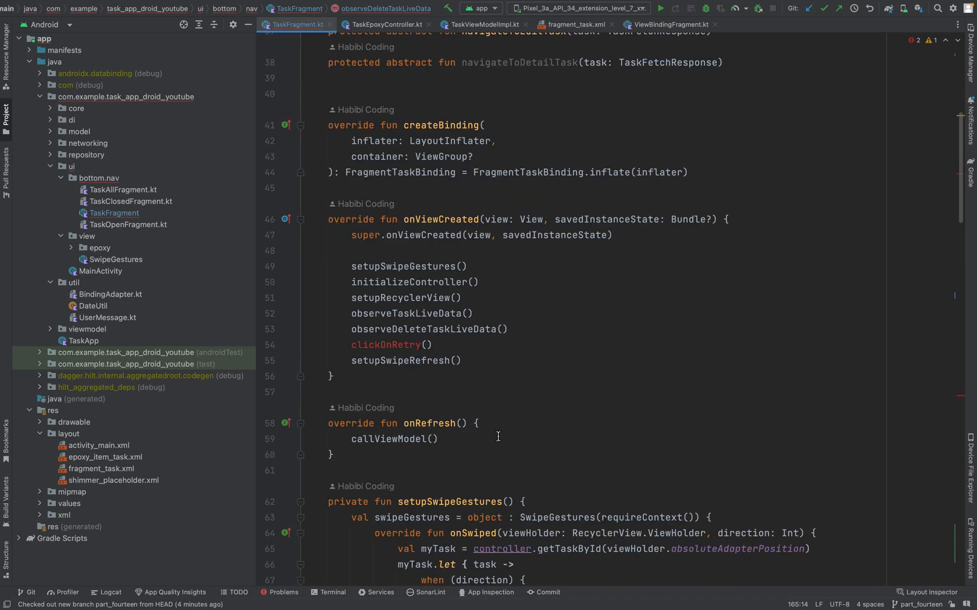
{"action": "left_click", "coordinate": [387, 345]}
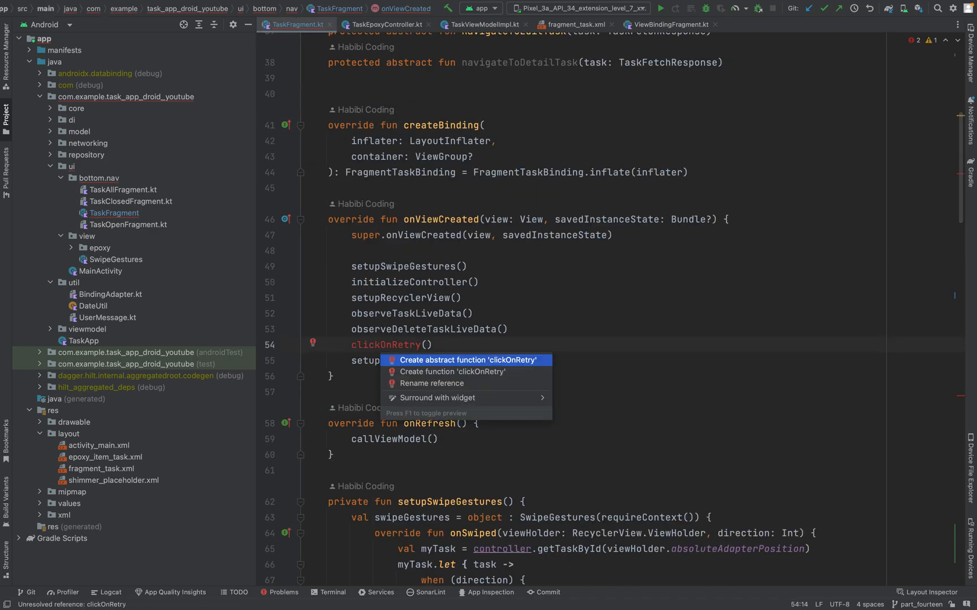
{"action": "left_click", "coordinate": [467, 360]}
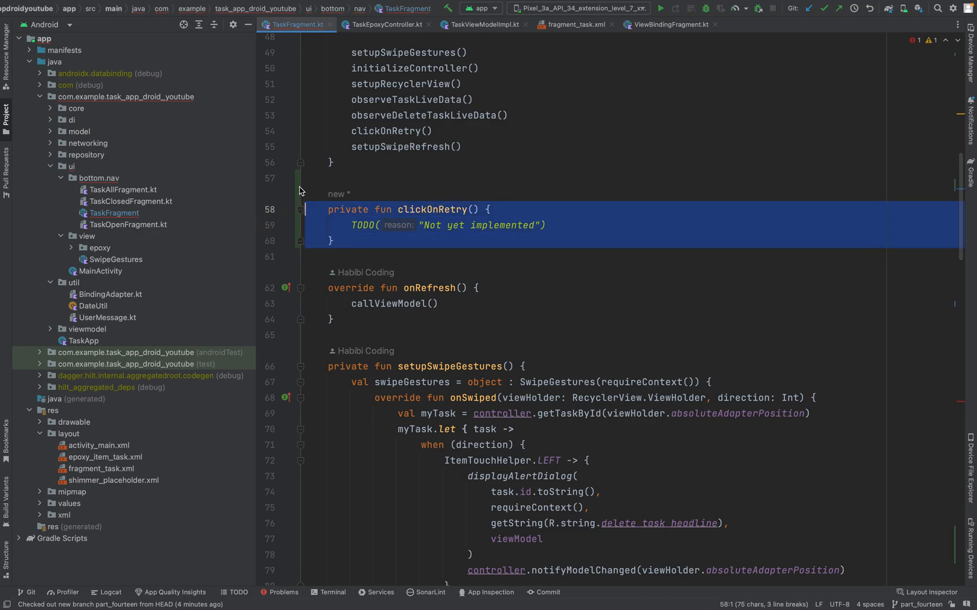
{"action": "scroll", "scroll_direction": "down", "scroll_amount": 3}
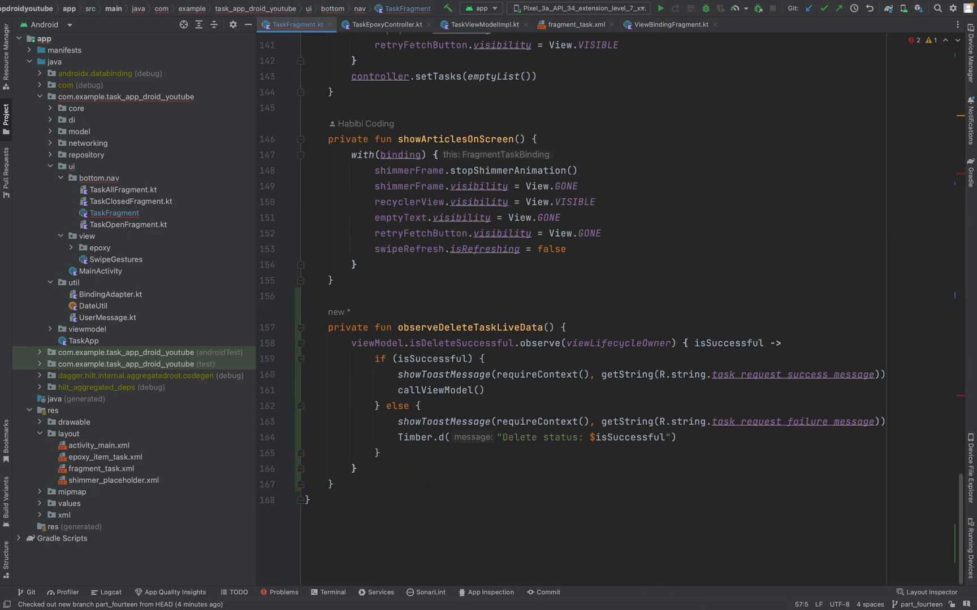
{"action": "key", "text": "enter"}
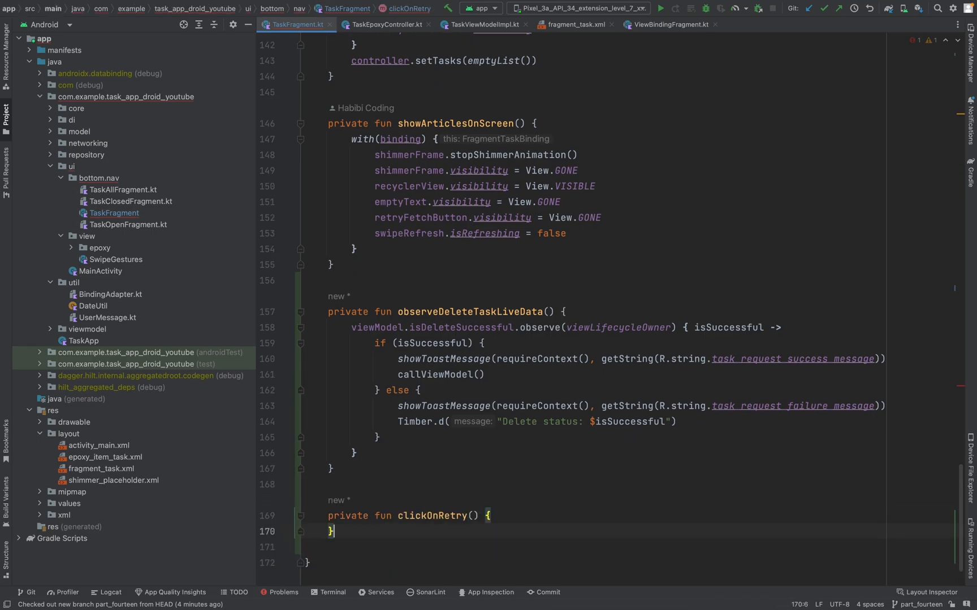
Show TaskFragment's member outline in the Structure tool window.
{"action": "scroll", "scroll_direction": "up", "scroll_amount": 3}
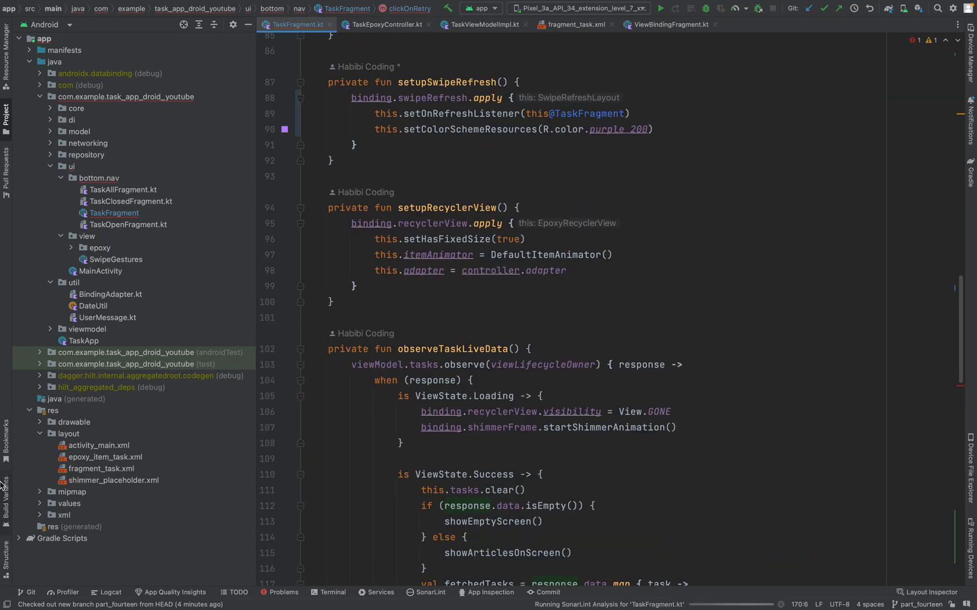
{"action": "left_click", "coordinate": [7, 554]}
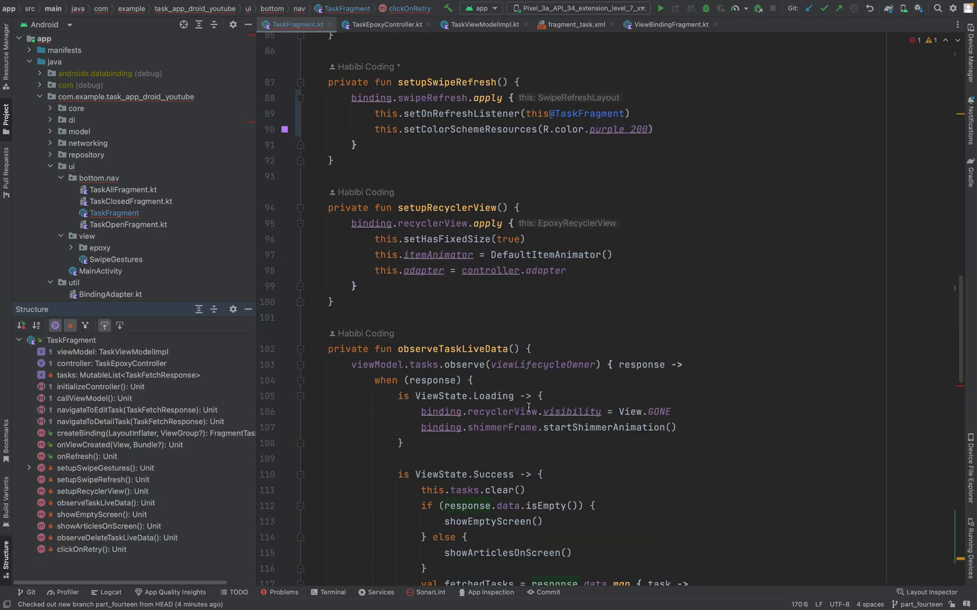
{"action": "scroll", "scroll_direction": "up", "scroll_amount": 3}
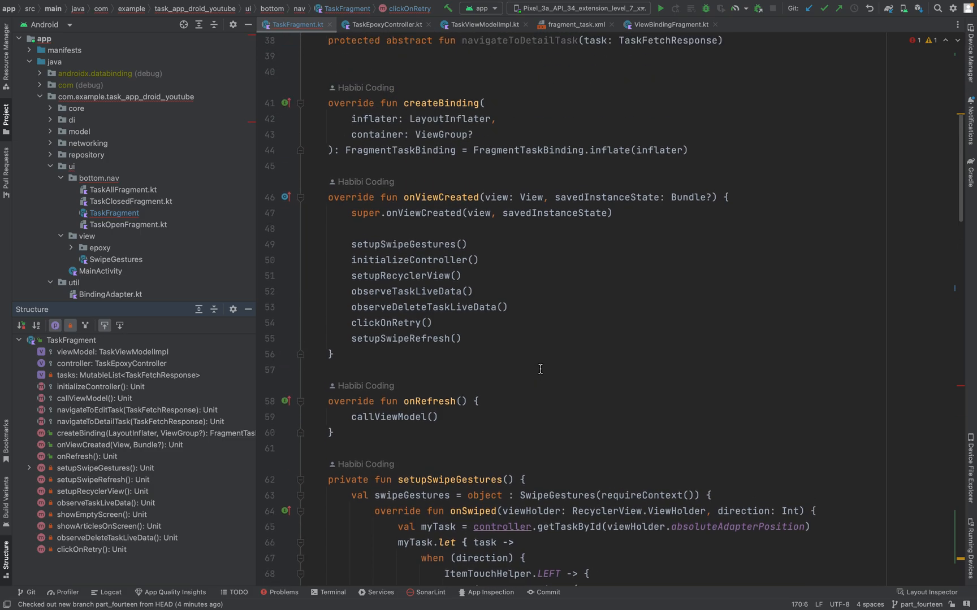
{"action": "scroll", "scroll_direction": "up", "scroll_amount": 3}
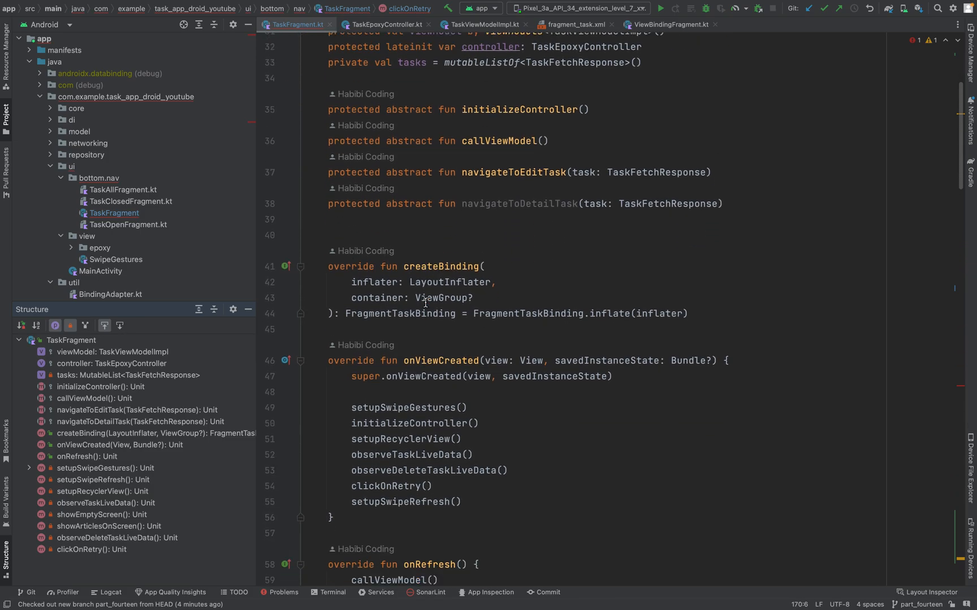
{"action": "scroll", "scroll_direction": "down", "scroll_amount": 3}
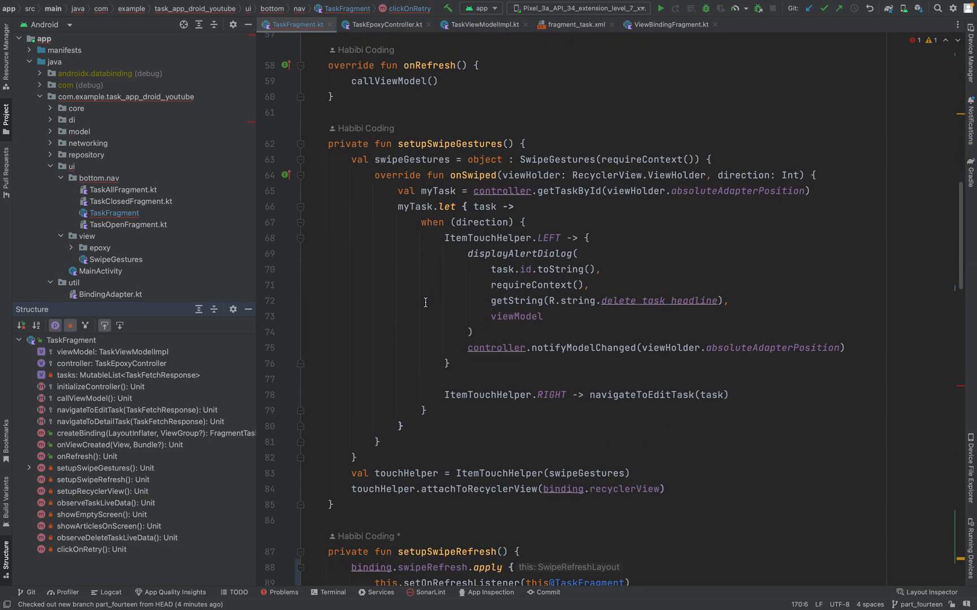
{"action": "scroll", "scroll_direction": "down", "scroll_amount": 3}
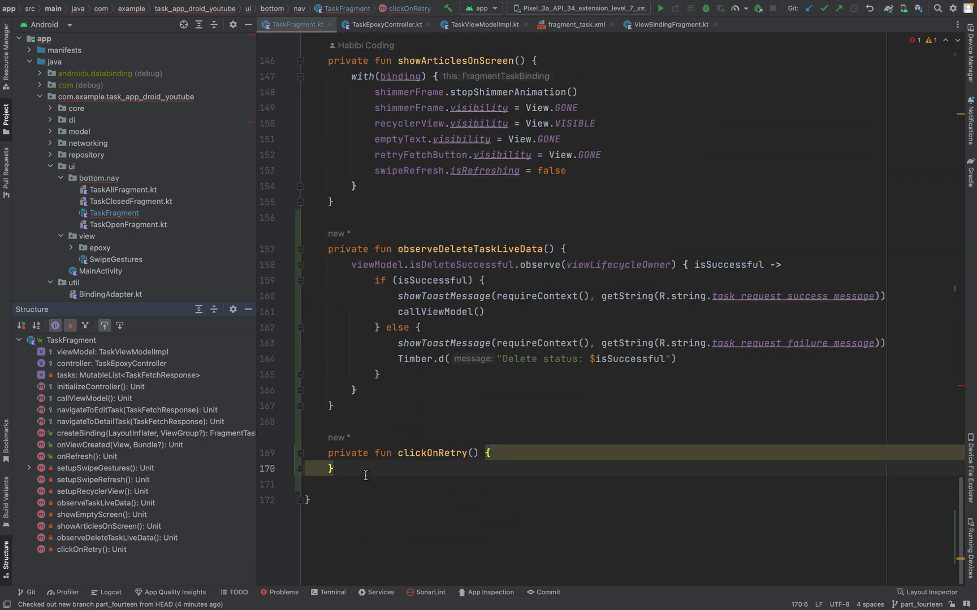
Inside clickOnRetry, add a with(binding) block calling retryFetchButton.setOnClickListener with an empty listener.
{"action": "key", "text": "enter"}
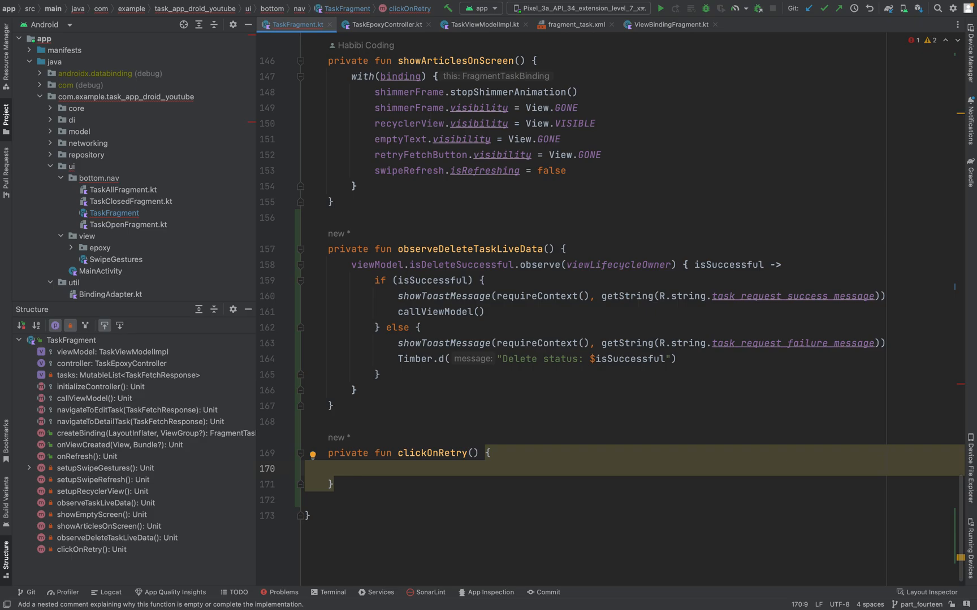
{"action": "type", "text": "wh"}
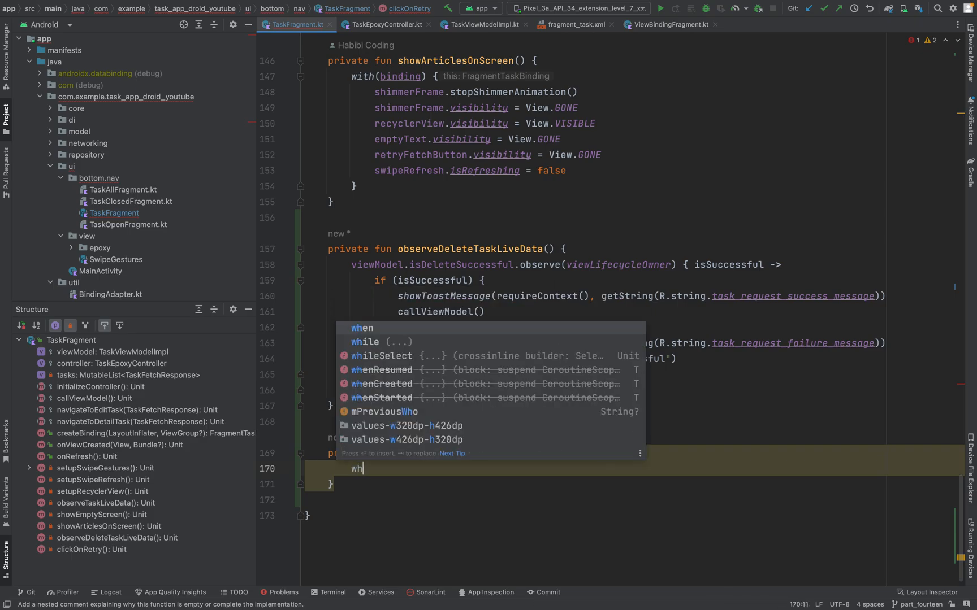
{"action": "type", "text": "ith(binding"}
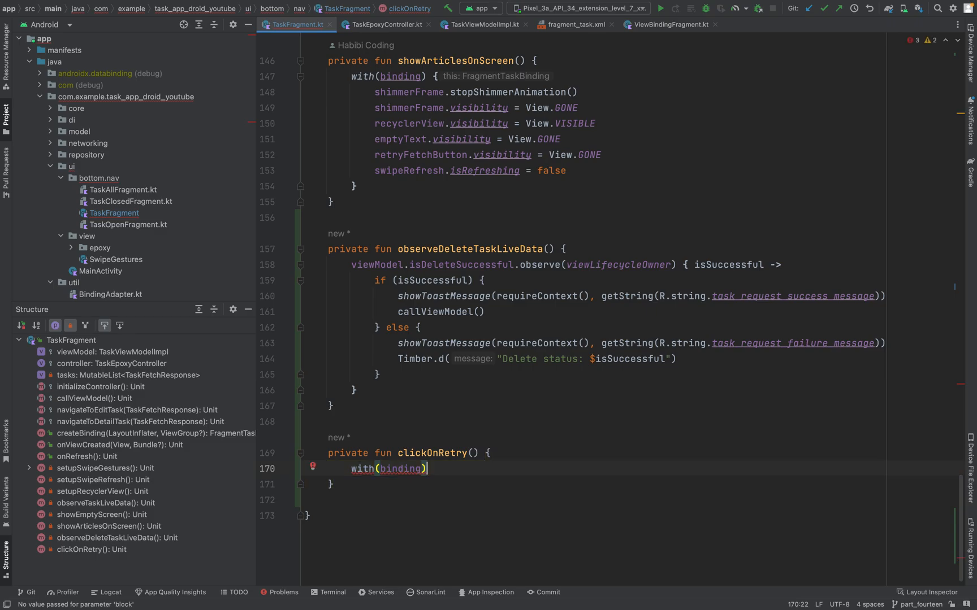
{"action": "type", "text": "{"}
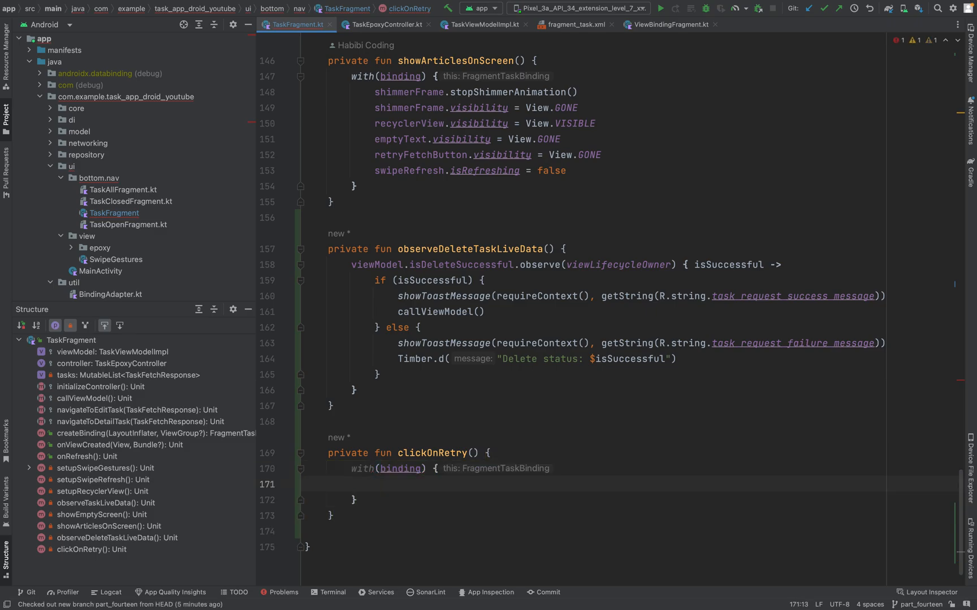
{"action": "type", "text": "retryFetchButton"}
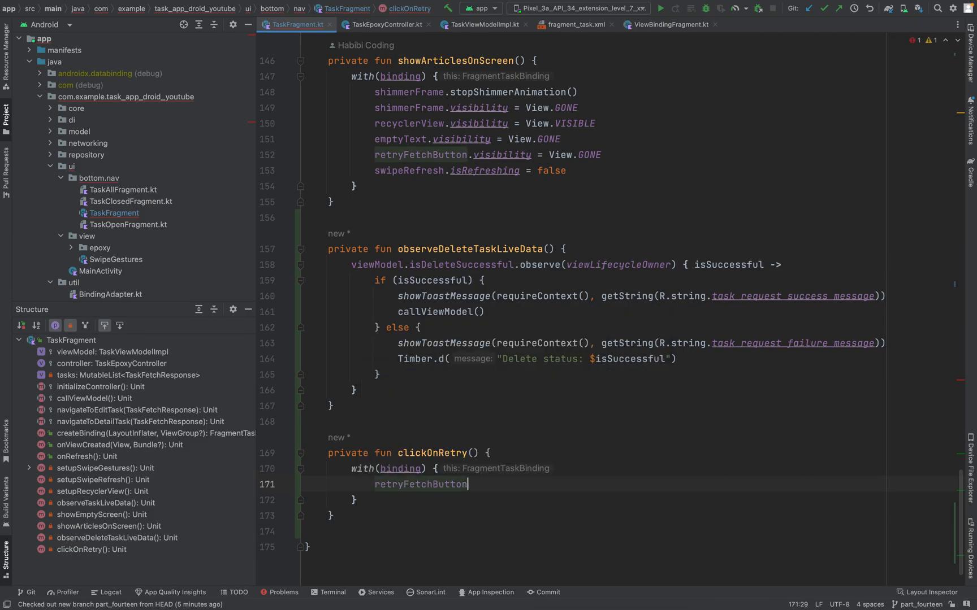
{"action": "type", "text": ".setOnClickListener {"}
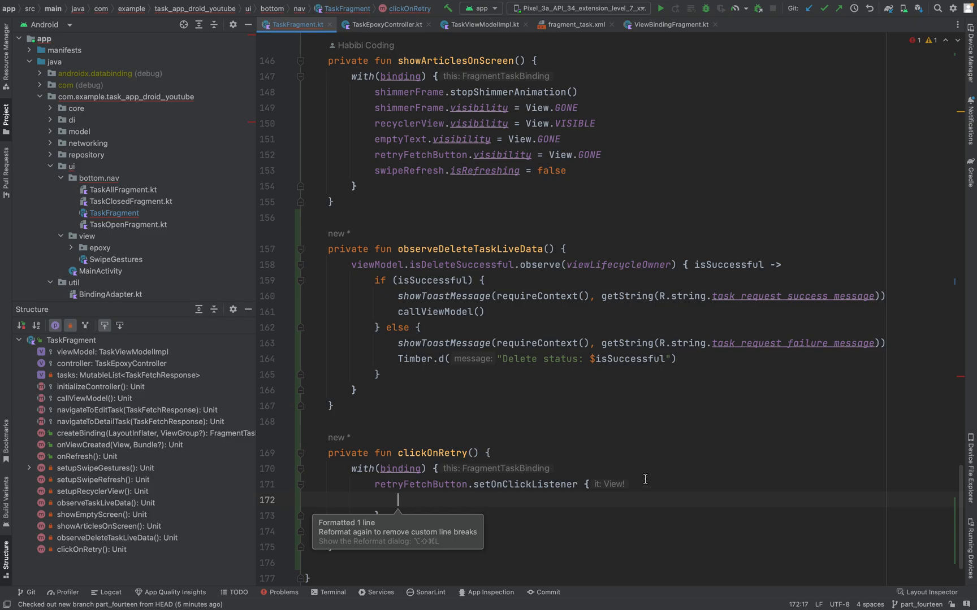
Name the listener parameter button and set button and emptyText visibility to View.GONE.
{"action": "type", "text": "button ->"}
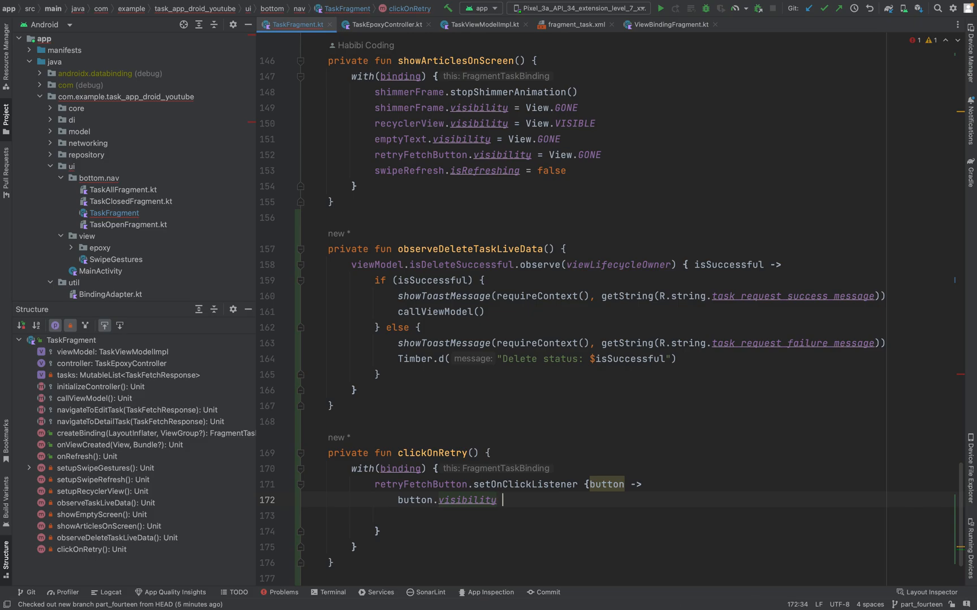
{"action": "type", "text": "="}
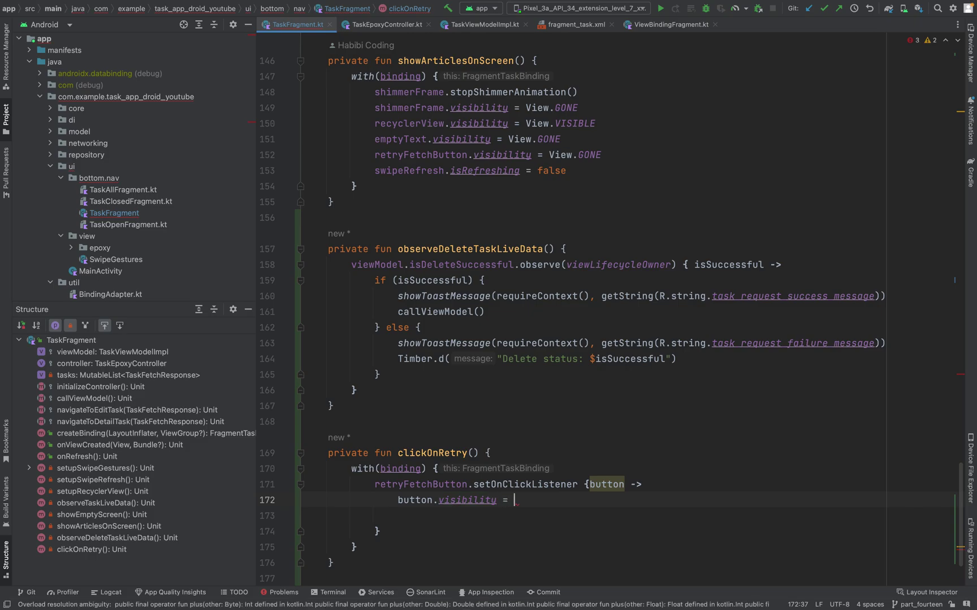
{"action": "type", "text": "View.VISIBLE"}
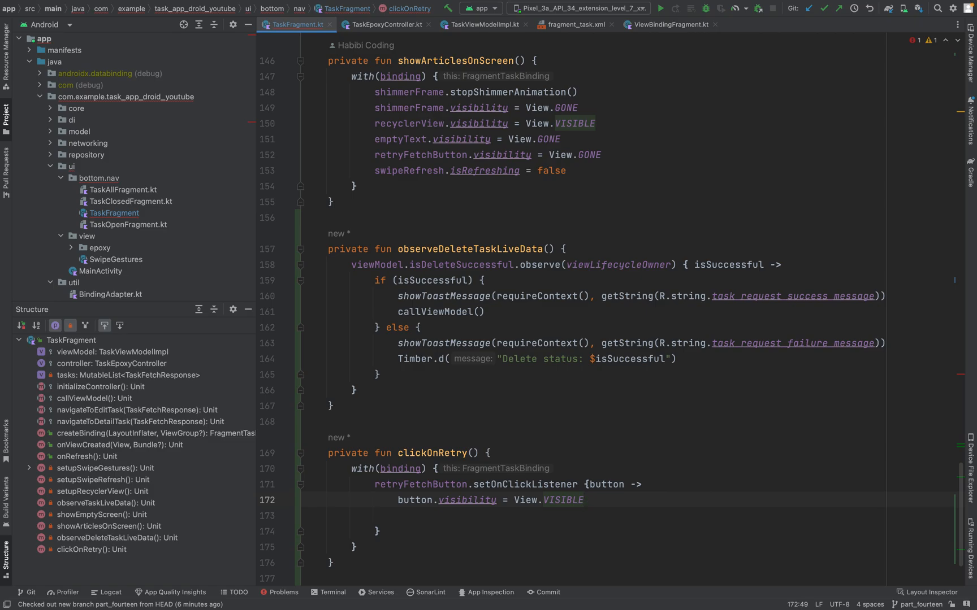
{"action": "key", "text": "BackSpace"}
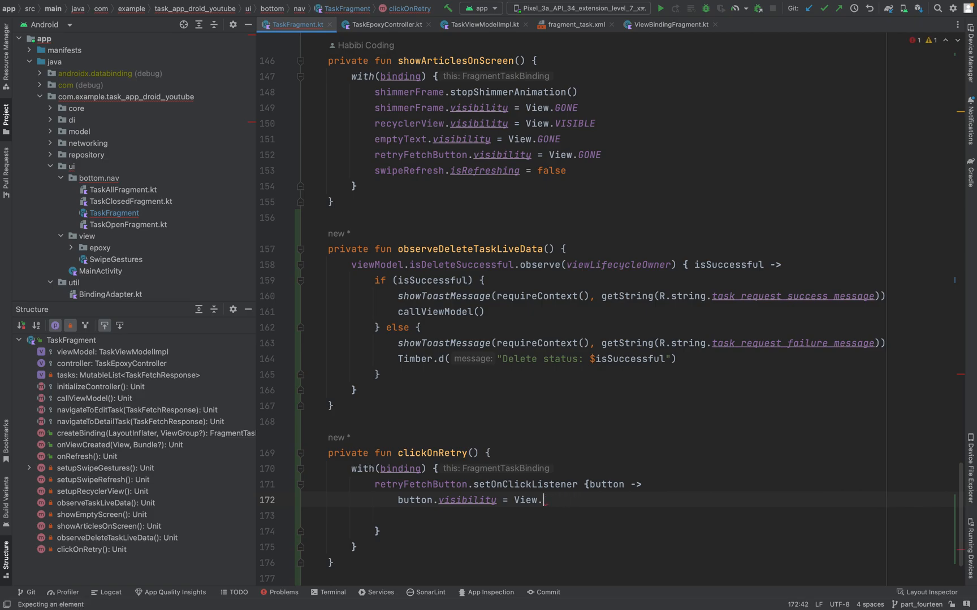
{"action": "type", "text": "G"}
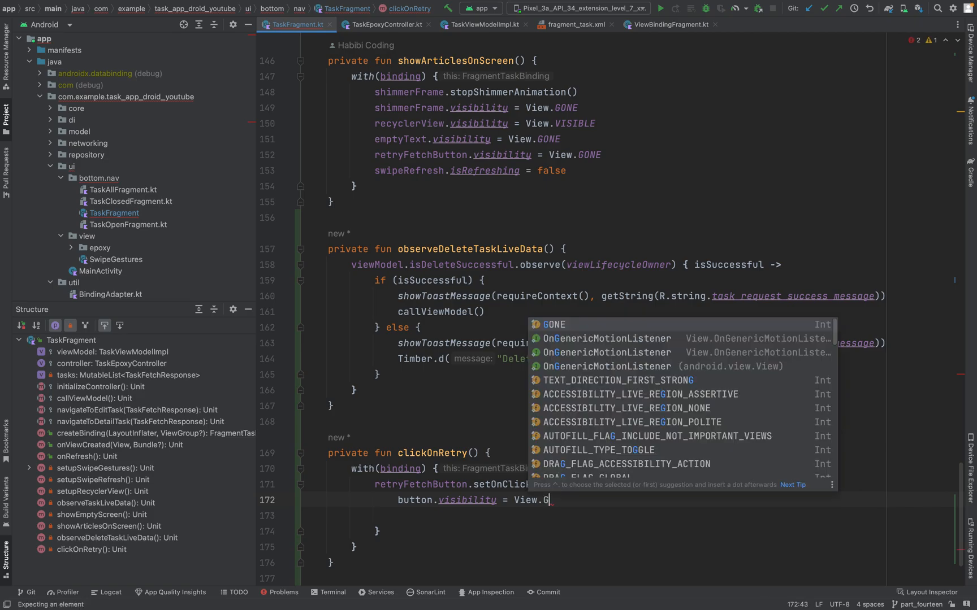
{"action": "left_click", "coordinate": [552, 325]}
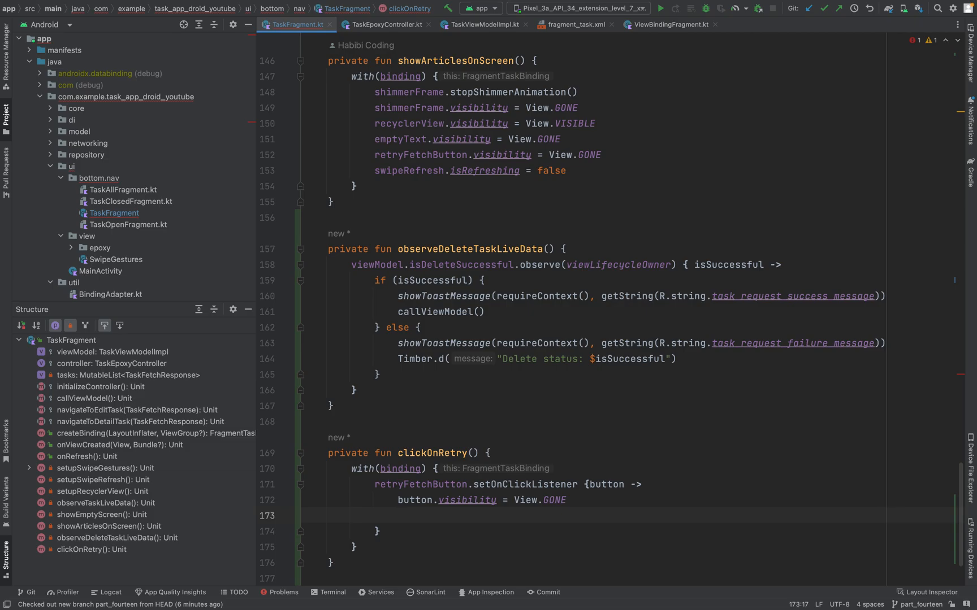
{"action": "type", "text": "emptyText.visibility"}
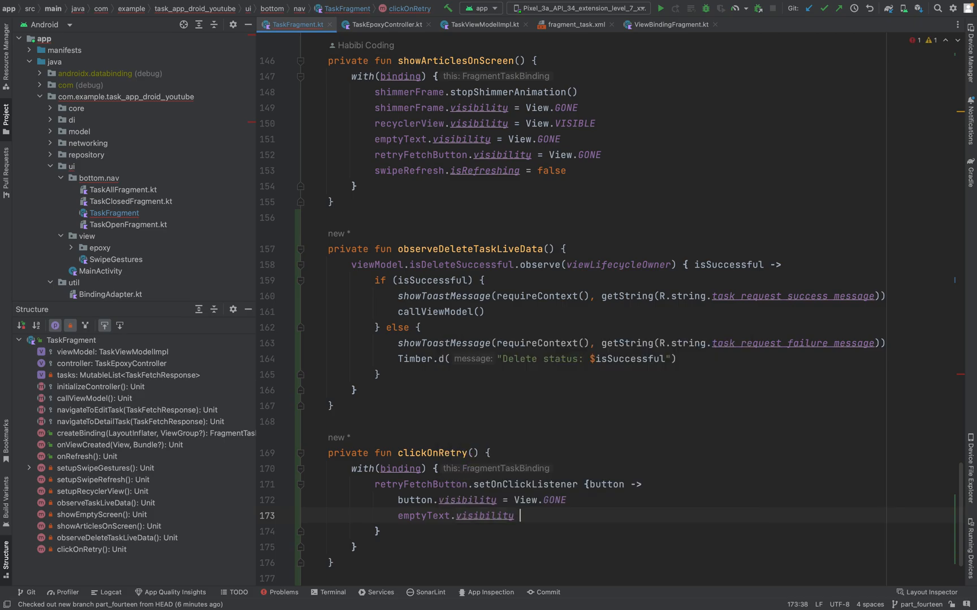
{"action": "type", "text": "="}
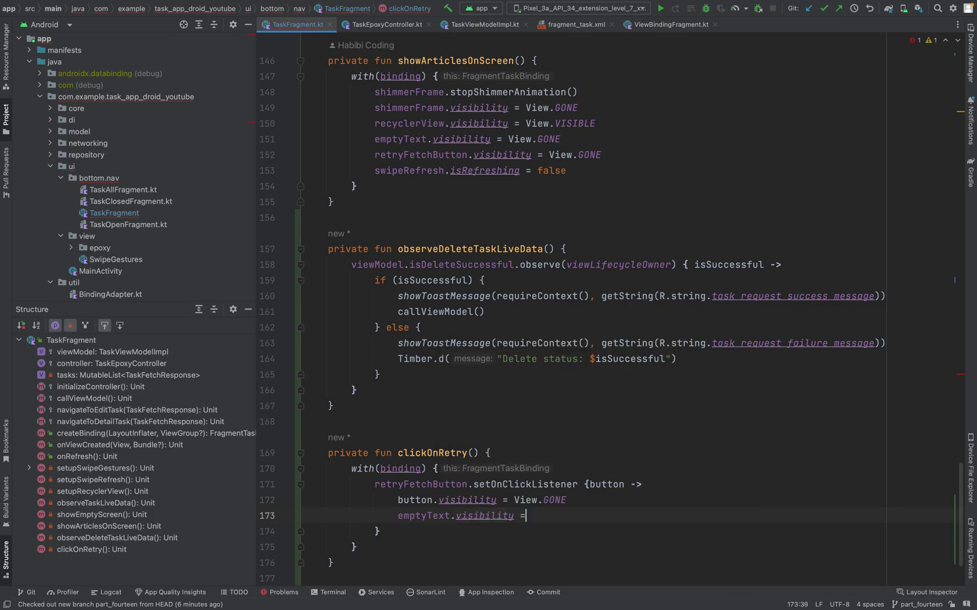
{"action": "type", "text": "View.GONE"}
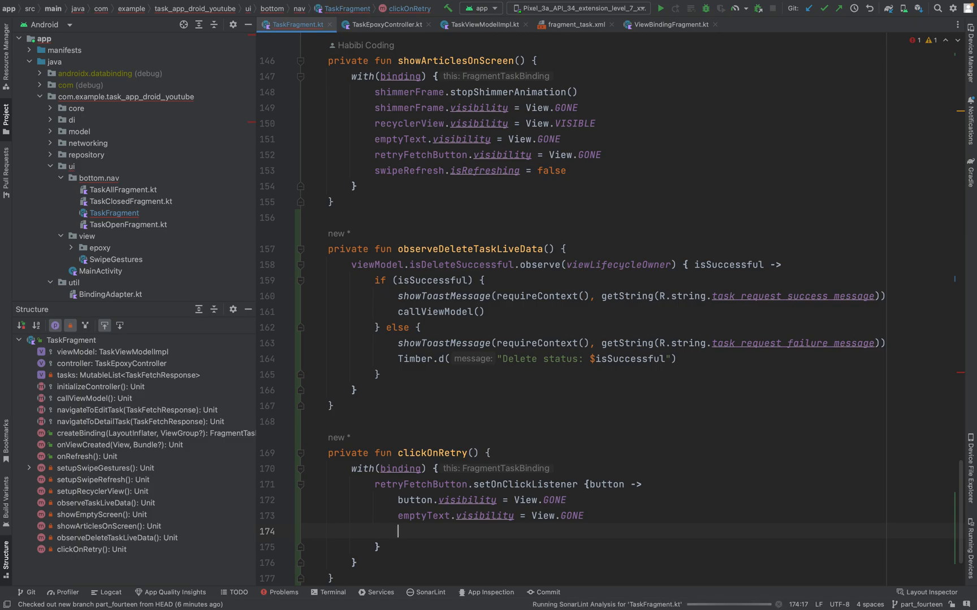
Call shimmerFrame.startShimmerAnimation() in the listener.
{"action": "type", "text": "shimmerFrame."}
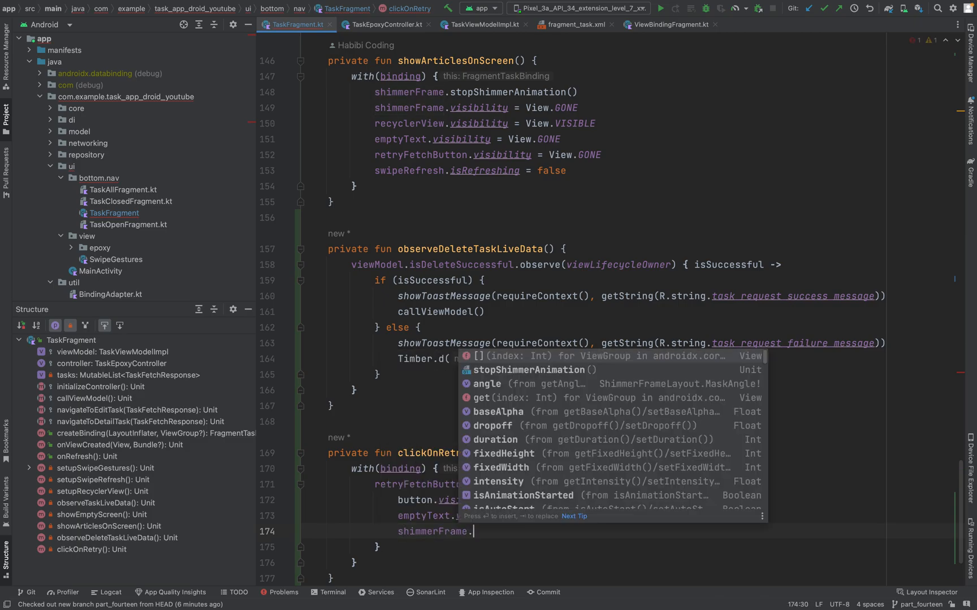
{"action": "type", "text": "s"}
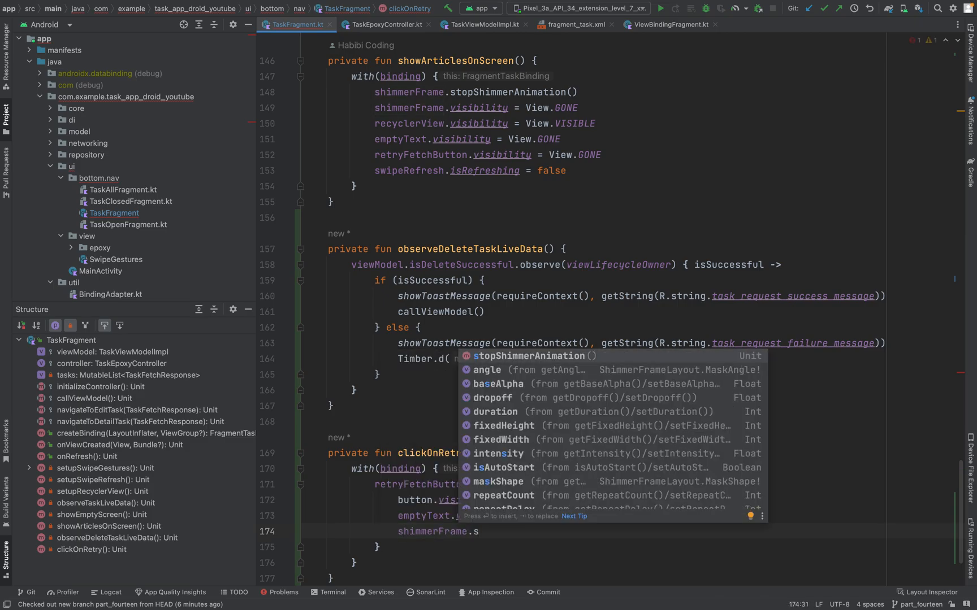
{"action": "type", "text": "tart"}
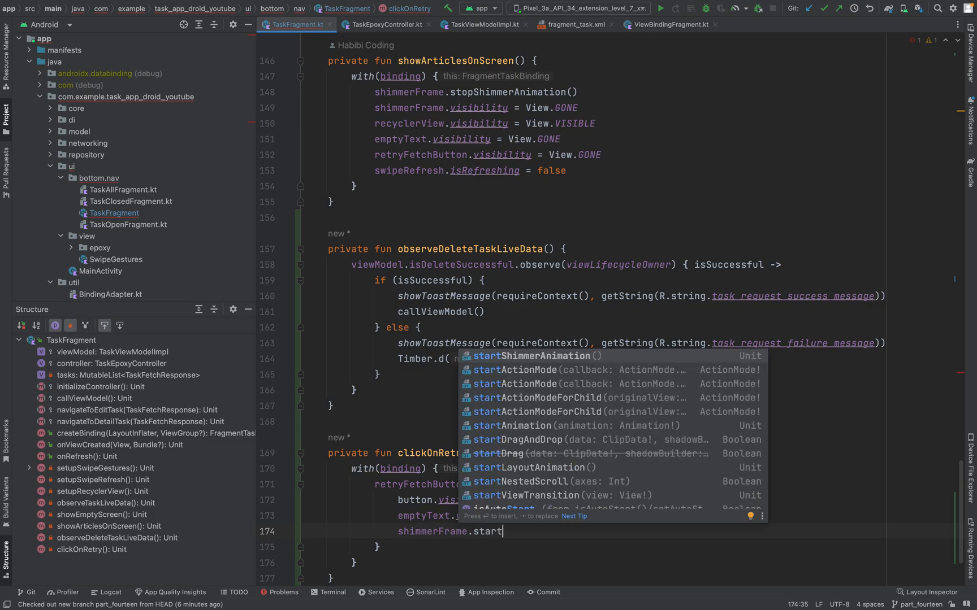
{"action": "left_click", "coordinate": [533, 356]}
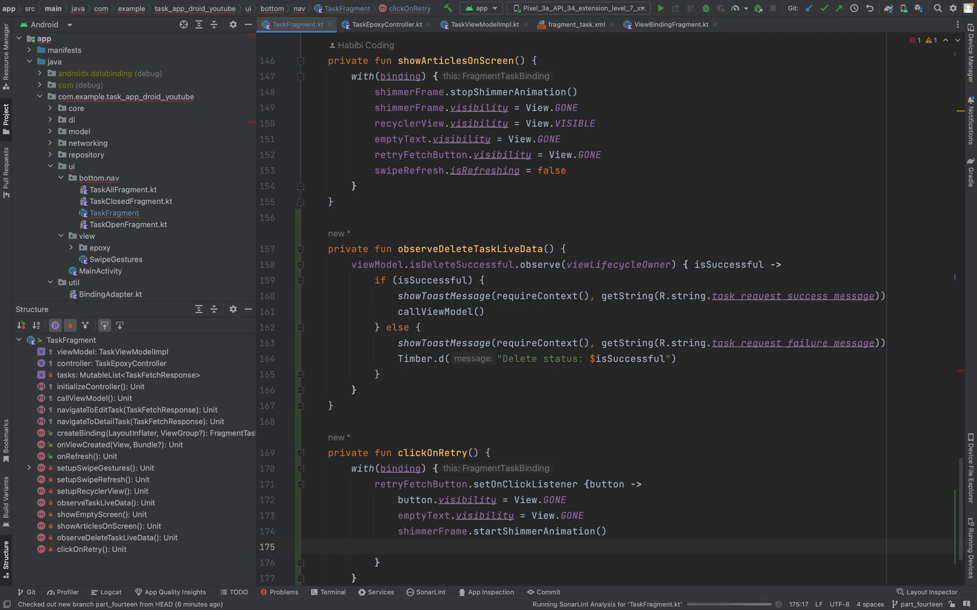
{"action": "left_click", "coordinate": [573, 23]}
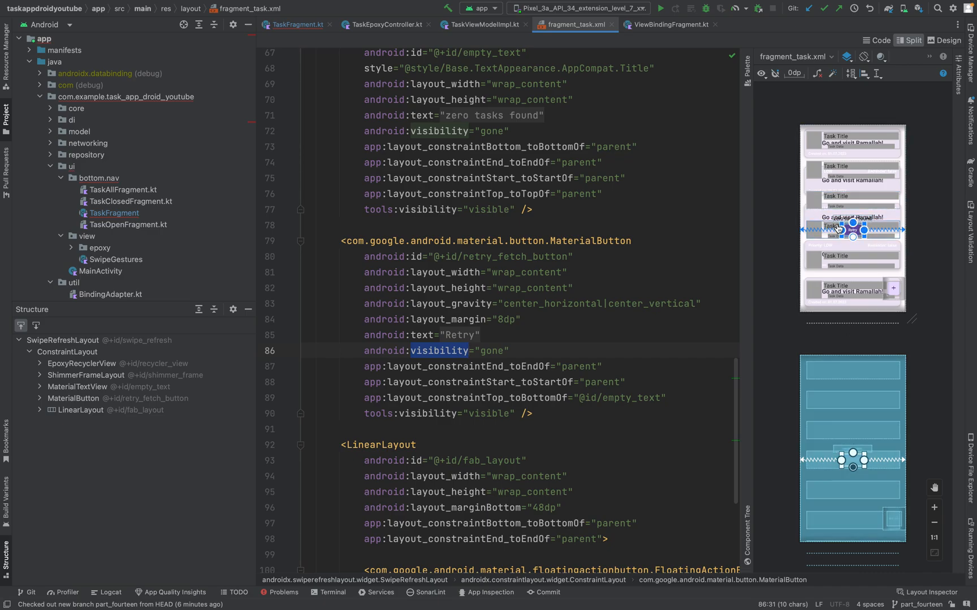
{"action": "mouse_move", "coordinate": [845, 262]}
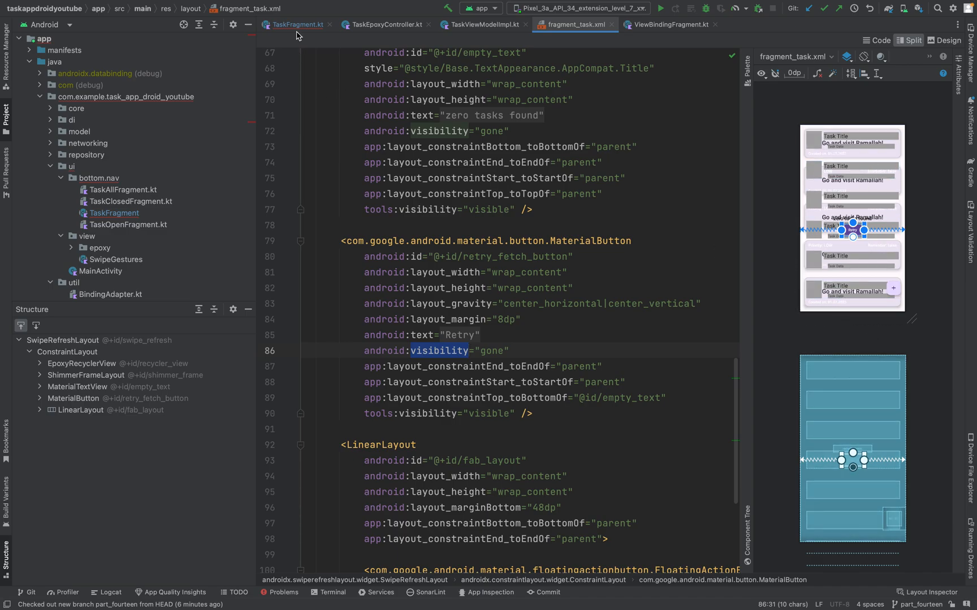
{"action": "left_click", "coordinate": [296, 23]}
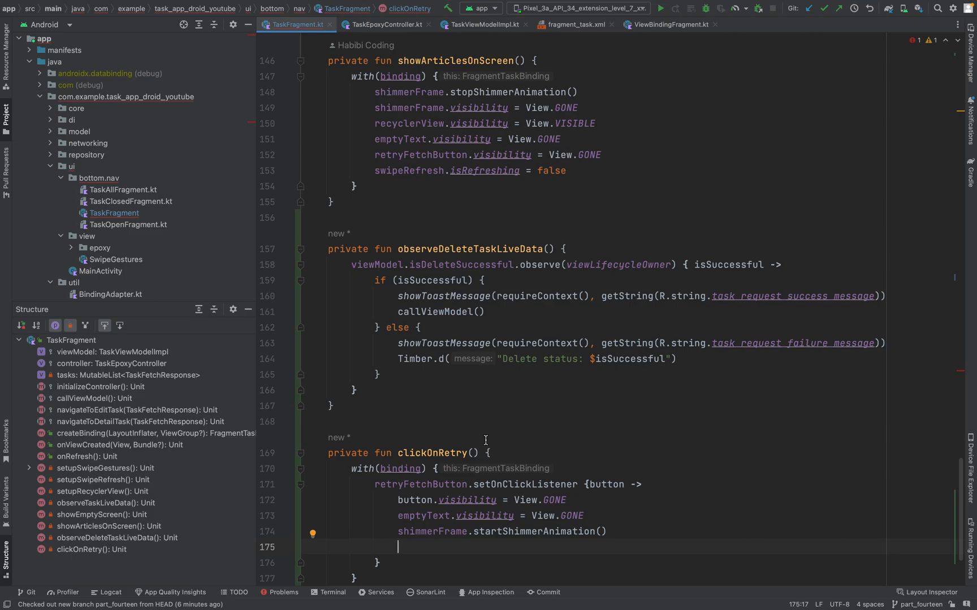
Set shimmerFrame.visibility = View.VISIBLE before the animation, then add callViewModel().
{"action": "type", "text": "shimmerFrame"}
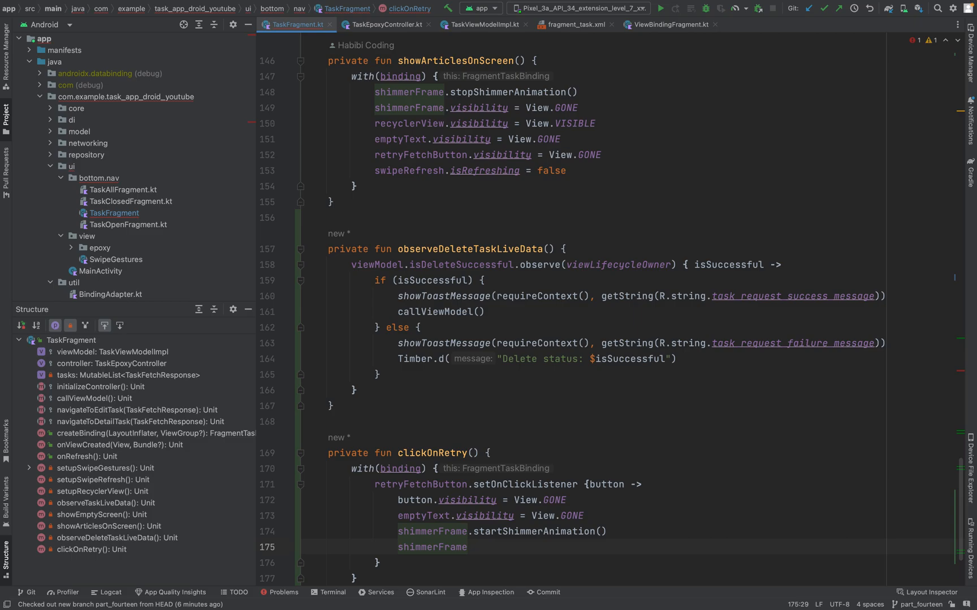
{"action": "type", "text": ".visibility"}
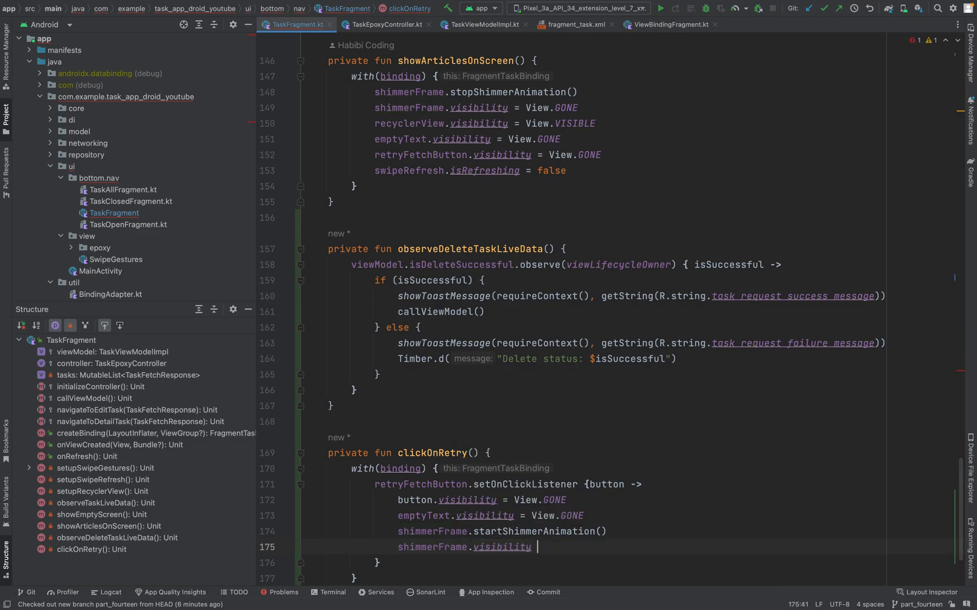
{"action": "type", "text": "View.VISIBLE"}
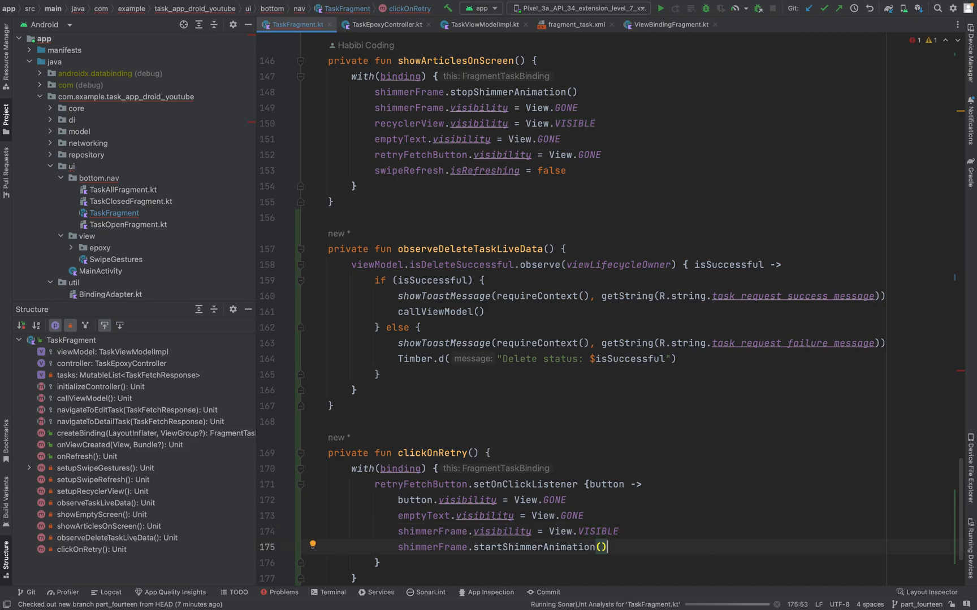
{"action": "key", "text": "enter"}
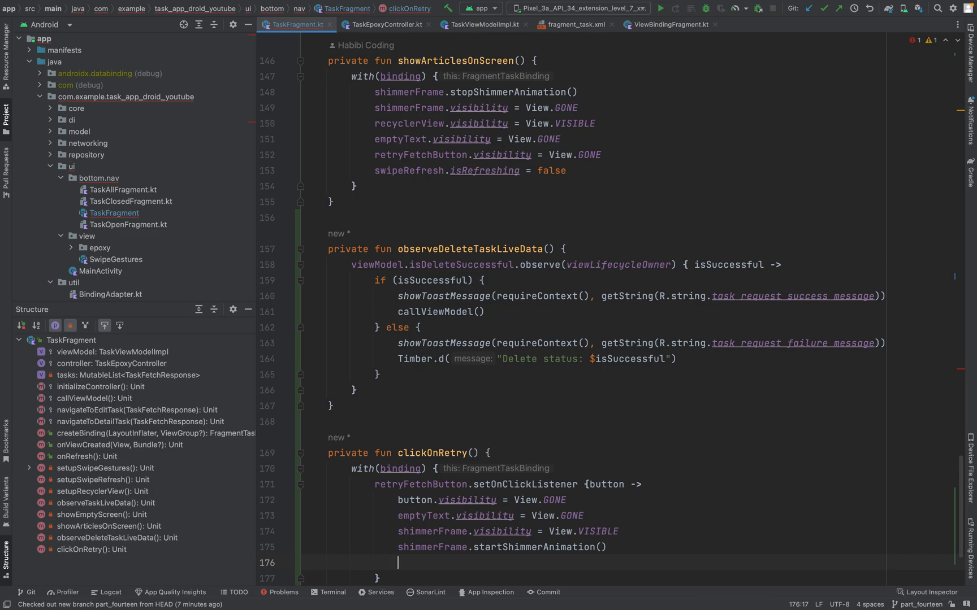
{"action": "type", "text": "callViewModel("}
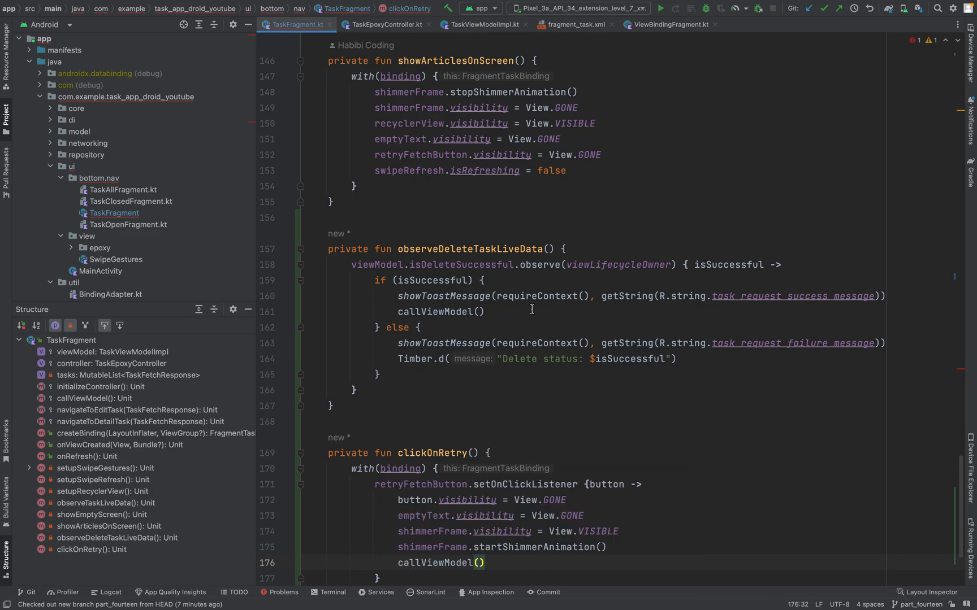
Review TaskFragment by scrolling through it and jumping to where navigateToDetailTask is used.
{"action": "scroll", "scroll_direction": "up", "scroll_amount": 3}
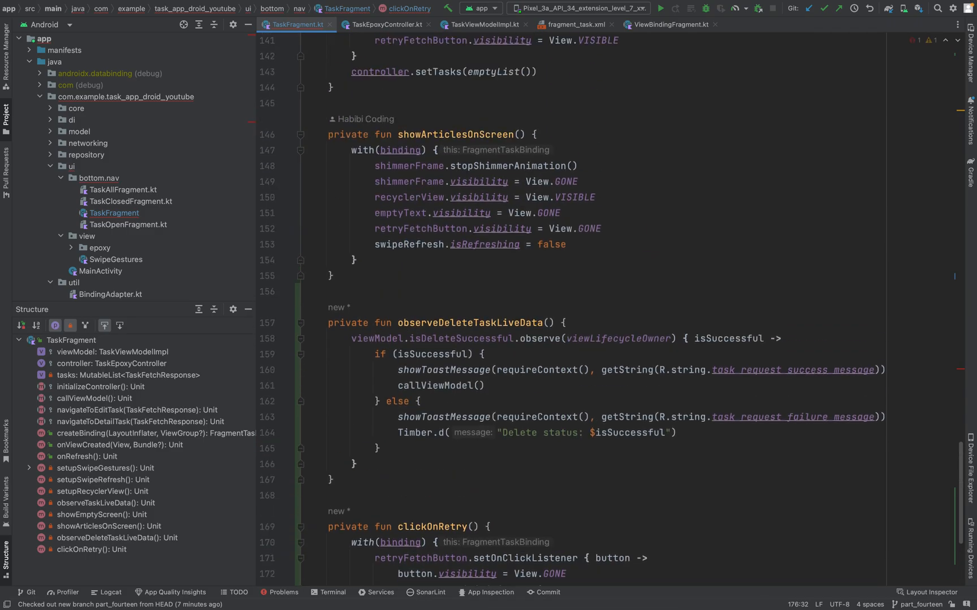
{"action": "scroll", "scroll_direction": "up", "scroll_amount": 3}
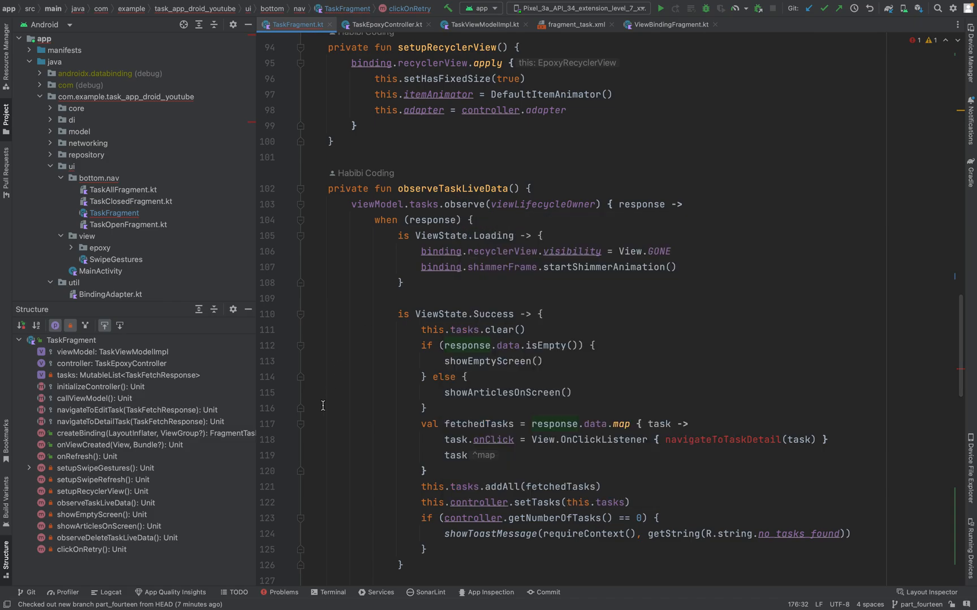
{"action": "scroll", "scroll_direction": "up", "scroll_amount": 3}
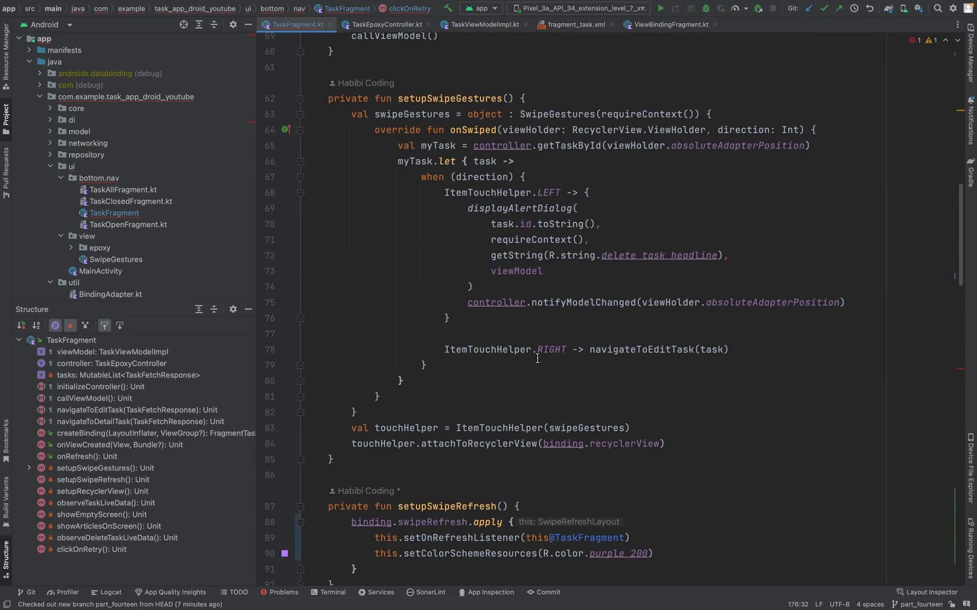
{"action": "scroll", "scroll_direction": "up", "scroll_amount": 3}
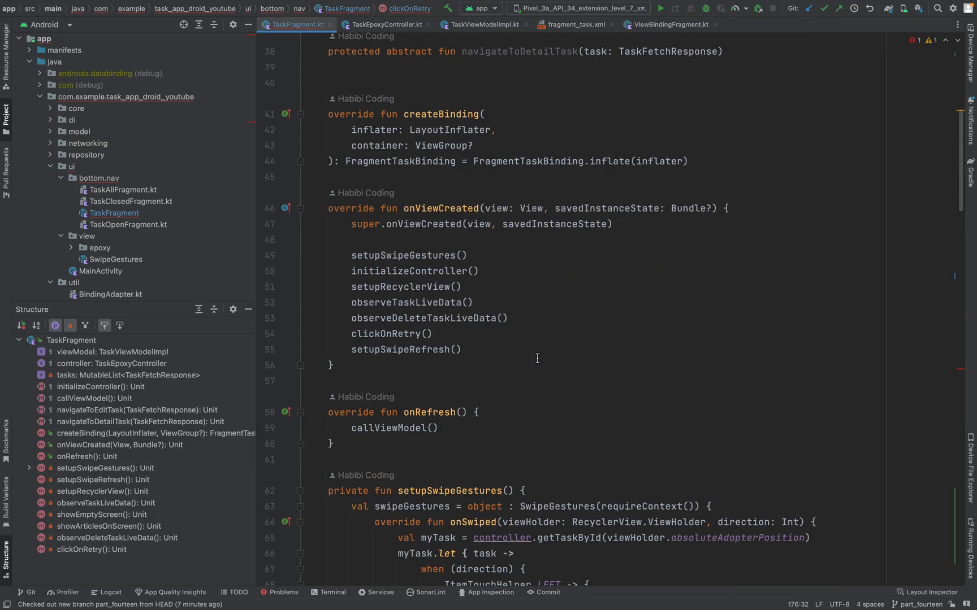
{"action": "double_click", "coordinate": [518, 150]}
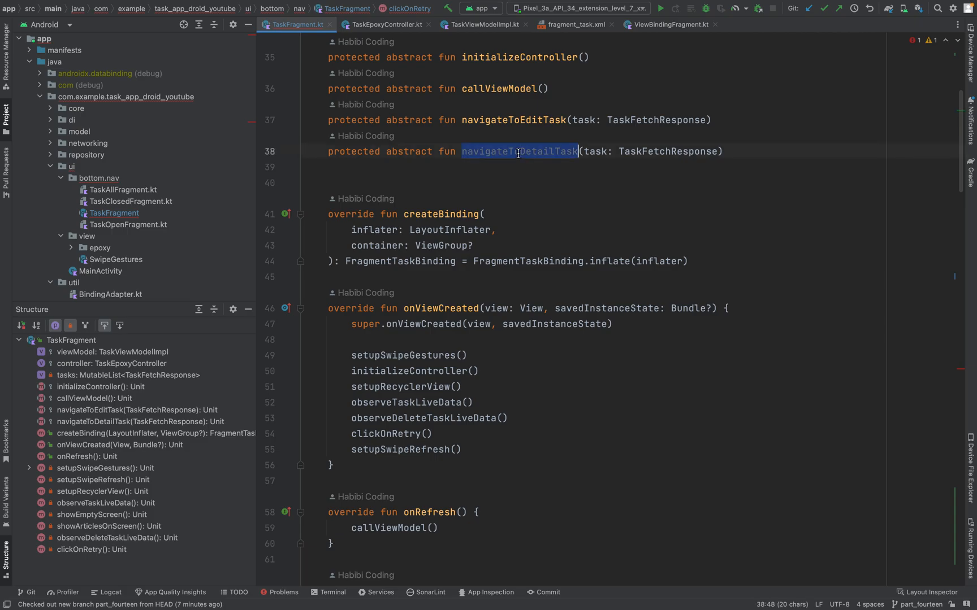
{"action": "left_click", "coordinate": [136, 421]}
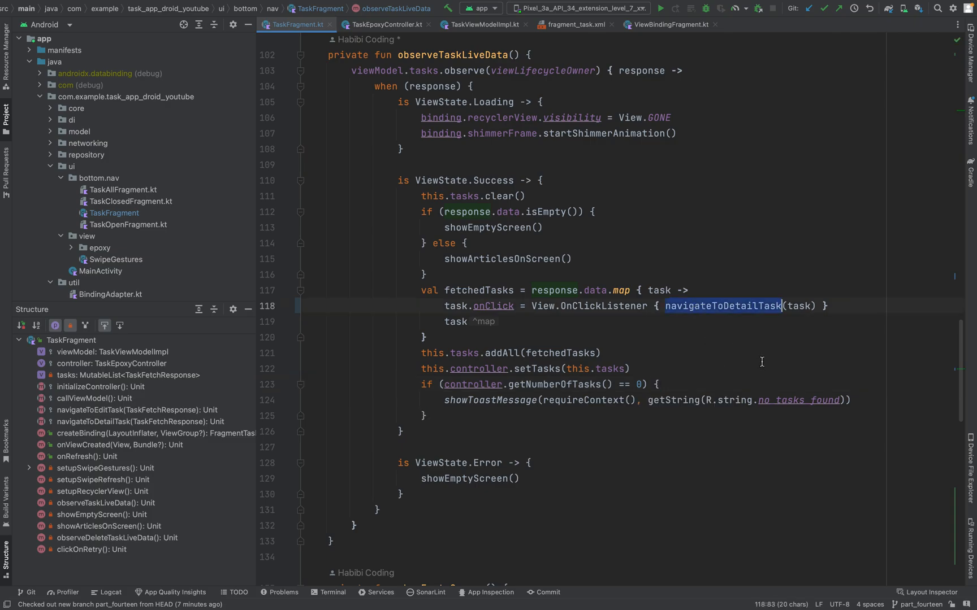
{"action": "scroll", "scroll_direction": "up", "scroll_amount": 3}
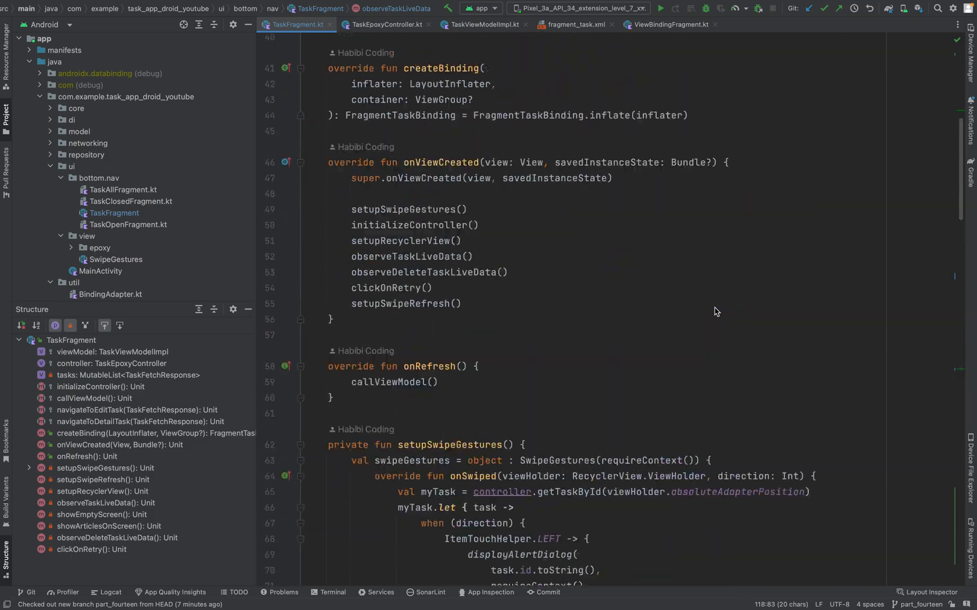
{"action": "scroll", "scroll_direction": "up", "scroll_amount": 3}
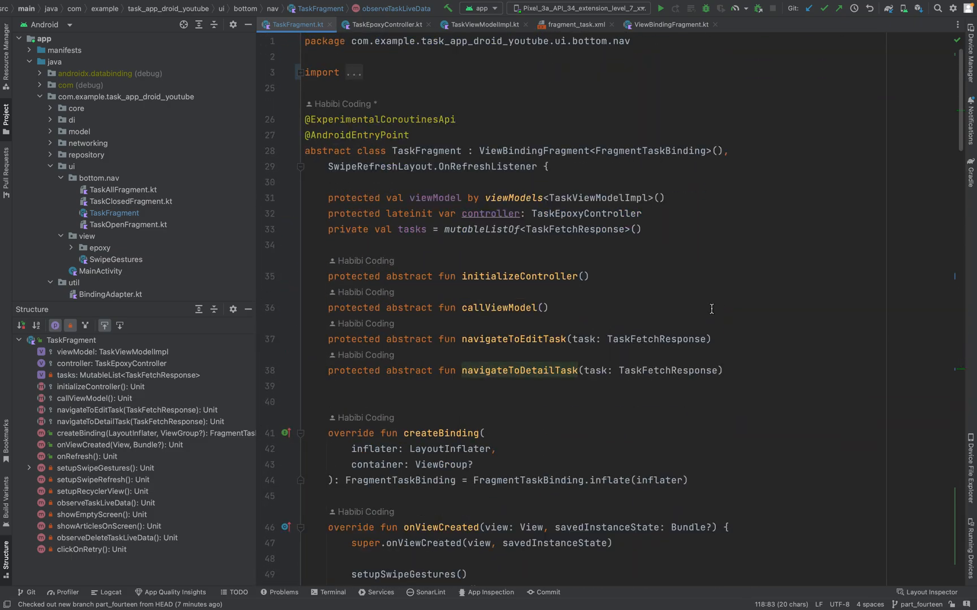
{"action": "scroll", "scroll_direction": "down", "scroll_amount": 3}
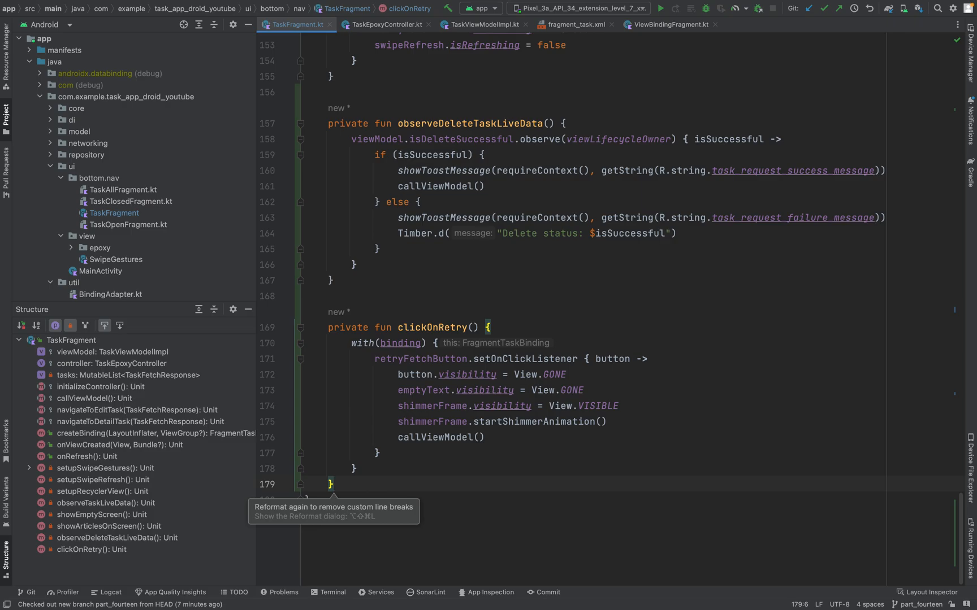
{"action": "mouse_move", "coordinate": [770, 376]}
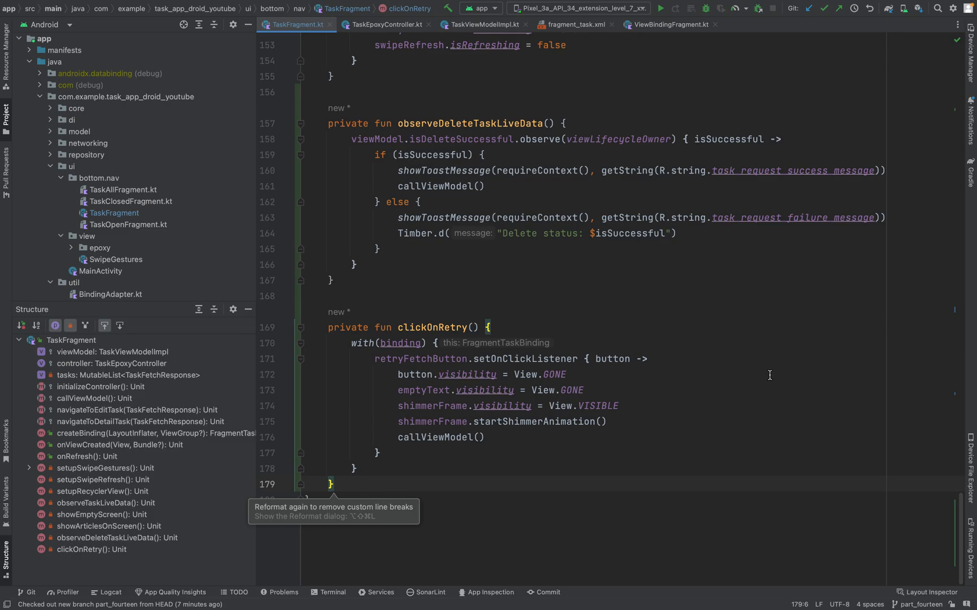
Close every editor file other than TaskFragment.kt via Close Other Tabs.
{"action": "right_click", "coordinate": [297, 24]}
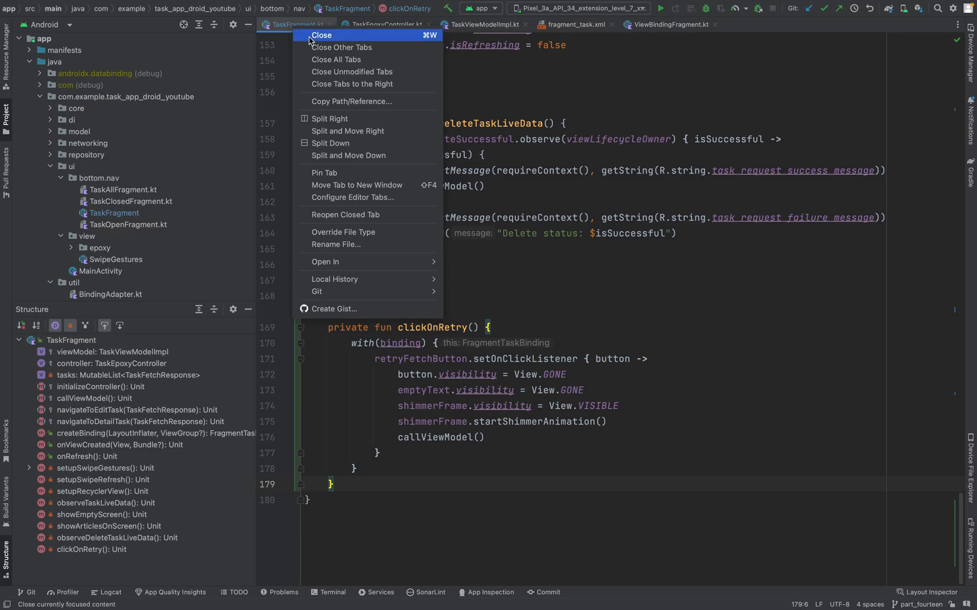
{"action": "left_click", "coordinate": [341, 47]}
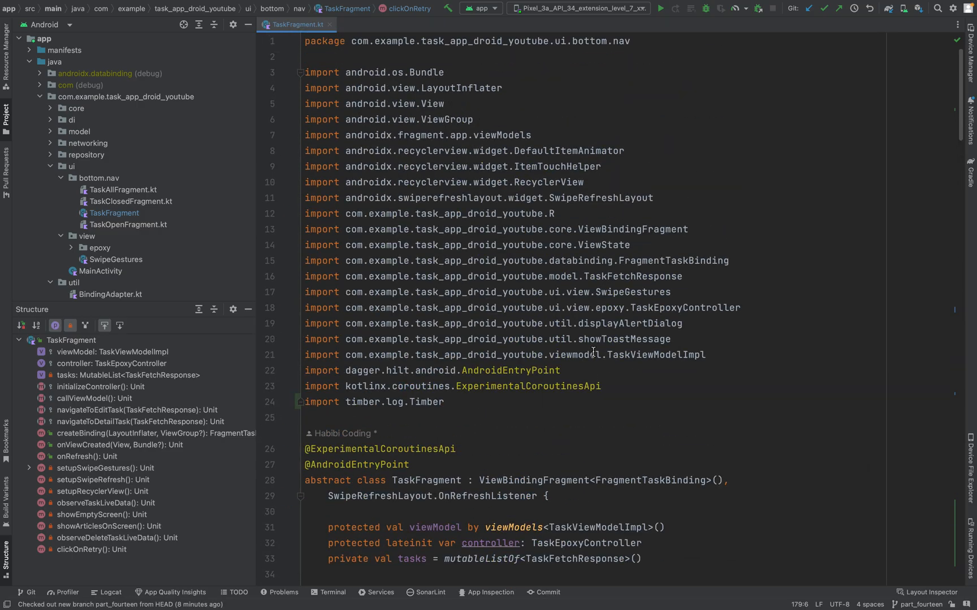
{"action": "scroll", "scroll_direction": "down", "scroll_amount": 3}
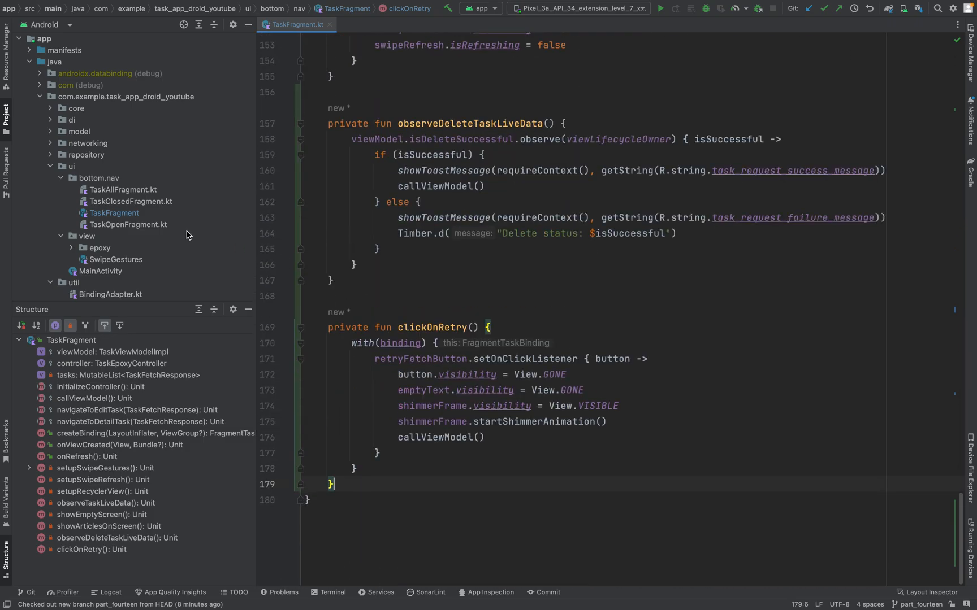
{"action": "mouse_move", "coordinate": [149, 203]}
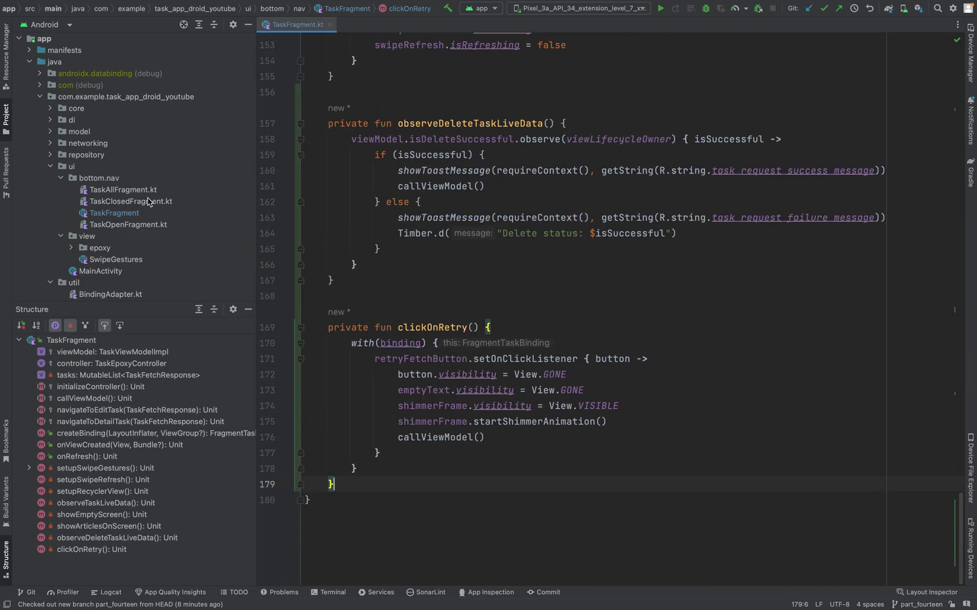
{"action": "mouse_move", "coordinate": [124, 228]}
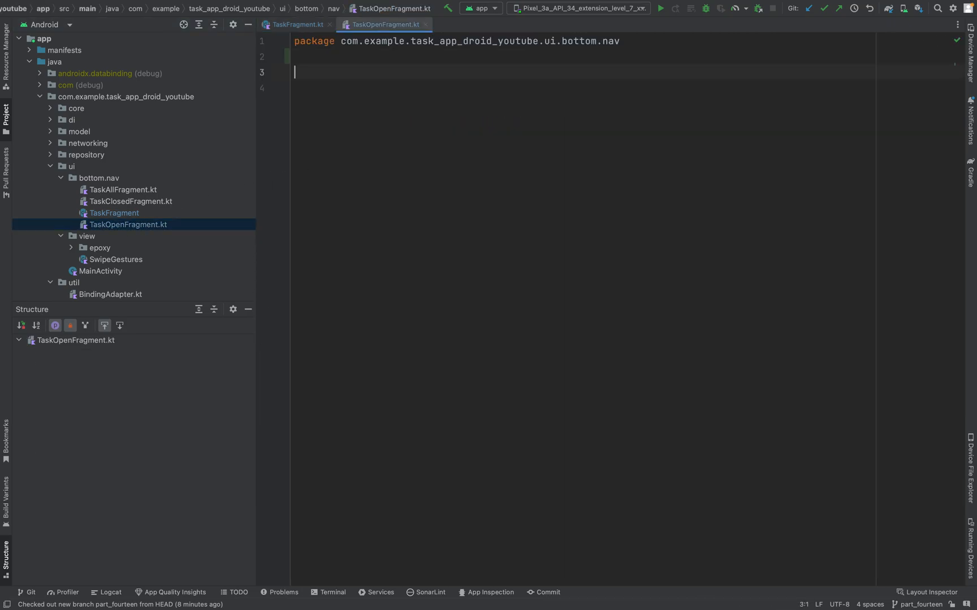
{"action": "mouse_move", "coordinate": [298, 24]}
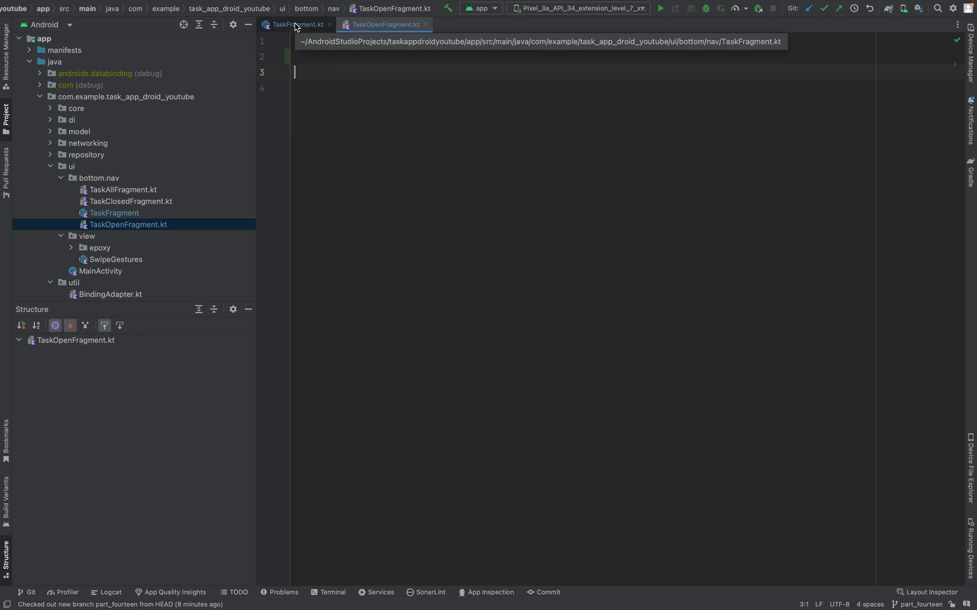
{"action": "type", "text": "@"}
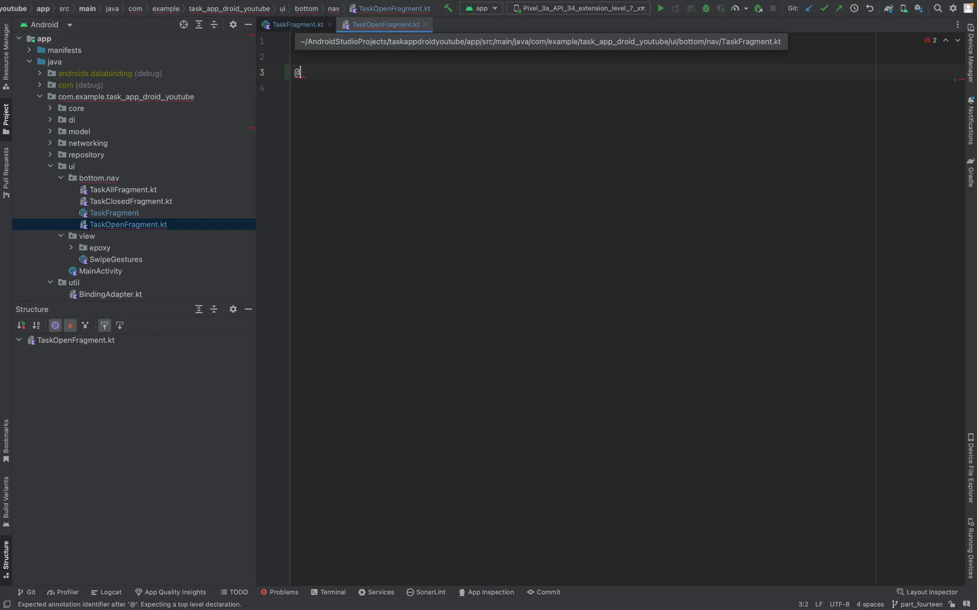
{"action": "type", "text": "Experim"}
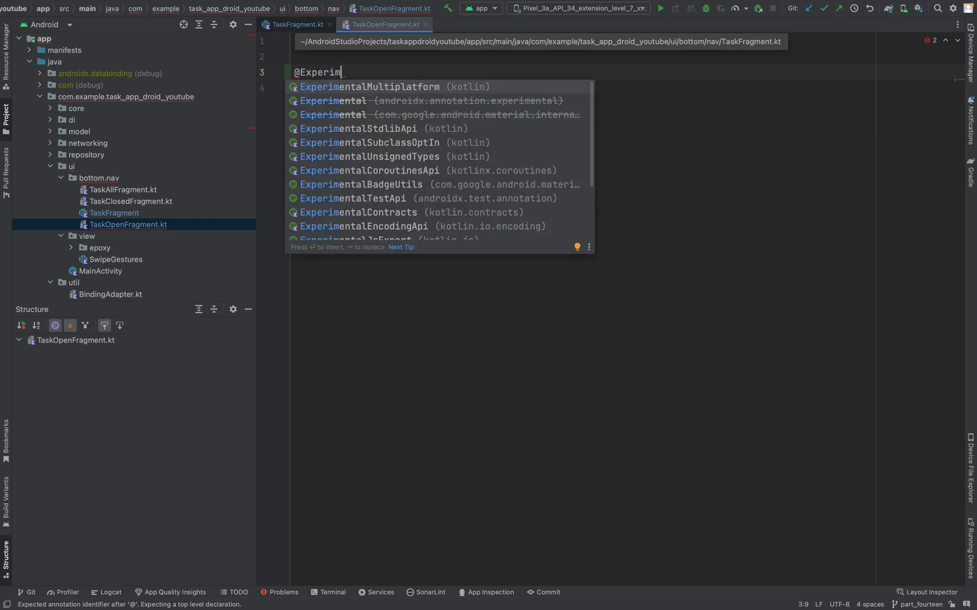
{"action": "type", "text": "CoroutinesApi"}
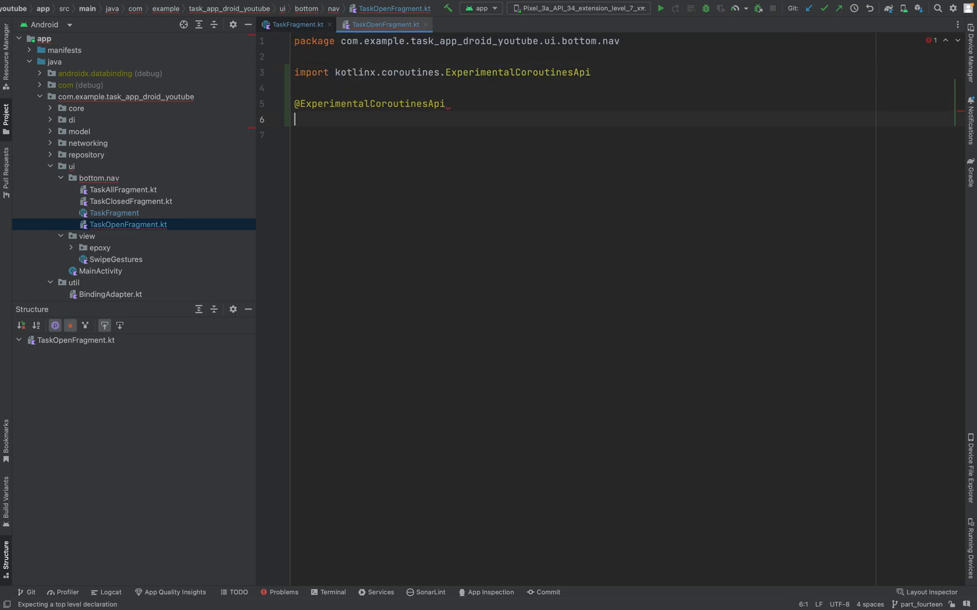
{"action": "type", "text": "@"}
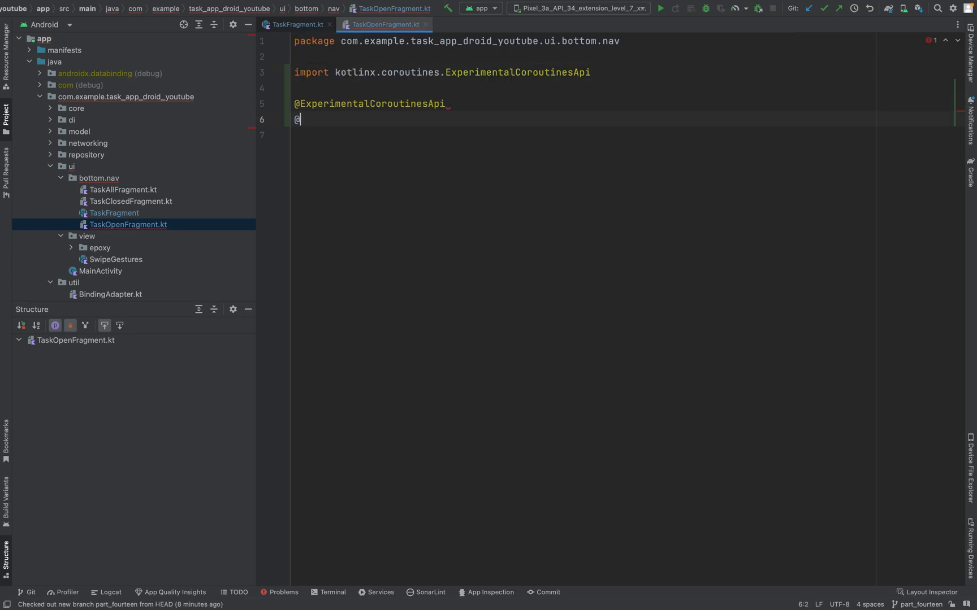
{"action": "type", "text": "AndroidEntryPoint"}
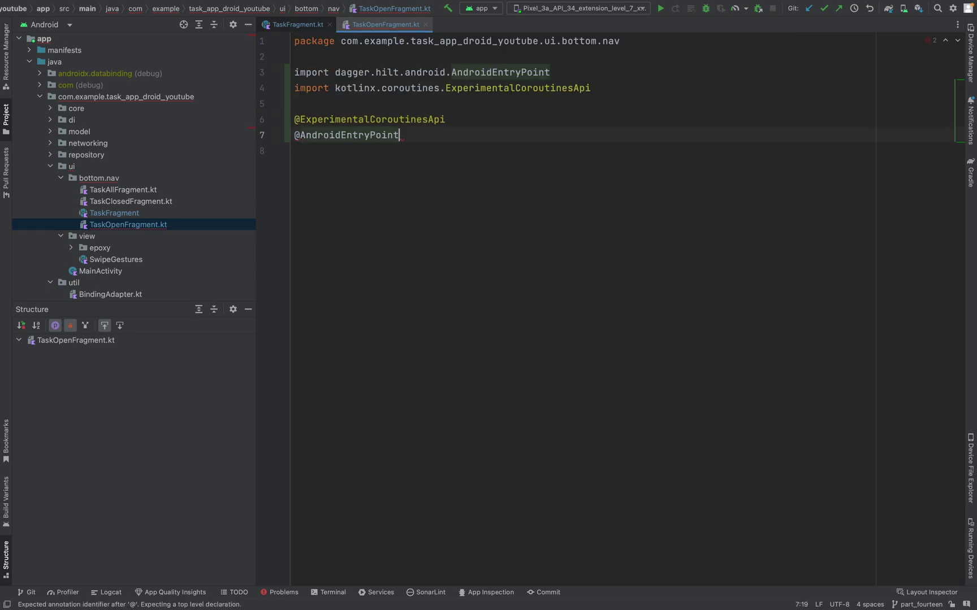
{"action": "type", "text": "class"}
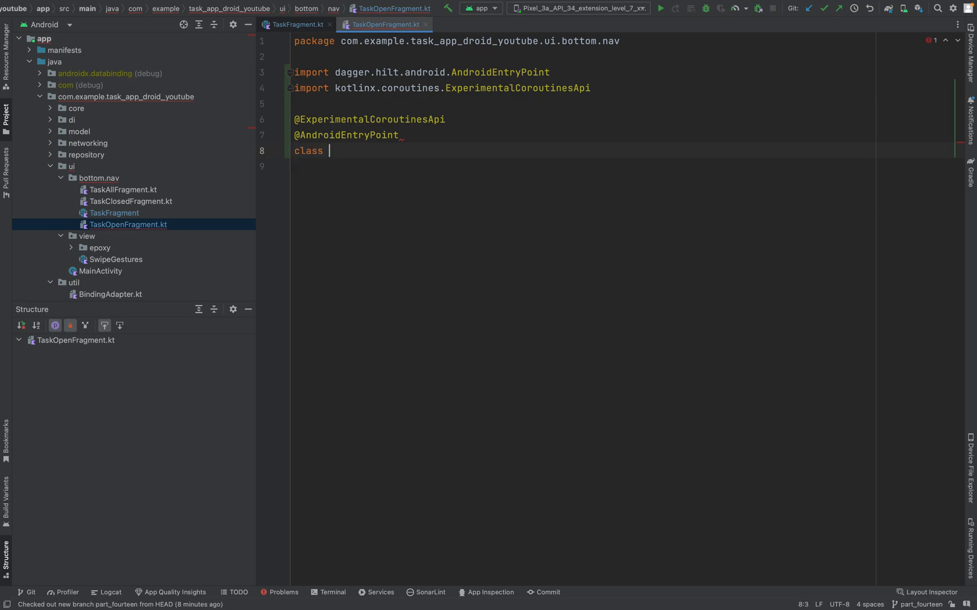
{"action": "type", "text": "OpenFragment"}
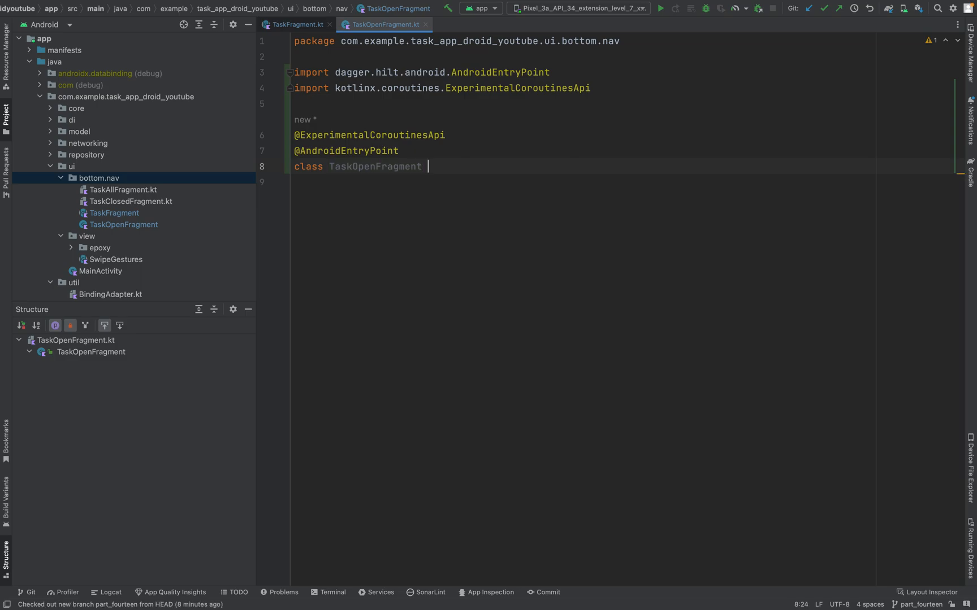
{"action": "type", "text": ": Task"}
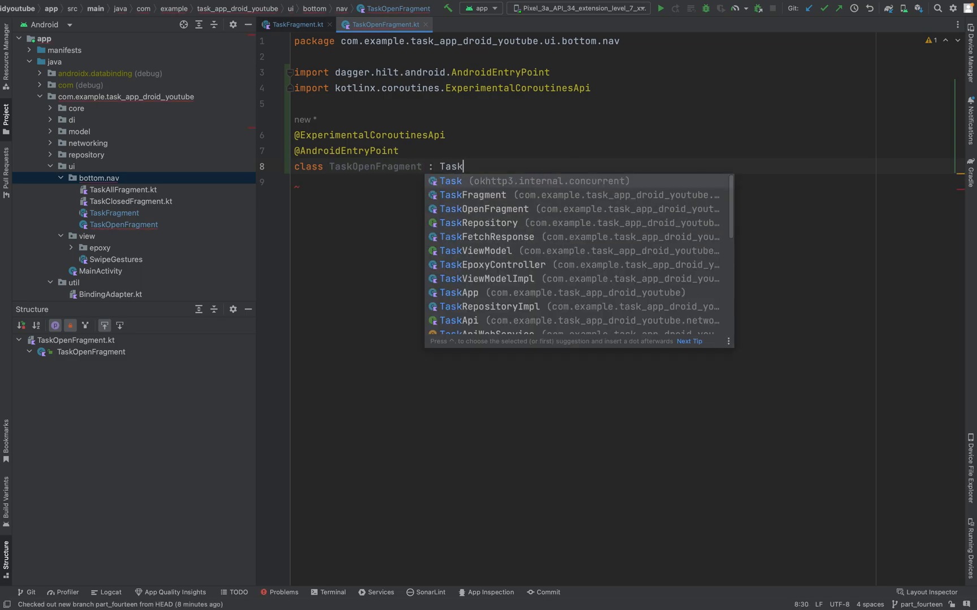
{"action": "left_click", "coordinate": [471, 195]}
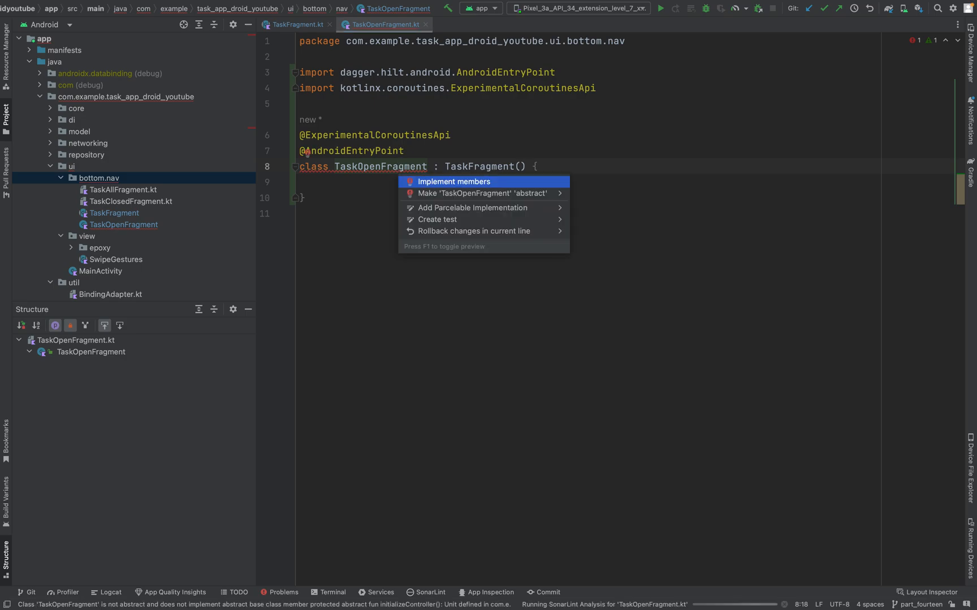
Implement the four missing TaskFragment overrides as TODO stubs and add blank lines above them.
{"action": "left_click", "coordinate": [453, 181]}
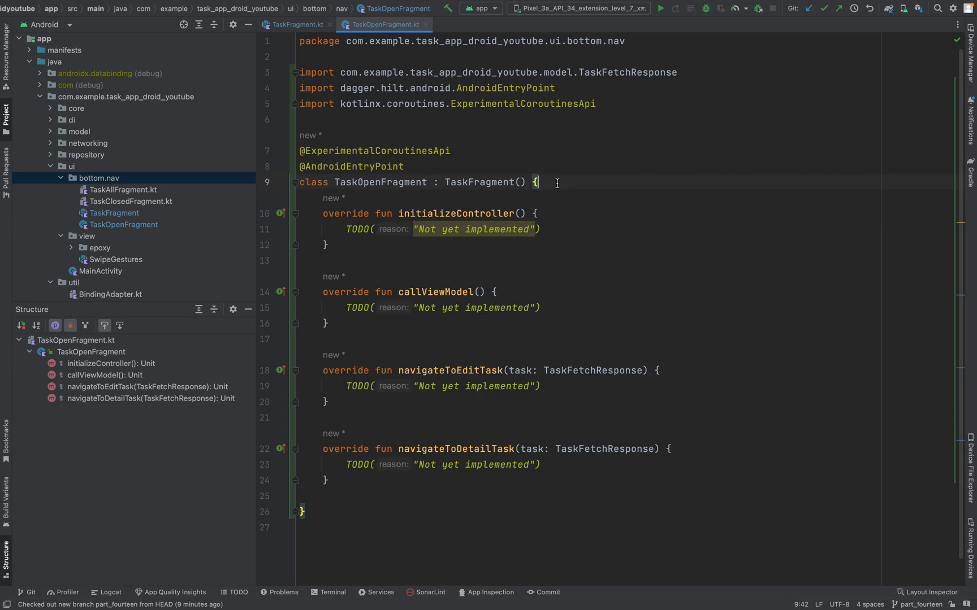
{"action": "mouse_move", "coordinate": [582, 76]}
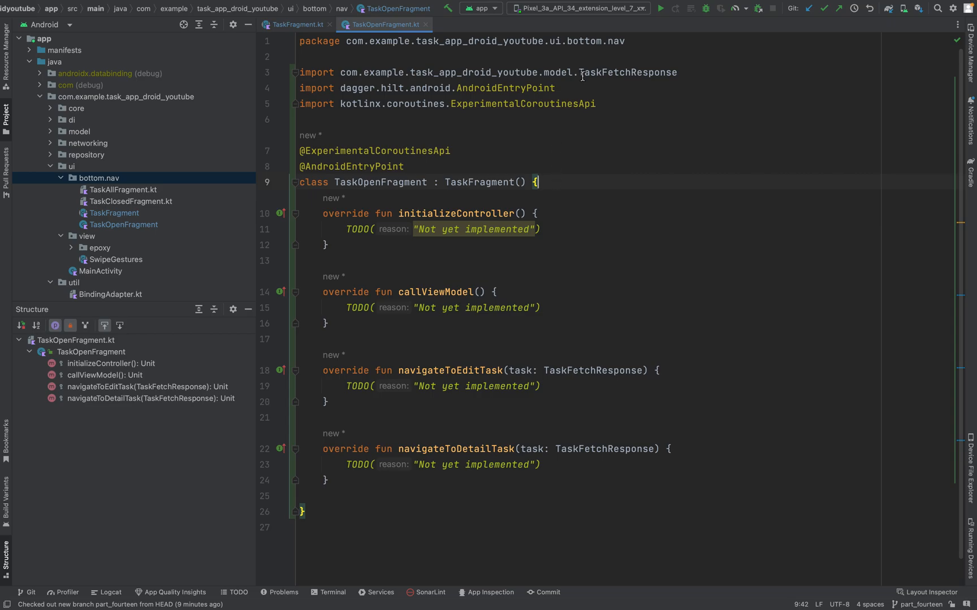
{"action": "mouse_move", "coordinate": [589, 270]}
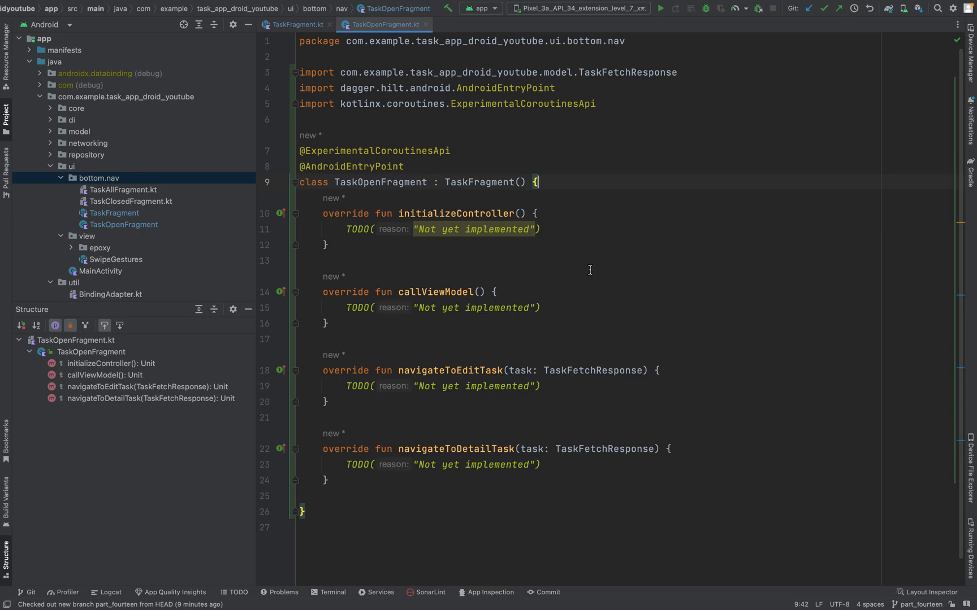
{"action": "mouse_move", "coordinate": [585, 260]}
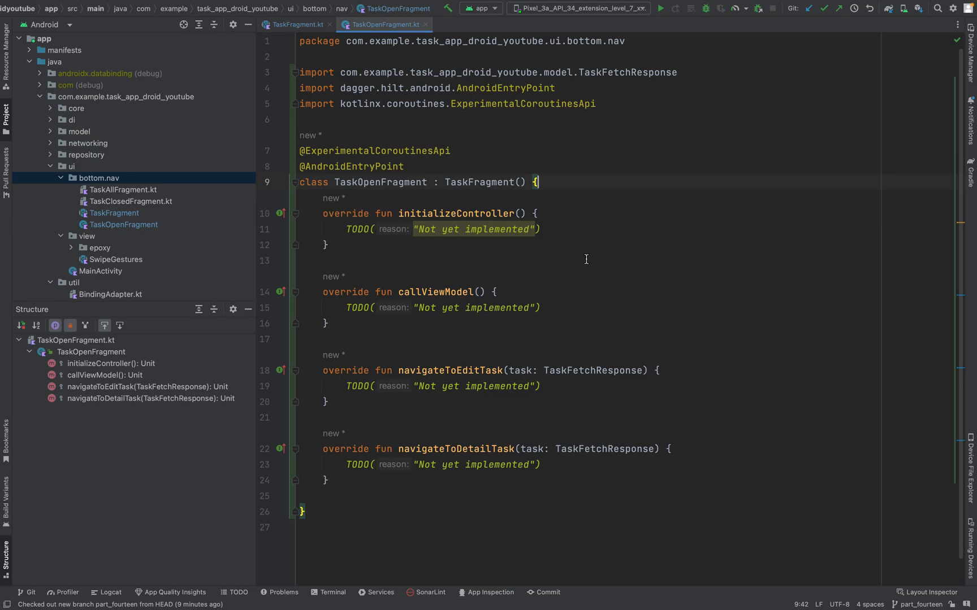
{"action": "key", "text": "enter"}
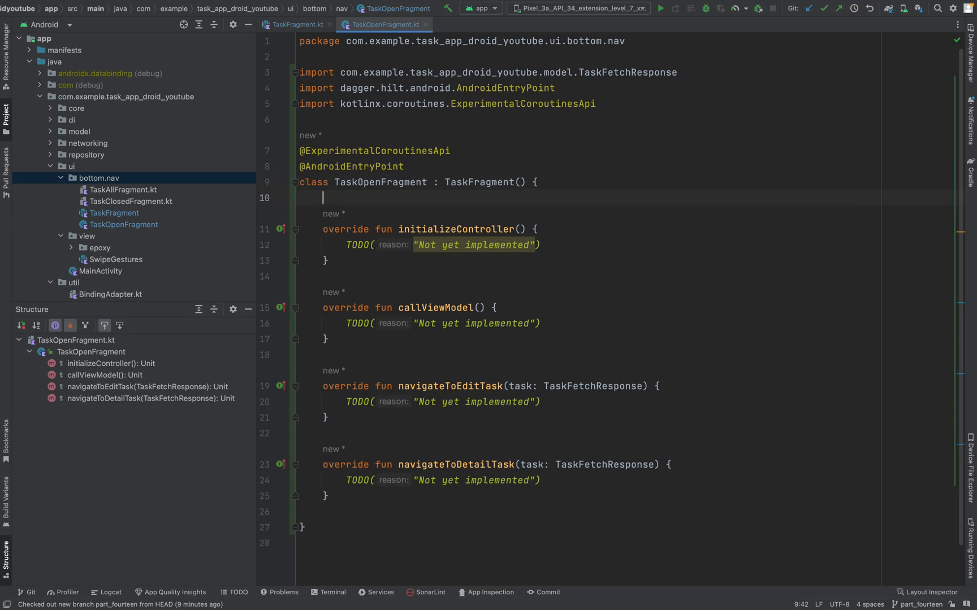
{"action": "key", "text": "enter"}
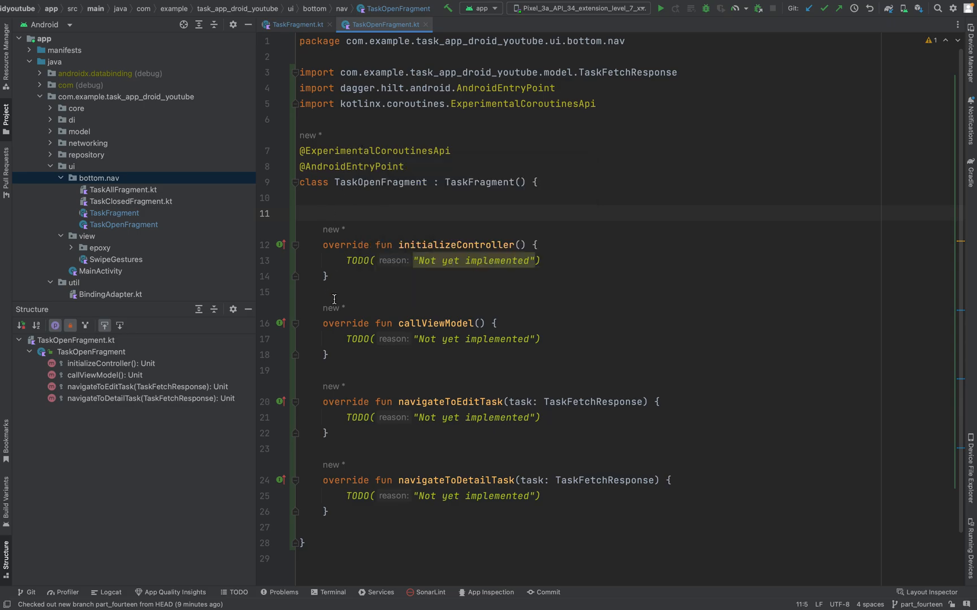
{"action": "mouse_move", "coordinate": [342, 285]}
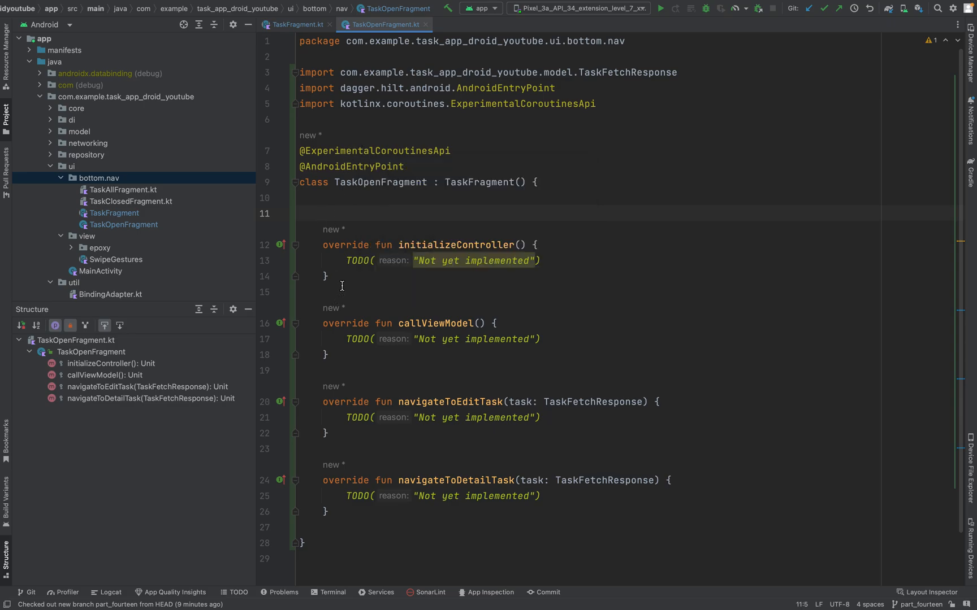
Override onViewCreated to call setUpCreateTaskButton(), create that function stub and move it to the class end.
{"action": "type", "text": "on"}
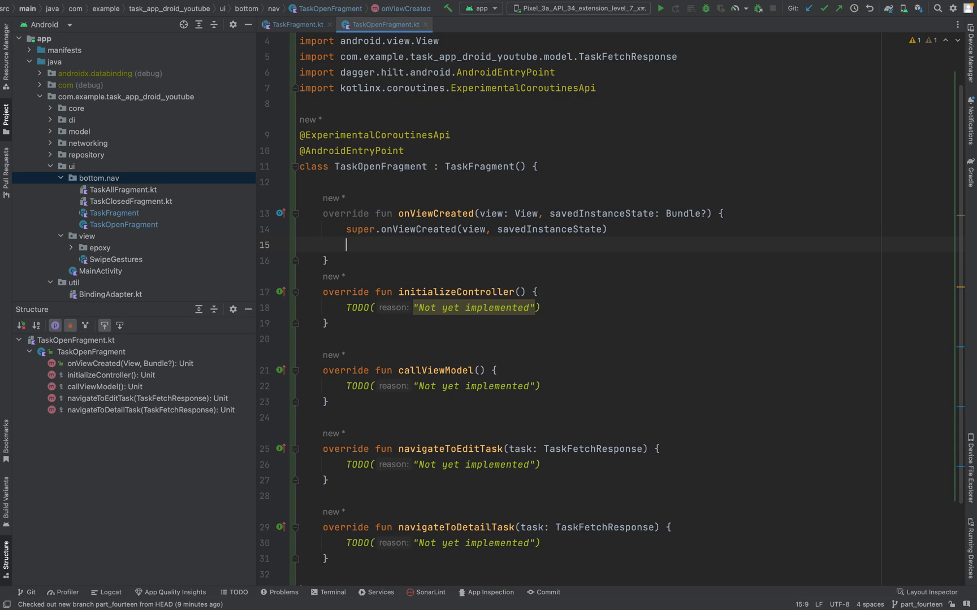
{"action": "type", "text": "setUp"}
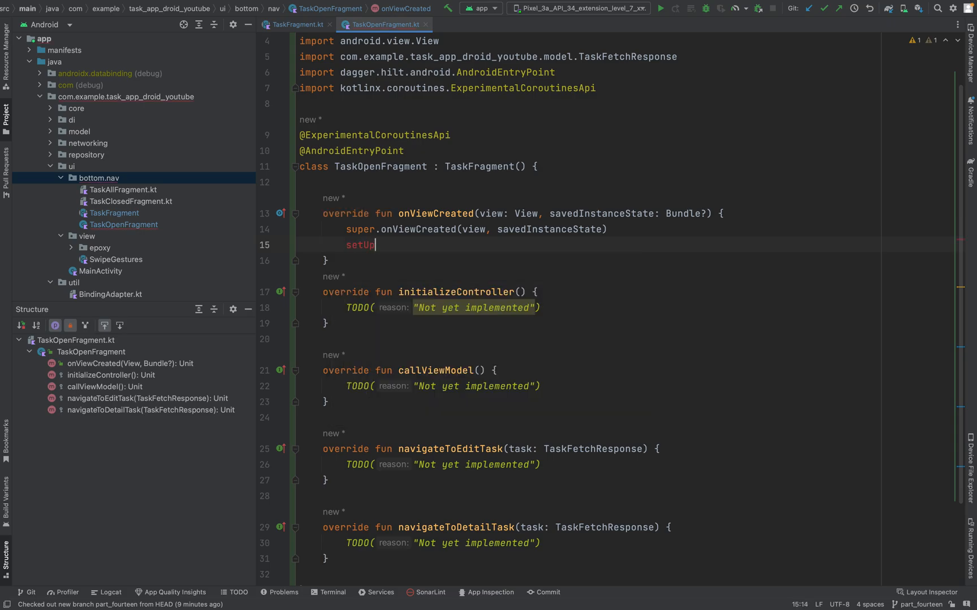
{"action": "type", "text": "Cr"}
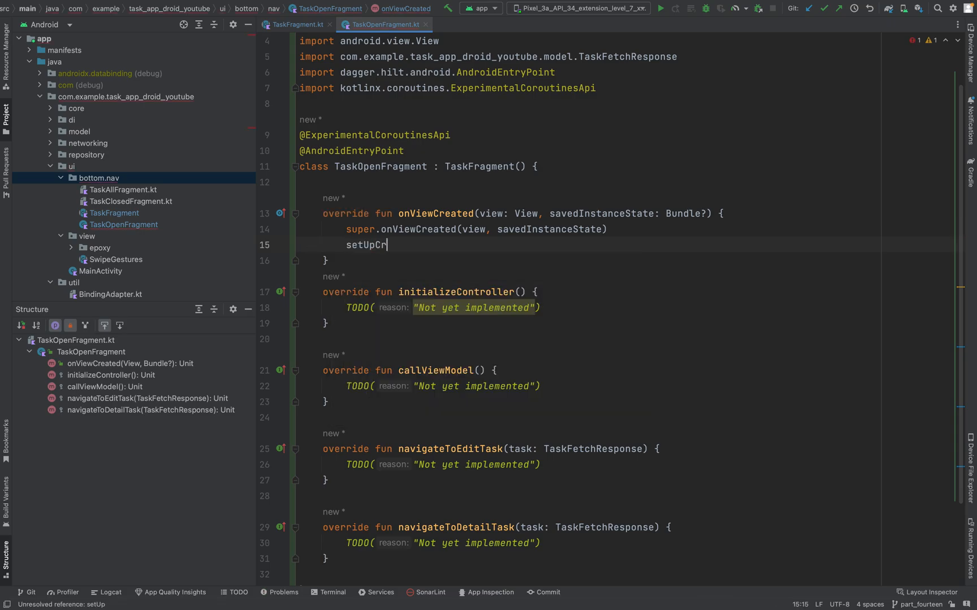
{"action": "type", "text": "eate"}
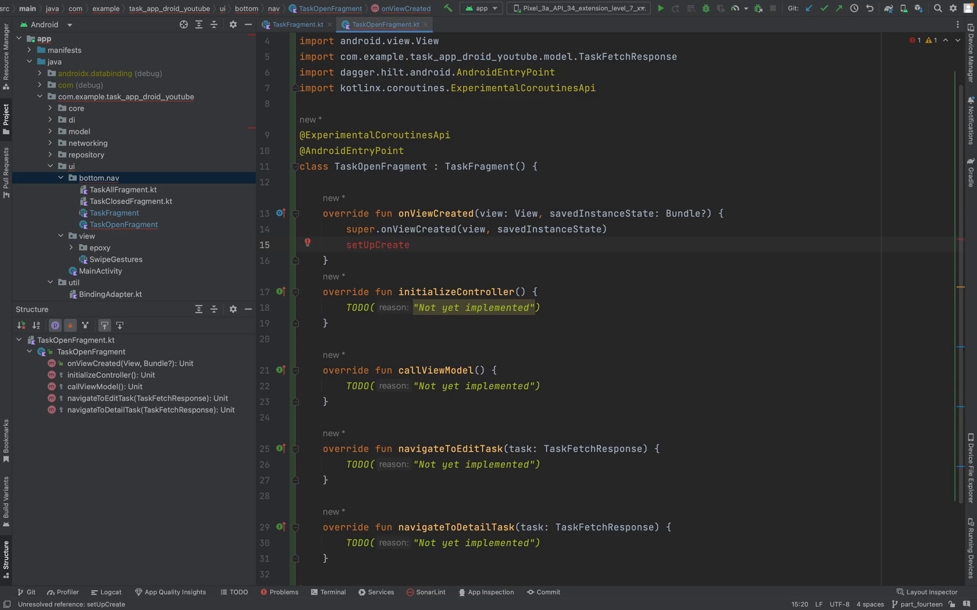
{"action": "type", "text": "T"}
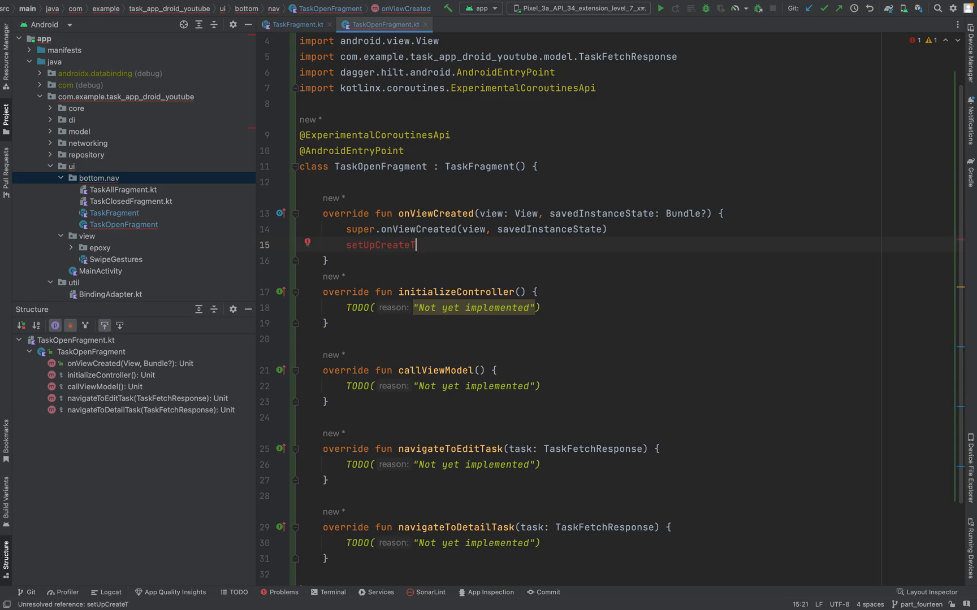
{"action": "type", "text": "askBut"}
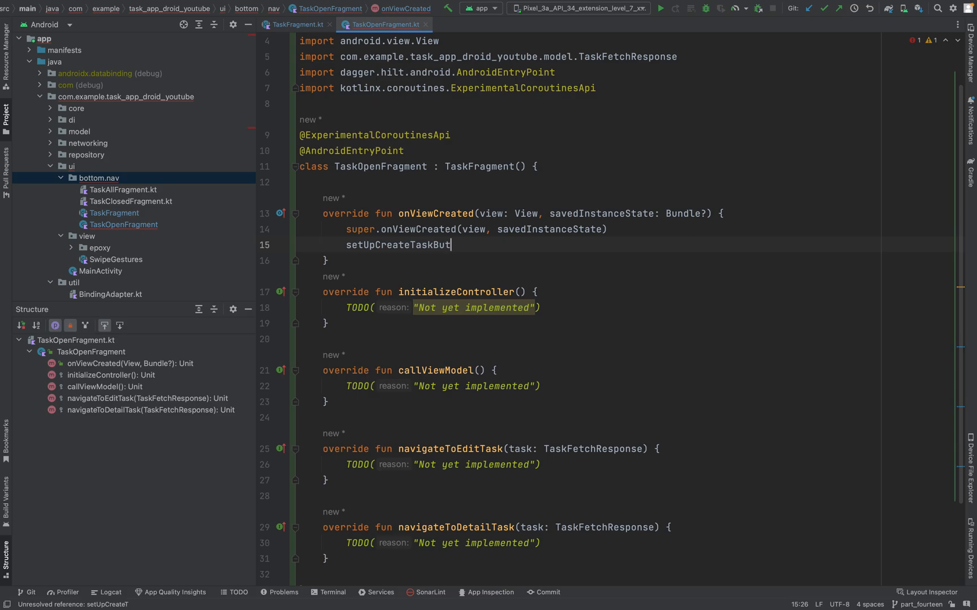
{"action": "type", "text": "ton()"}
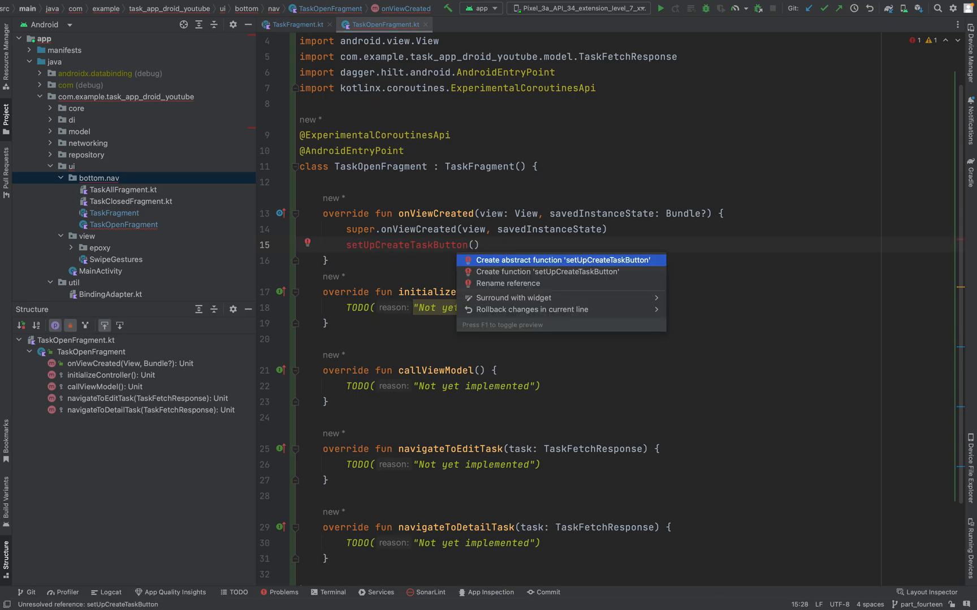
{"action": "left_click", "coordinate": [547, 271]}
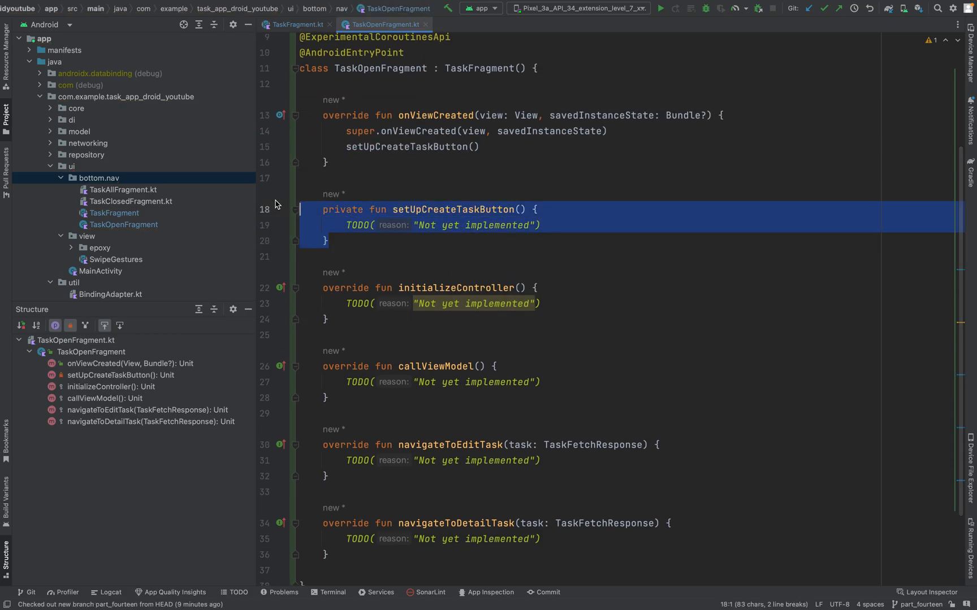
{"action": "key", "text": "Delete"}
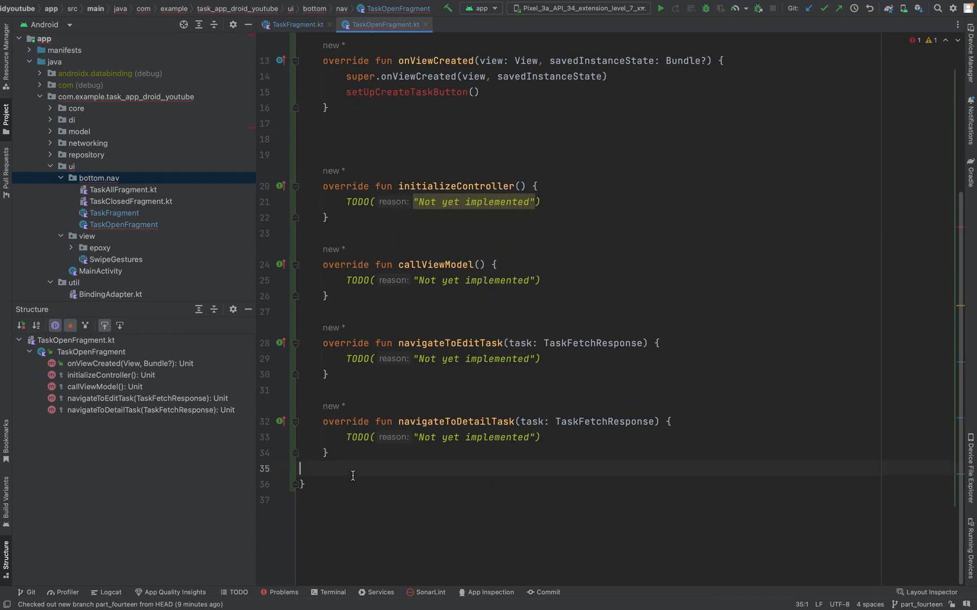
{"action": "scroll", "scroll_direction": "up", "scroll_amount": 3}
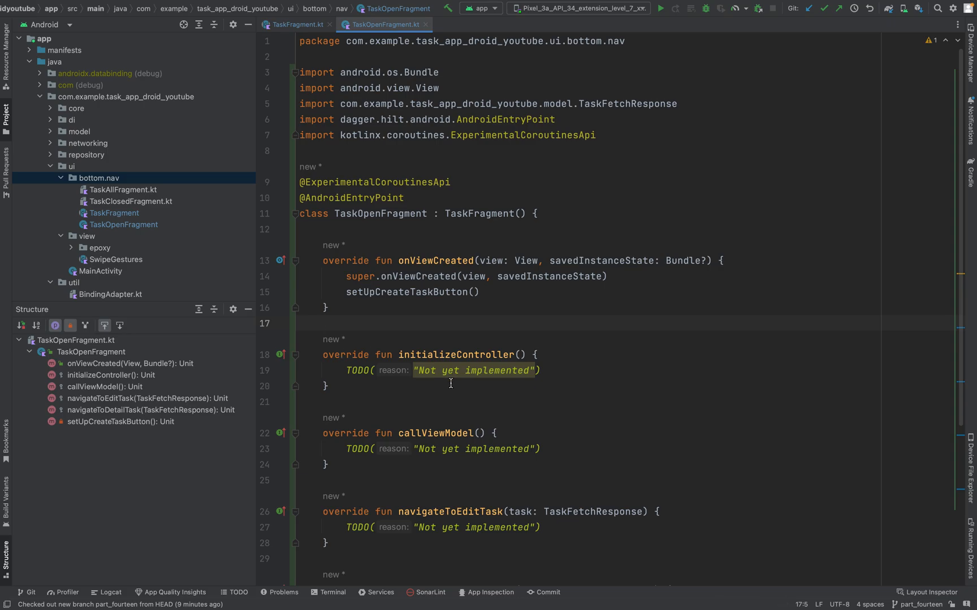
Override onResume to call callViewModel(), then clear initializeController's TODO and start a val line.
{"action": "left_click", "coordinate": [322, 323]}
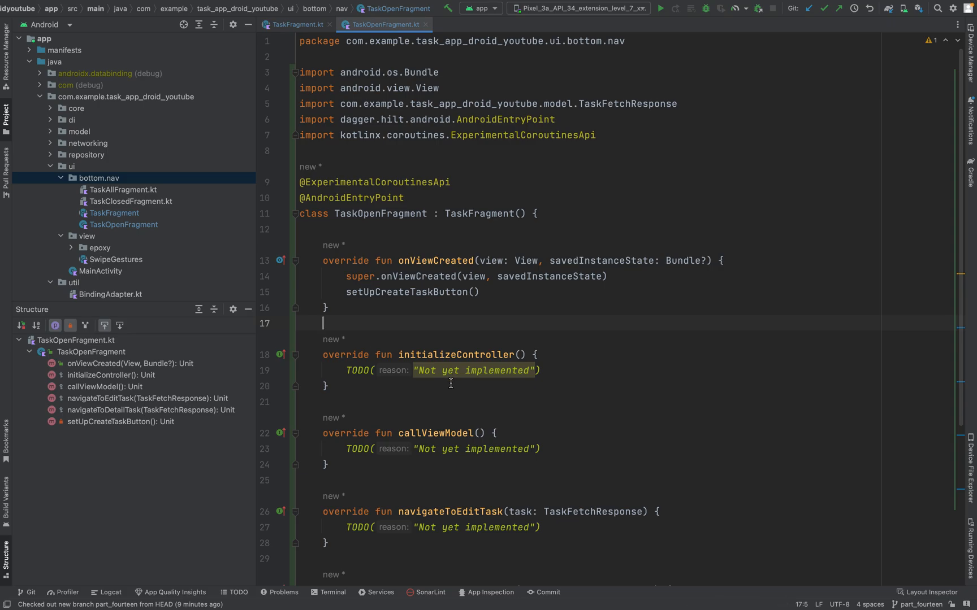
{"action": "key", "text": "enter"}
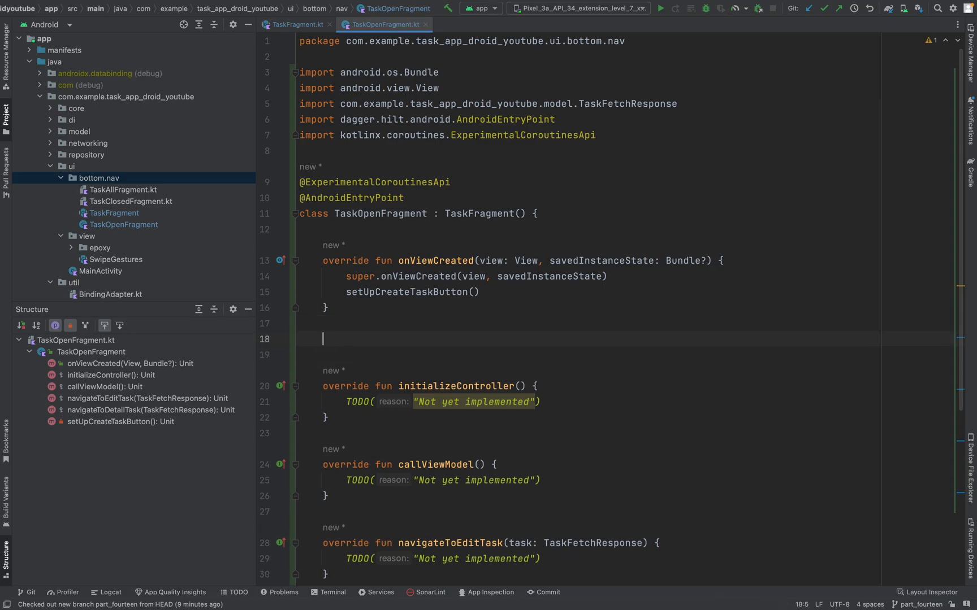
{"action": "type", "text": "onResume() {"}
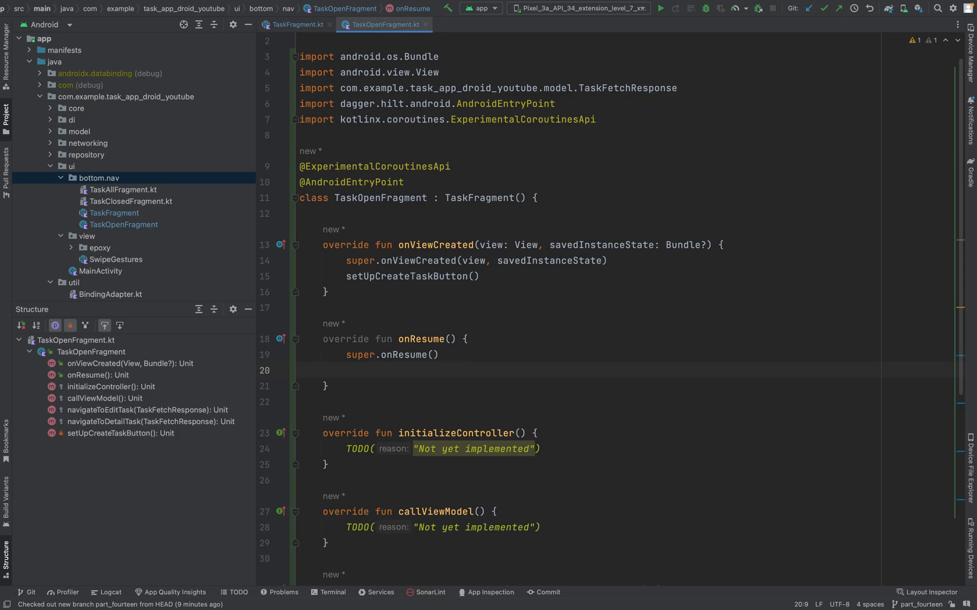
{"action": "type", "text": "callViewModel()"}
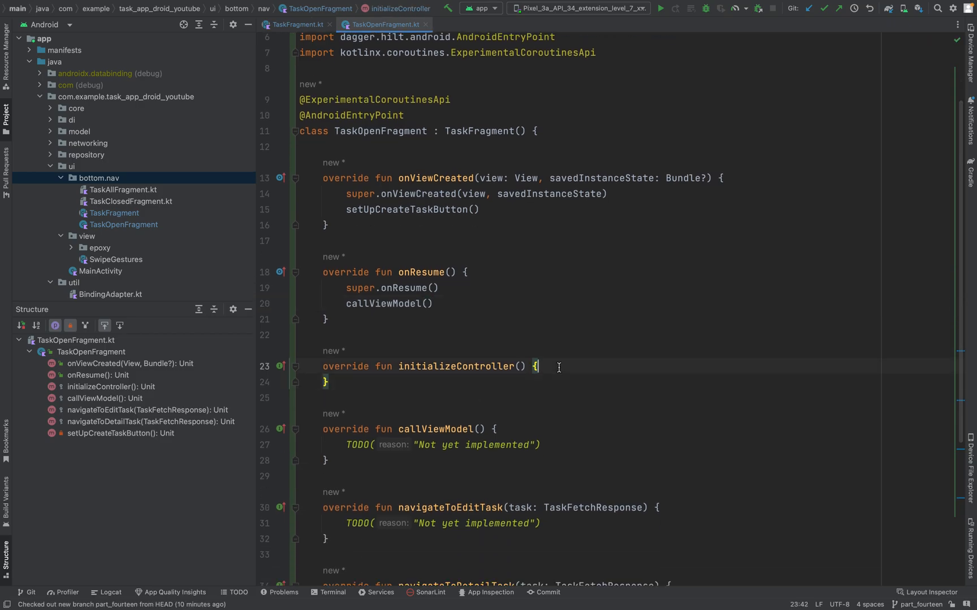
{"action": "key", "text": "enter"}
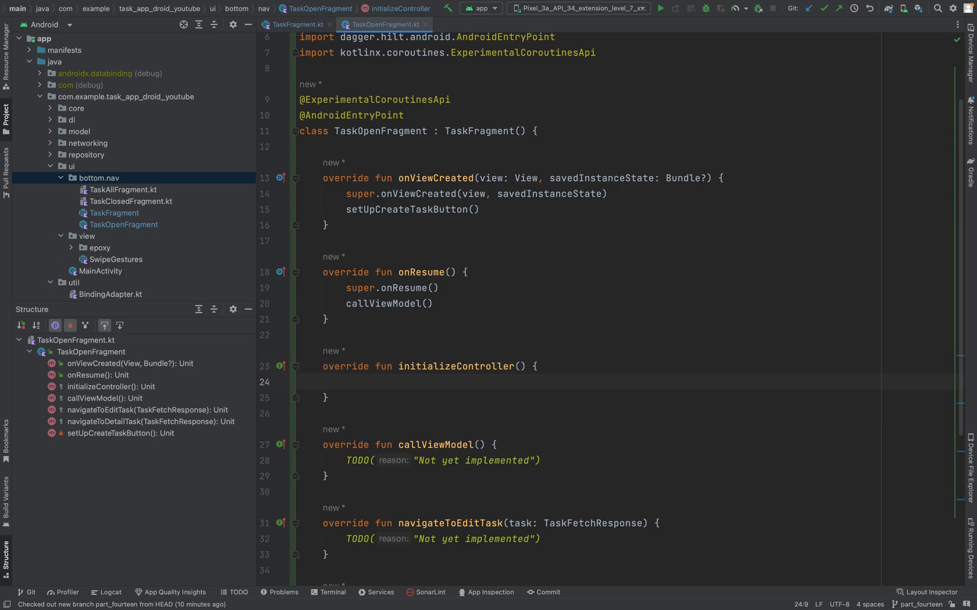
{"action": "type", "text": "val"}
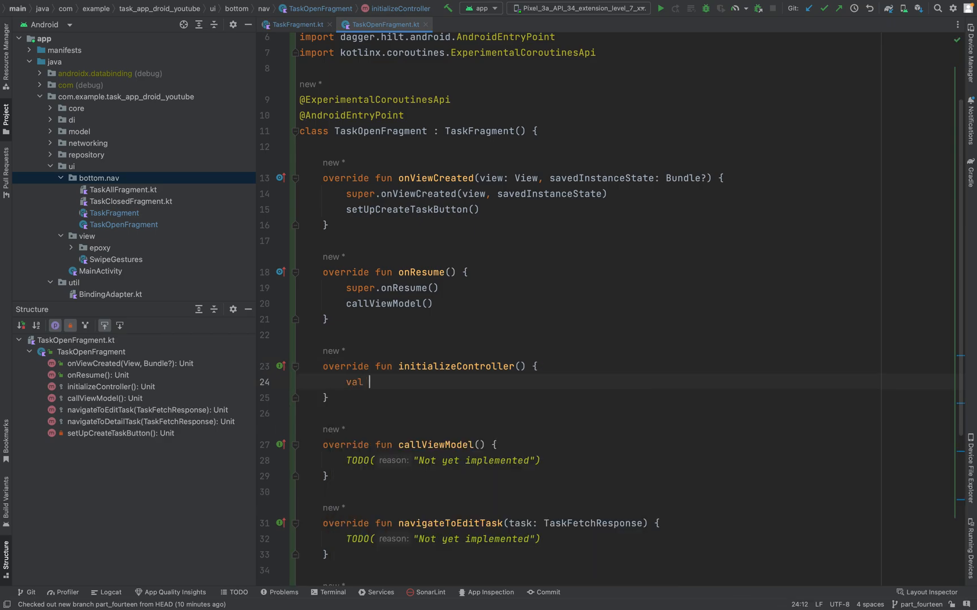
Write val color = ContextCompat.getColor(requireContext(), R.color.darker_gray) in initializeController.
{"action": "type", "text": "color"}
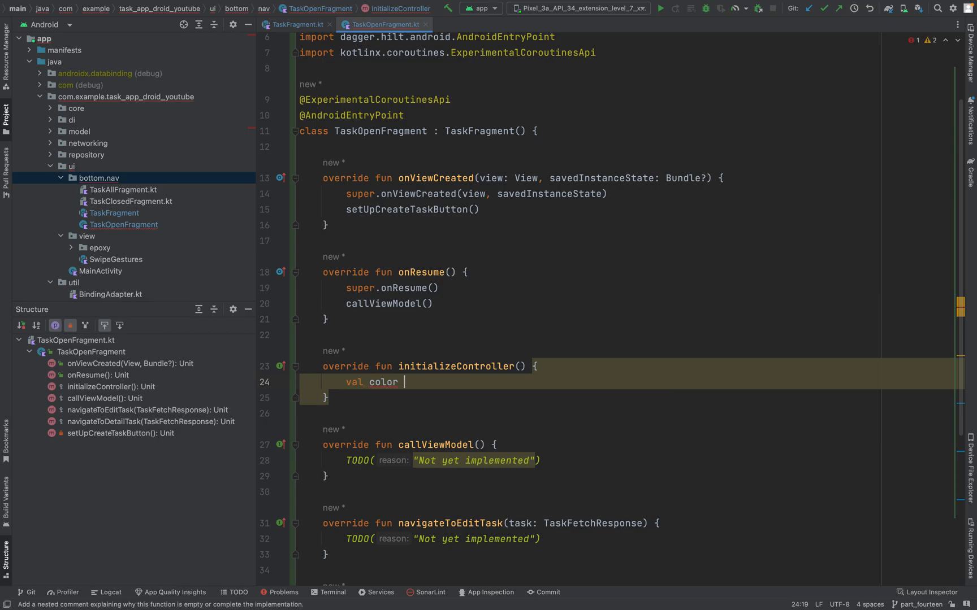
{"action": "type", "text": "="}
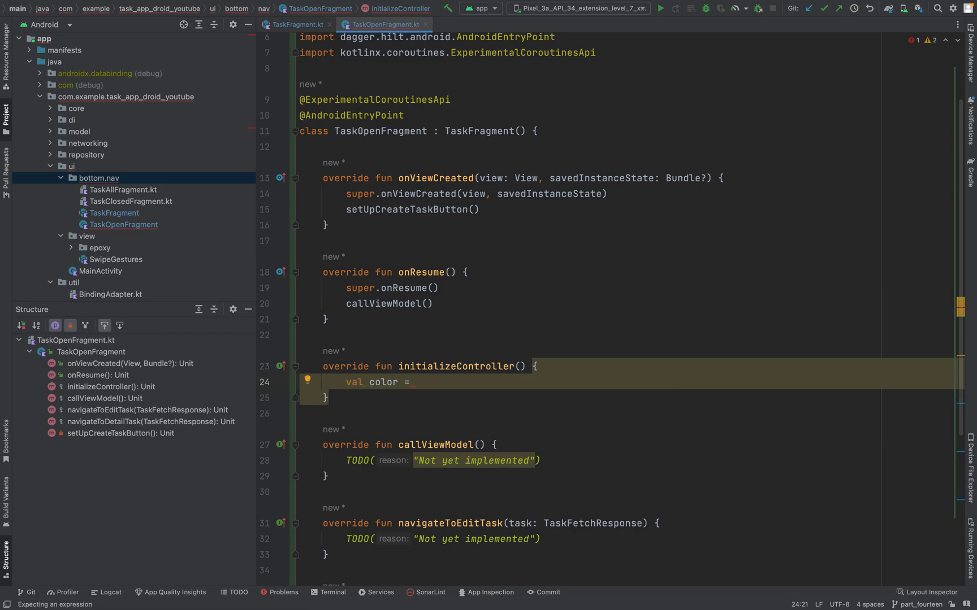
{"action": "type", "text": "Con"}
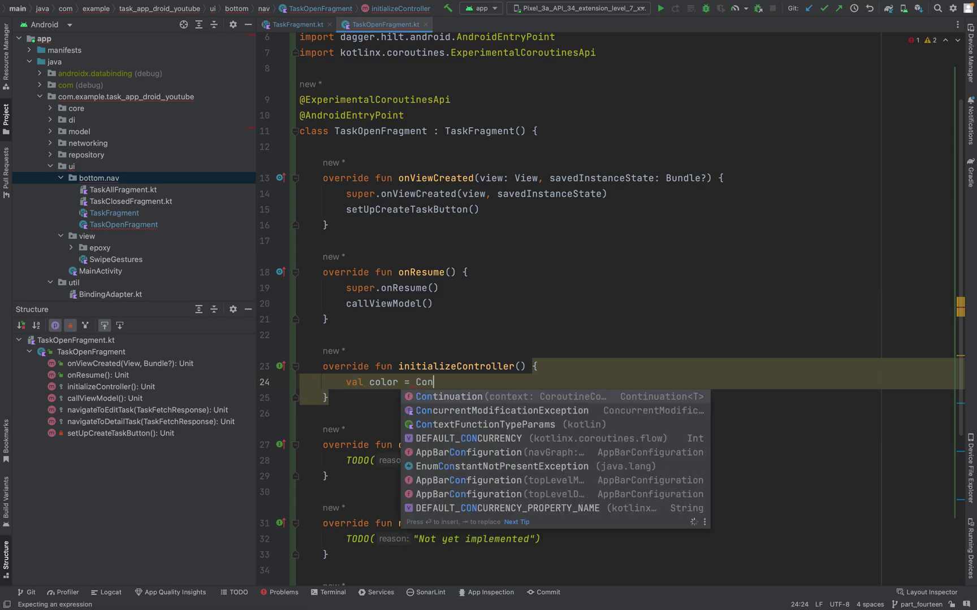
{"action": "type", "text": "textCompat"}
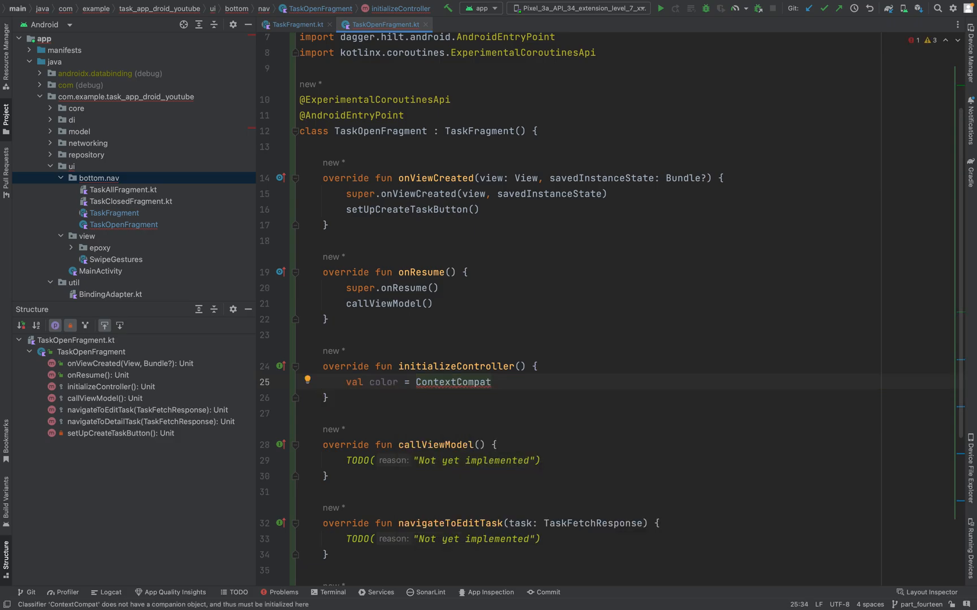
{"action": "type", "text": ".getColor()"}
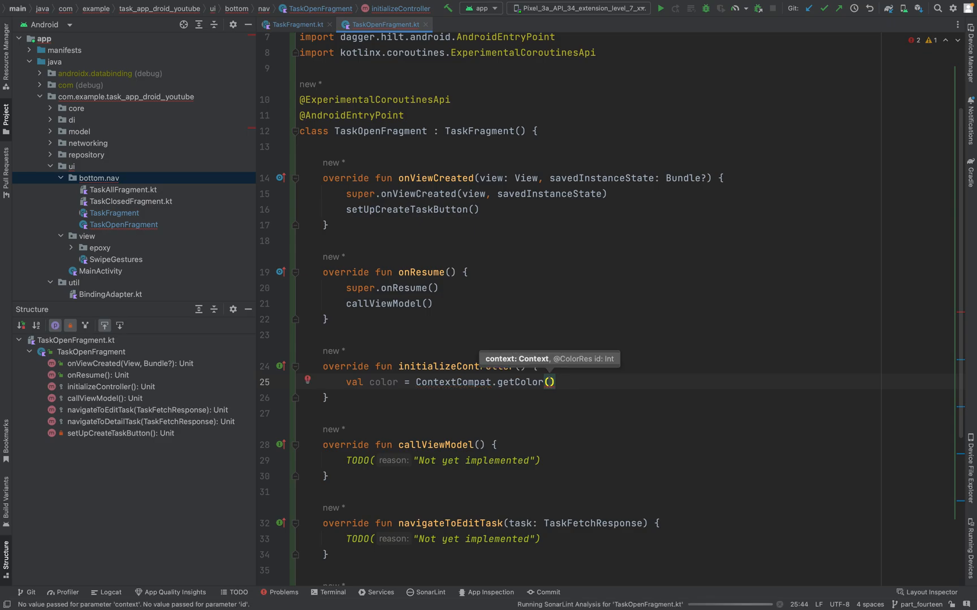
{"action": "type", "text": "req"}
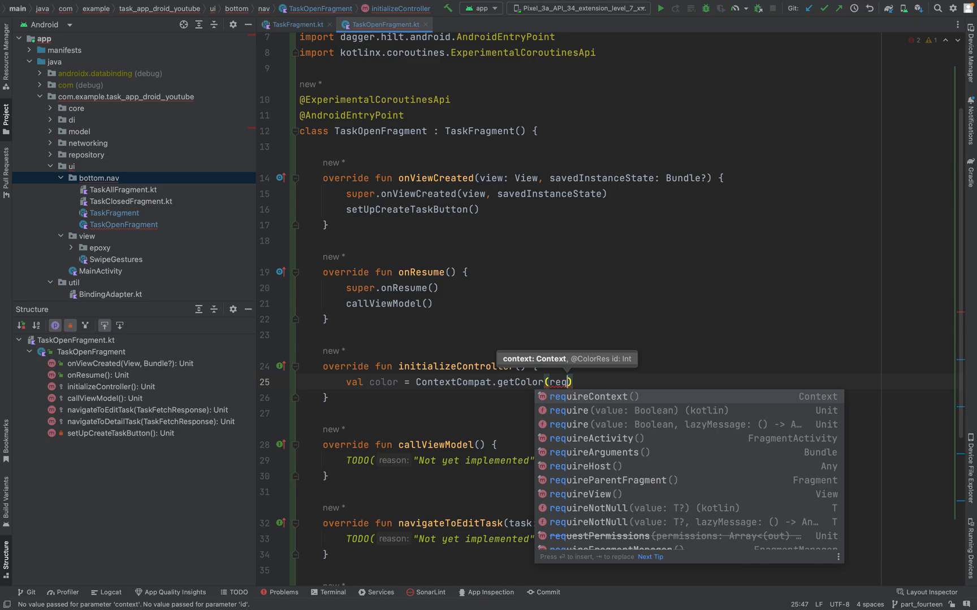
{"action": "left_click", "coordinate": [593, 396]}
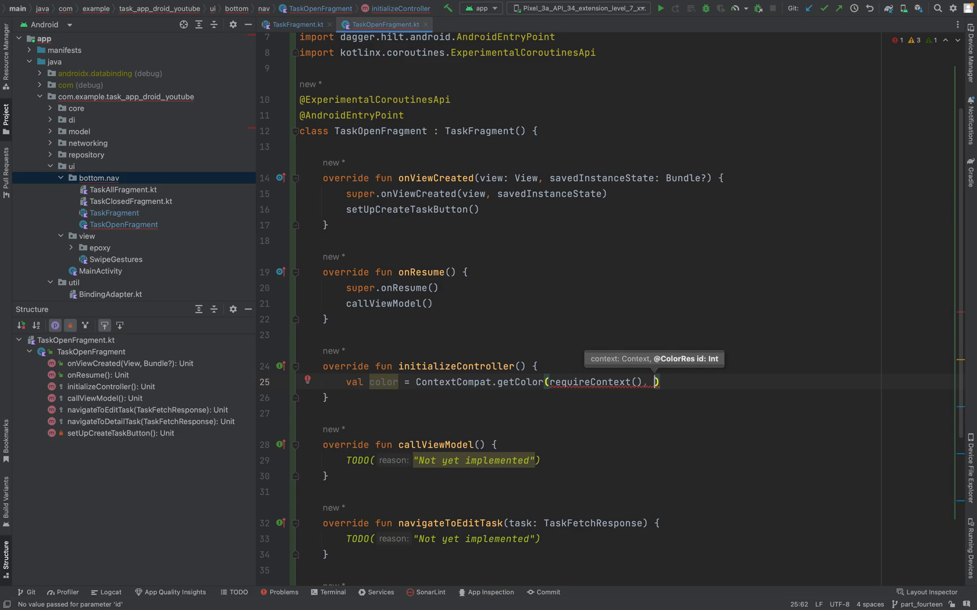
{"action": "type", "text": "R.color"}
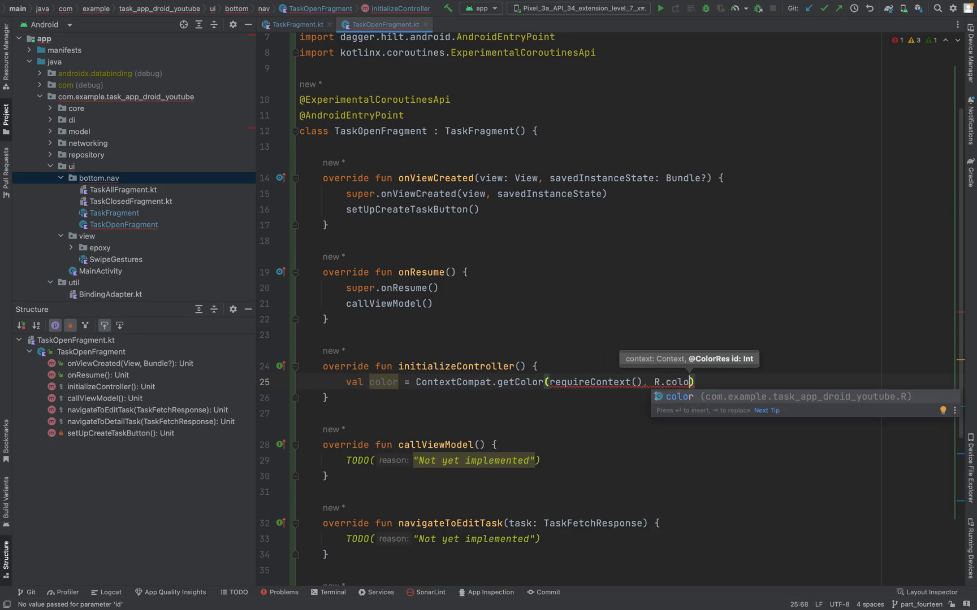
{"action": "type", "text": "."}
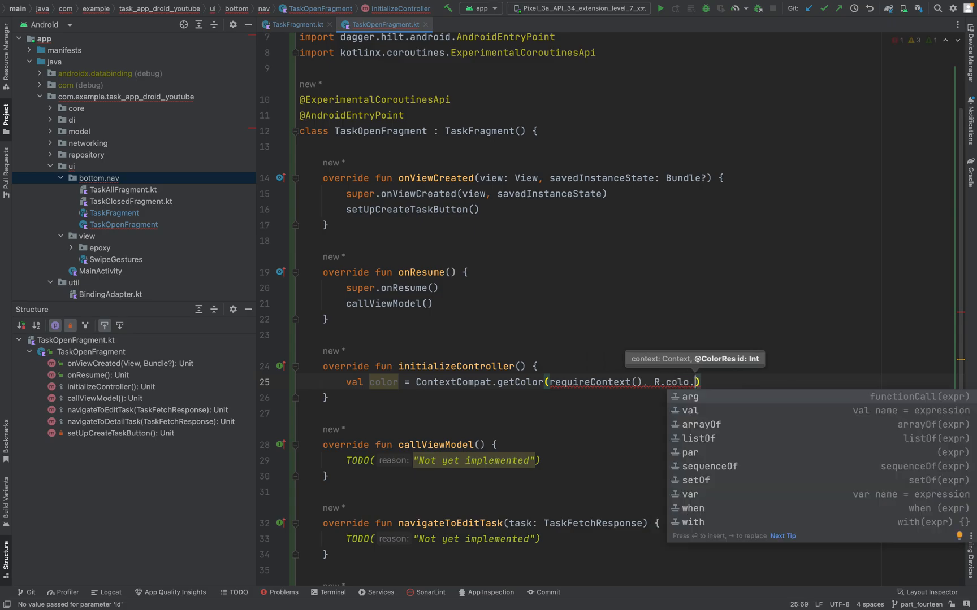
{"action": "type", "text": "darker_gray"}
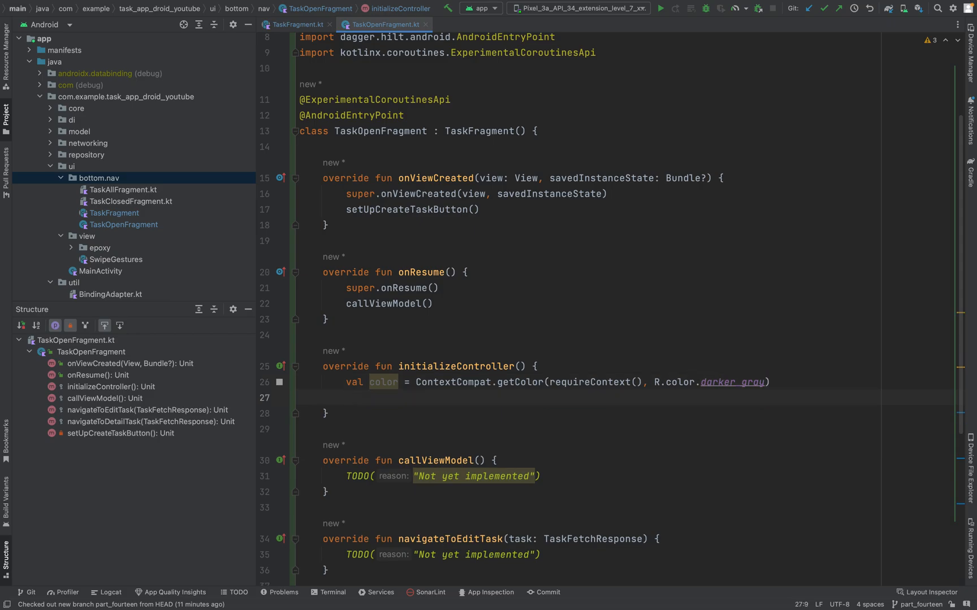
Assign controller = TaskEpoxyController(color).
{"action": "type", "text": "con"}
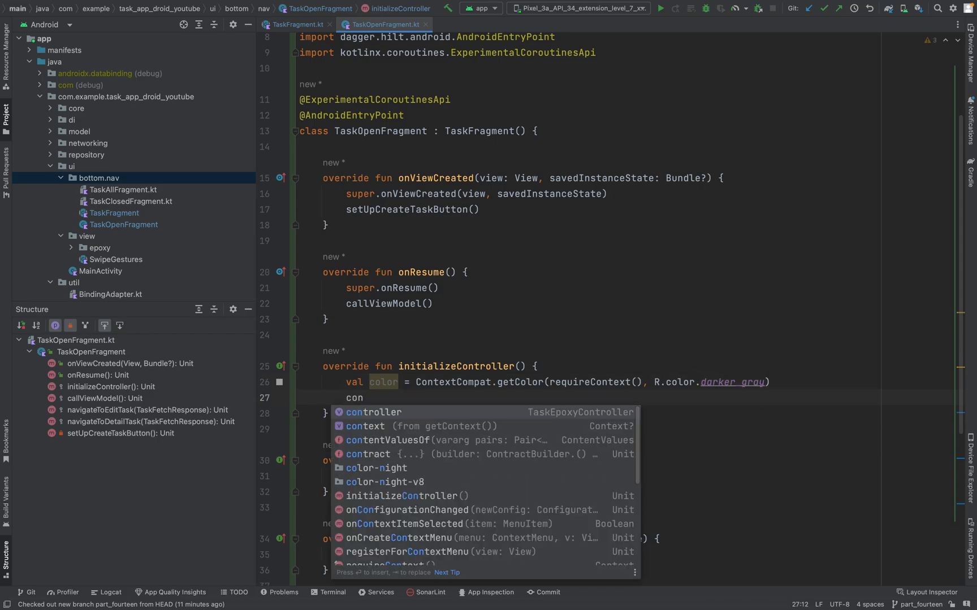
{"action": "left_click", "coordinate": [373, 411]}
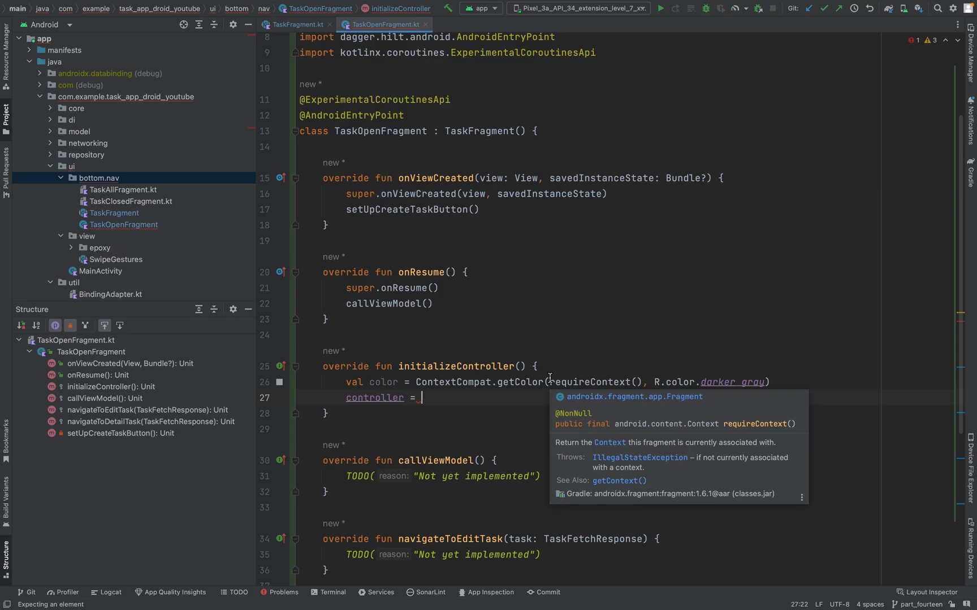
{"action": "type", "text": "TaskEpoxyController(color"}
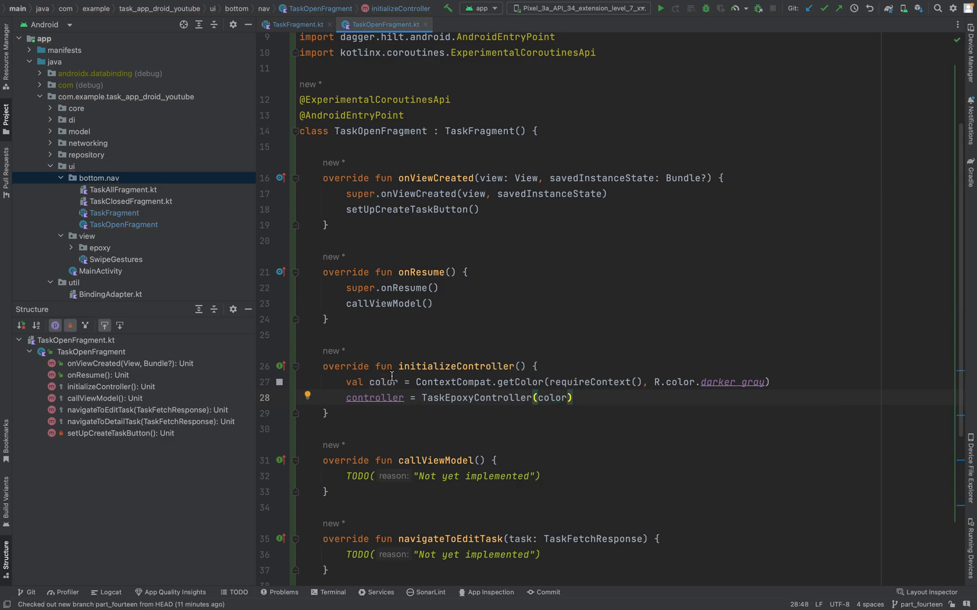
Check controller's declaration, then make callViewModel call viewModel.fetchTasks(TaskStatus.OPEN.toString()).
{"action": "left_click", "coordinate": [296, 24]}
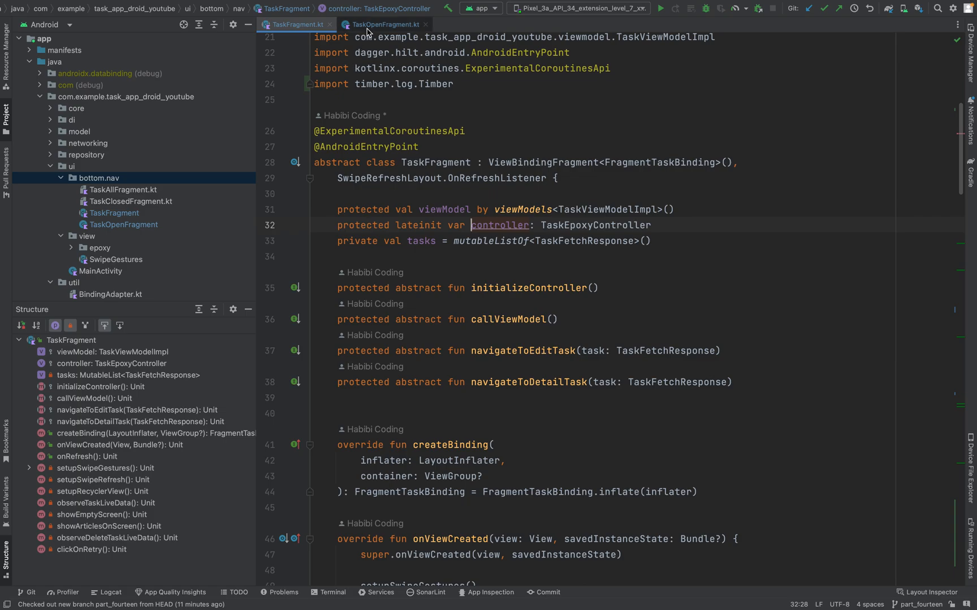
{"action": "left_click", "coordinate": [384, 23]}
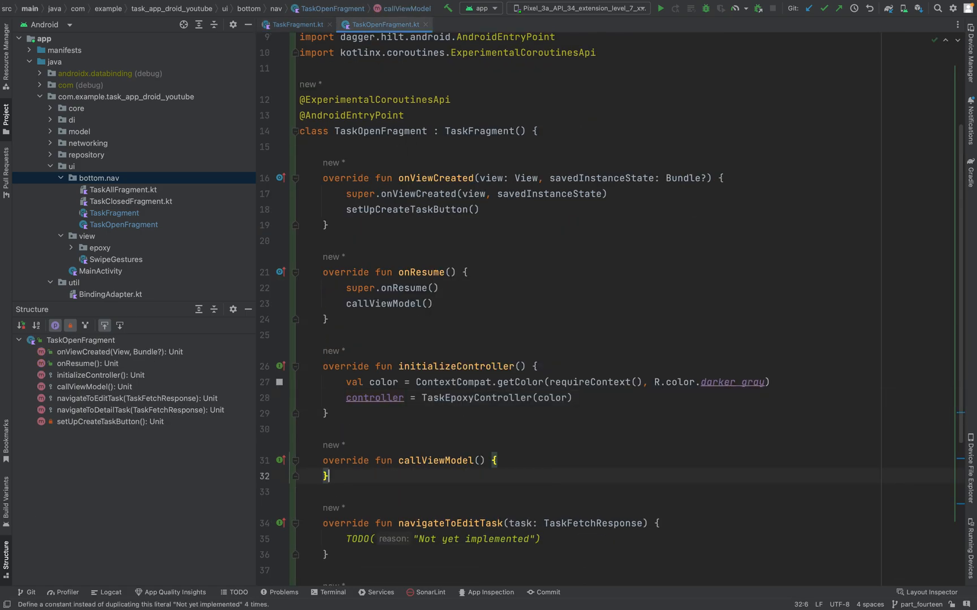
{"action": "key", "text": "enter"}
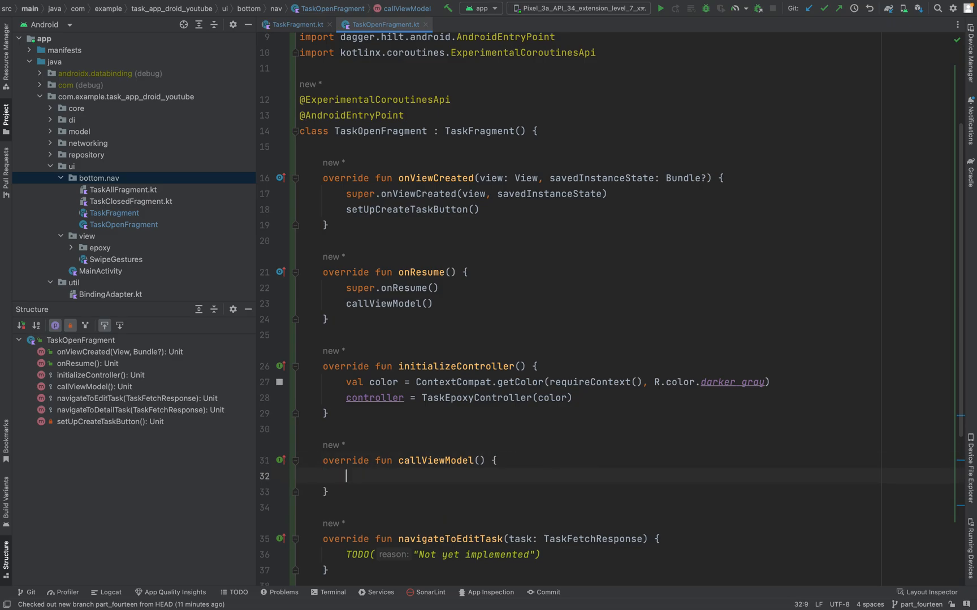
{"action": "type", "text": "viewModel"}
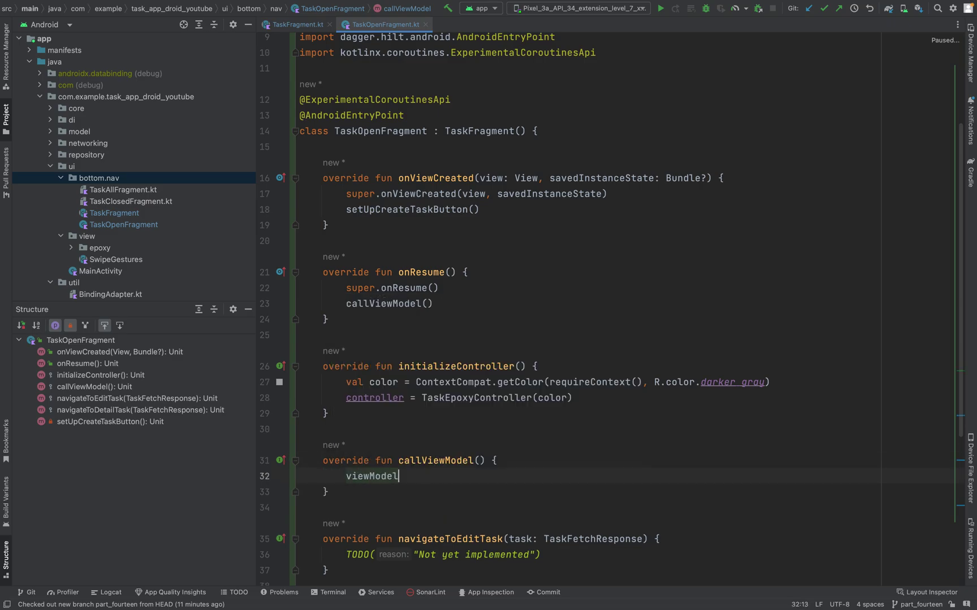
{"action": "type", "text": ".fetchTasks(T"}
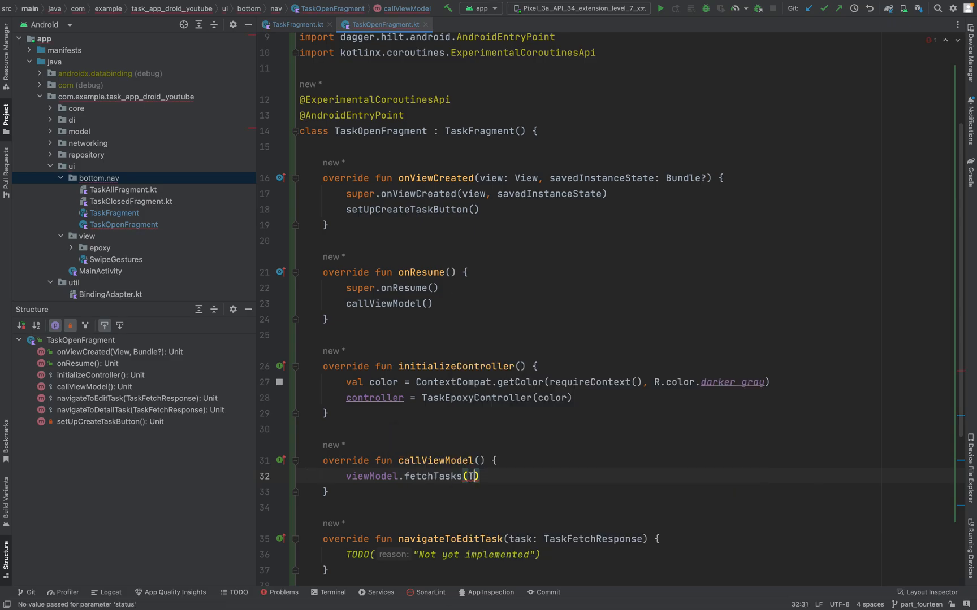
{"action": "type", "text": "askStatus."}
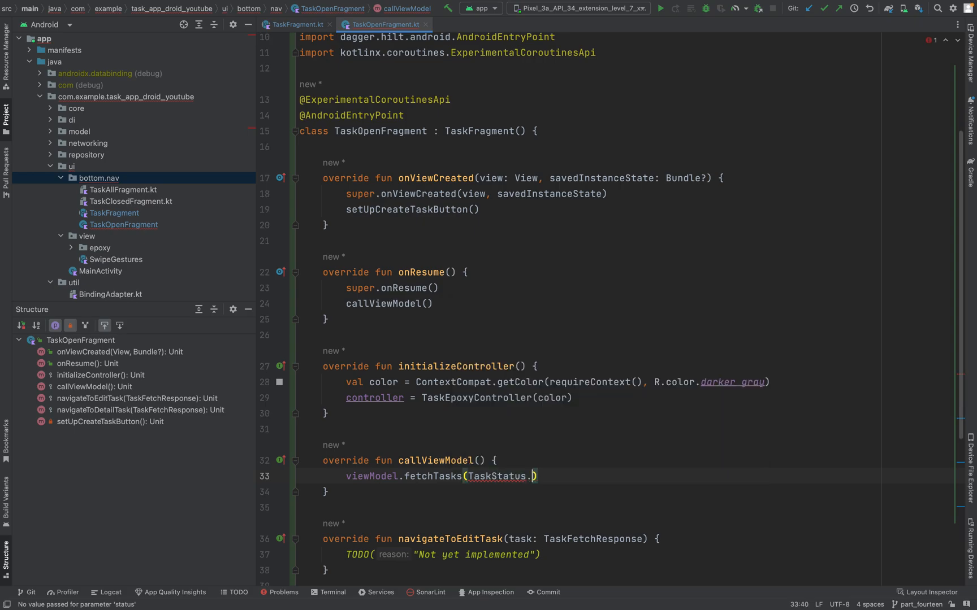
{"action": "type", "text": "OPEN"}
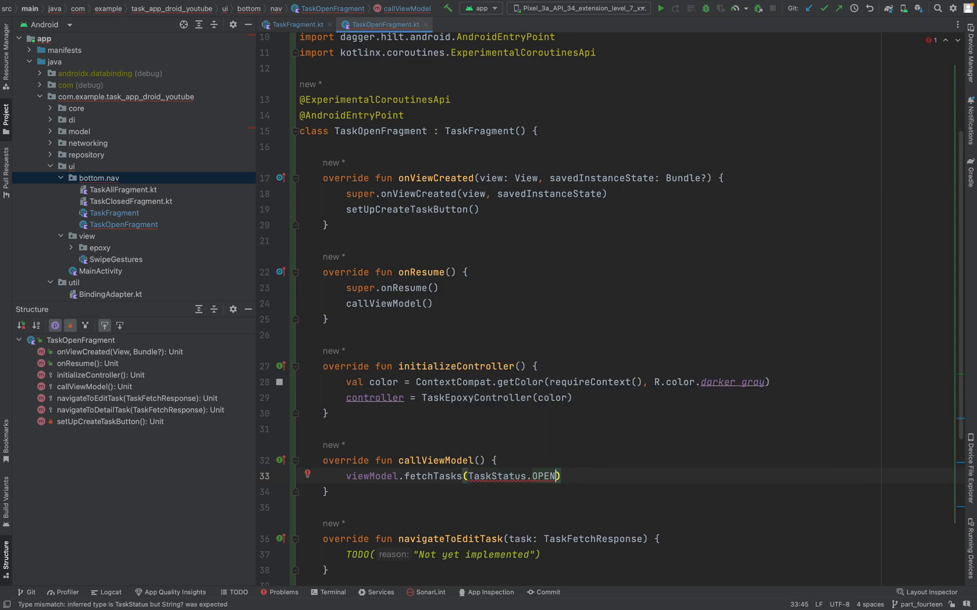
{"action": "type", "text": ".toString()"}
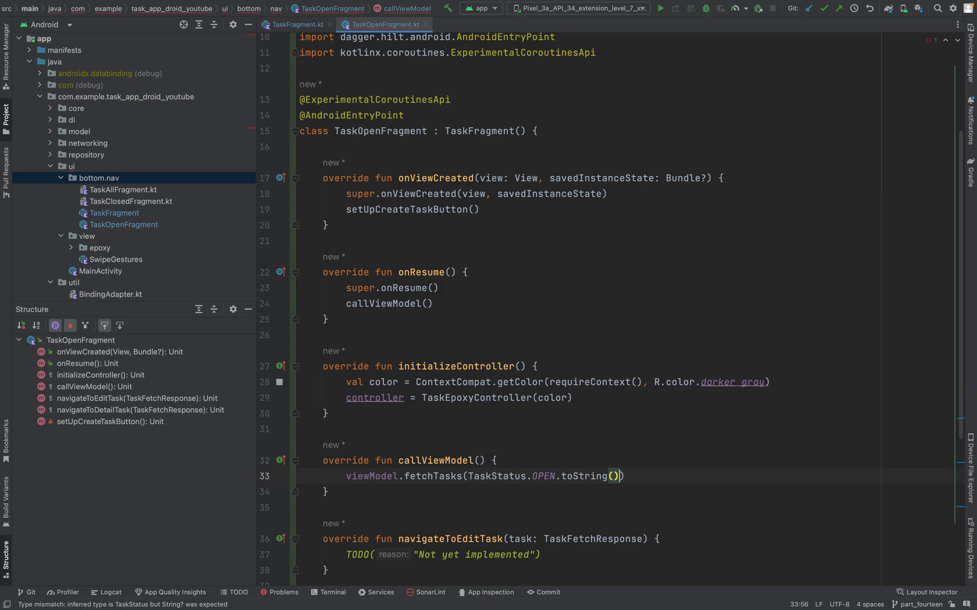
{"action": "mouse_move", "coordinate": [543, 476]}
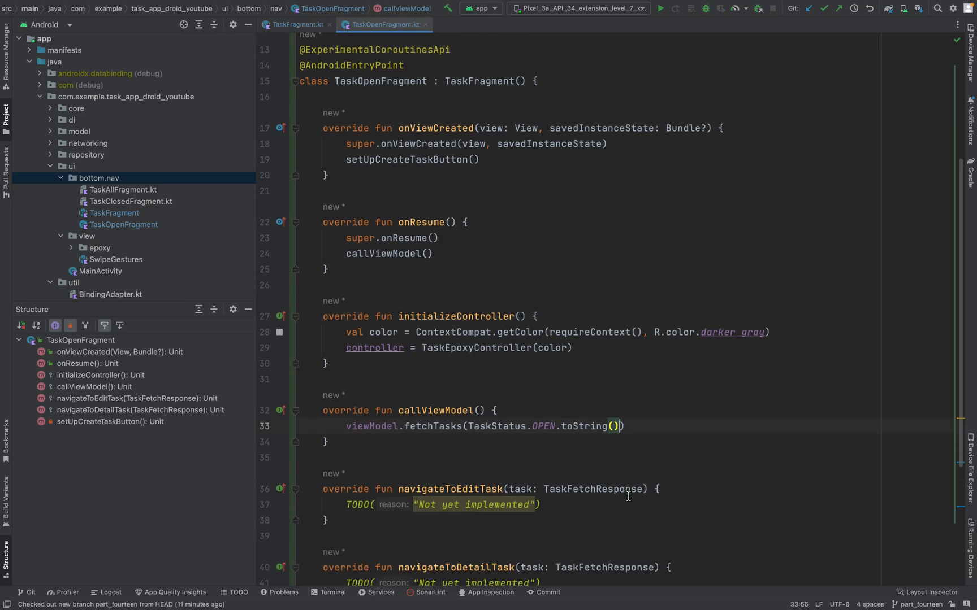
{"action": "scroll", "scroll_direction": "down", "scroll_amount": 3}
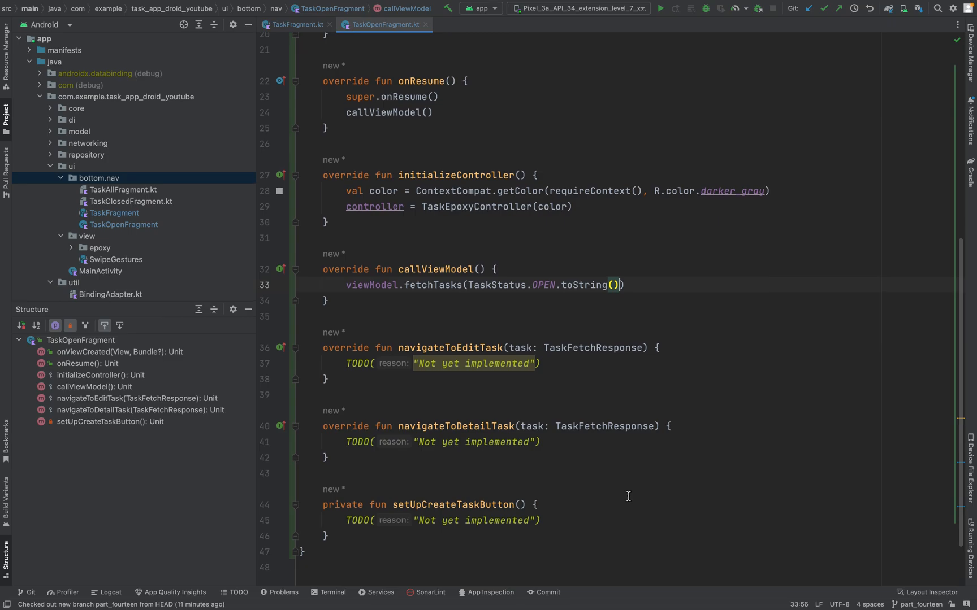
{"action": "scroll", "scroll_direction": "up", "scroll_amount": 3}
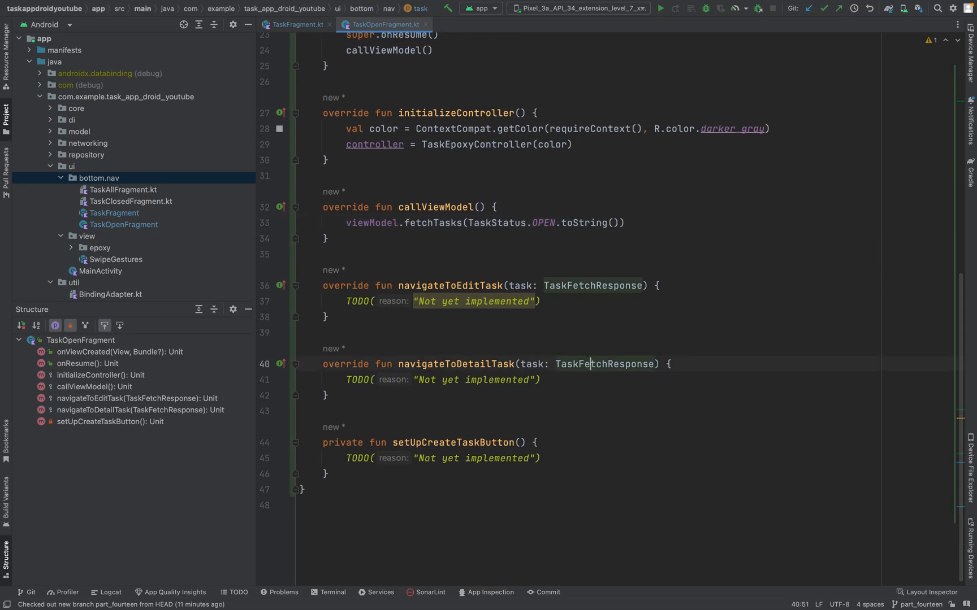
{"action": "scroll", "scroll_direction": "up", "scroll_amount": 3}
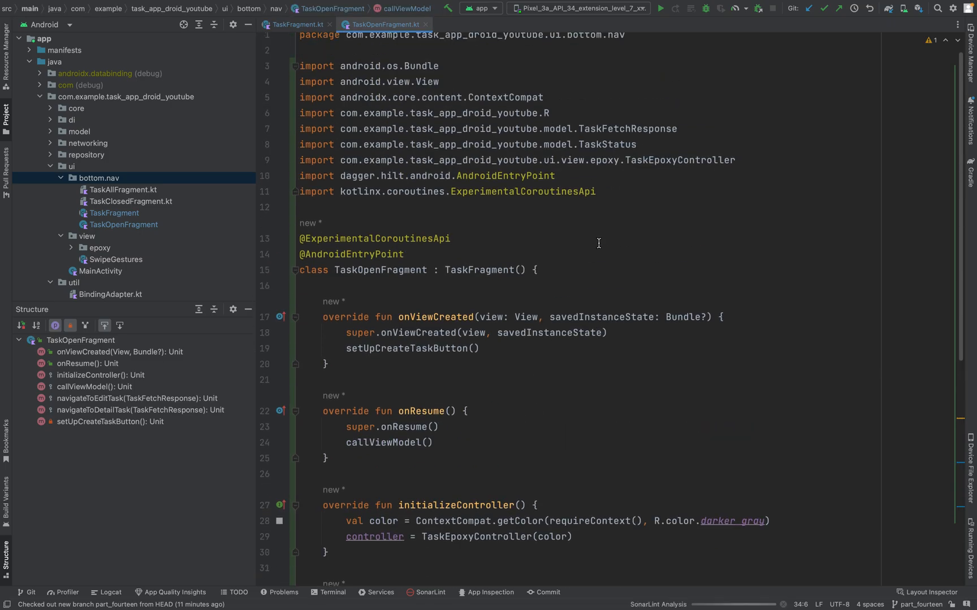
{"action": "scroll", "scroll_direction": "down", "scroll_amount": 3}
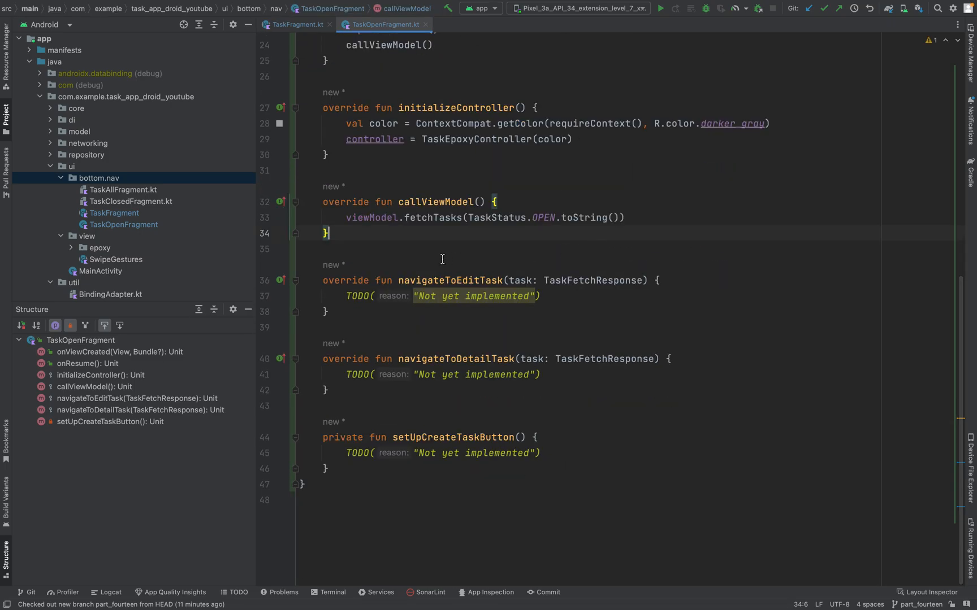
{"action": "mouse_move", "coordinate": [497, 454]}
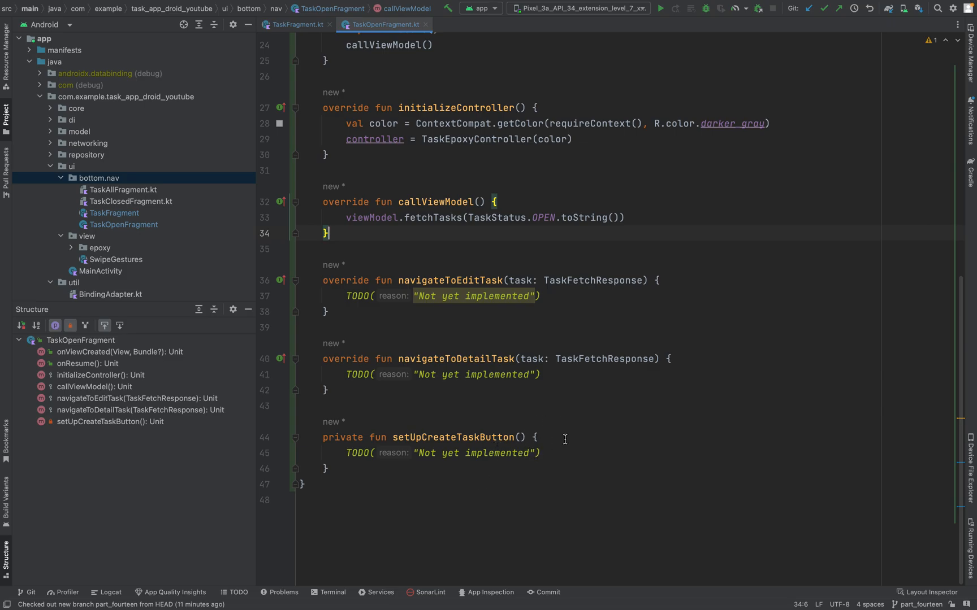
{"action": "mouse_move", "coordinate": [293, 300]}
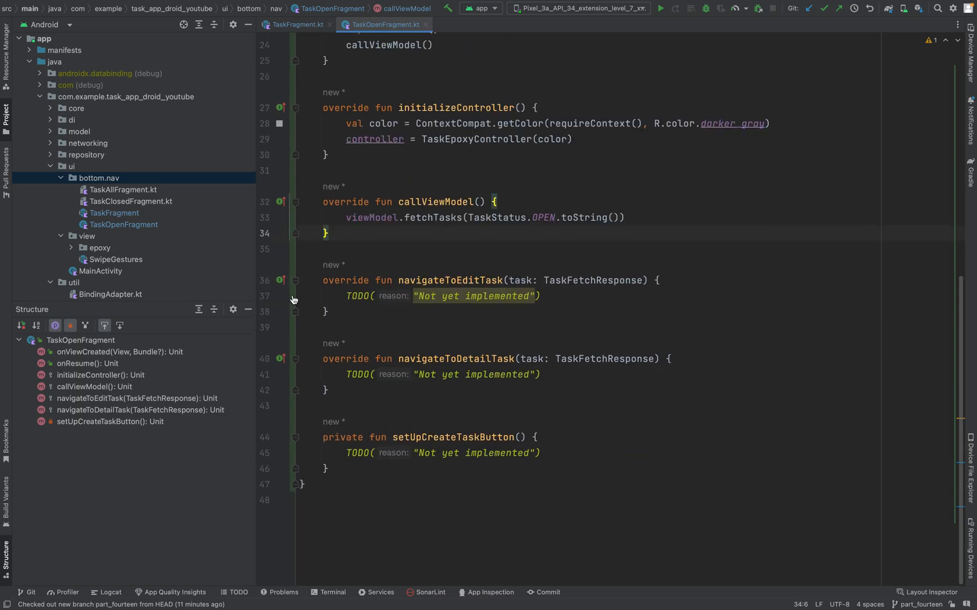
{"action": "mouse_move", "coordinate": [502, 296]}
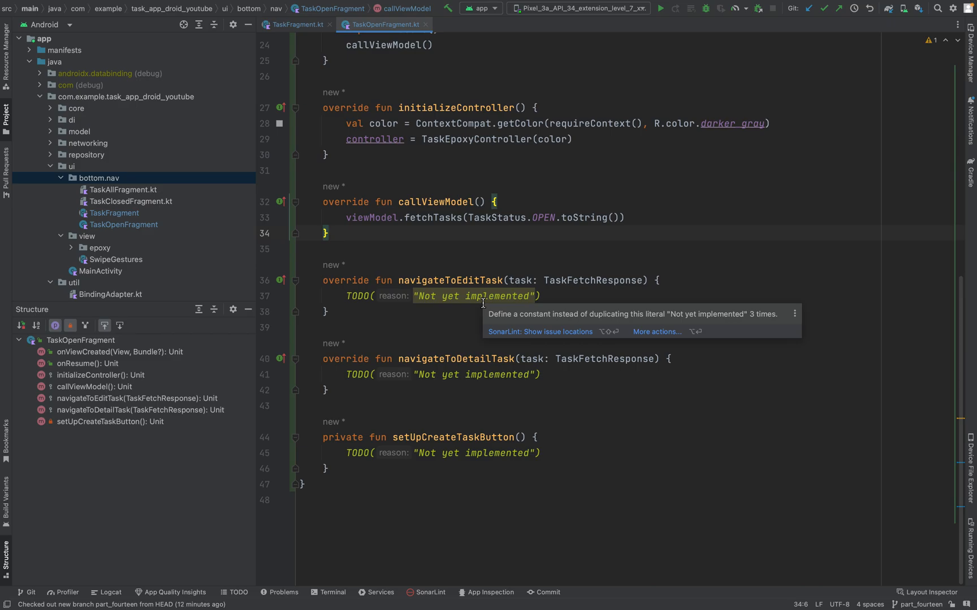
{"action": "scroll", "scroll_direction": "up", "scroll_amount": 3}
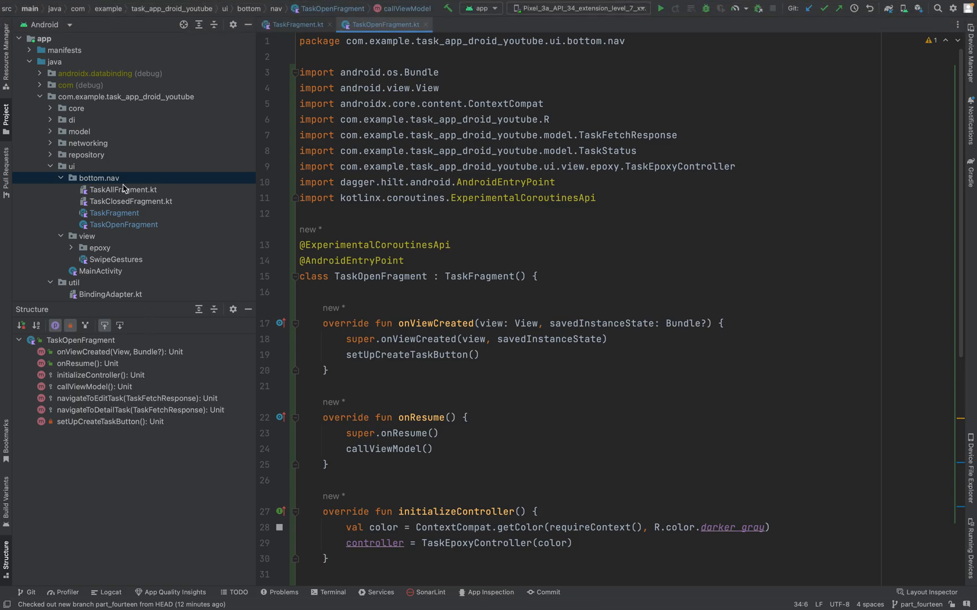
{"action": "mouse_move", "coordinate": [111, 210]}
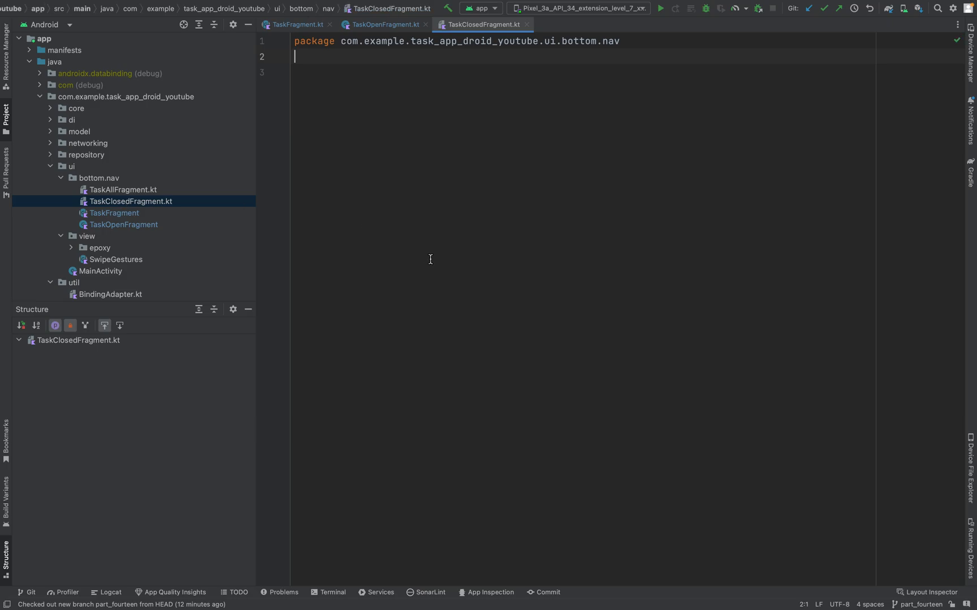
{"action": "mouse_move", "coordinate": [400, 78]}
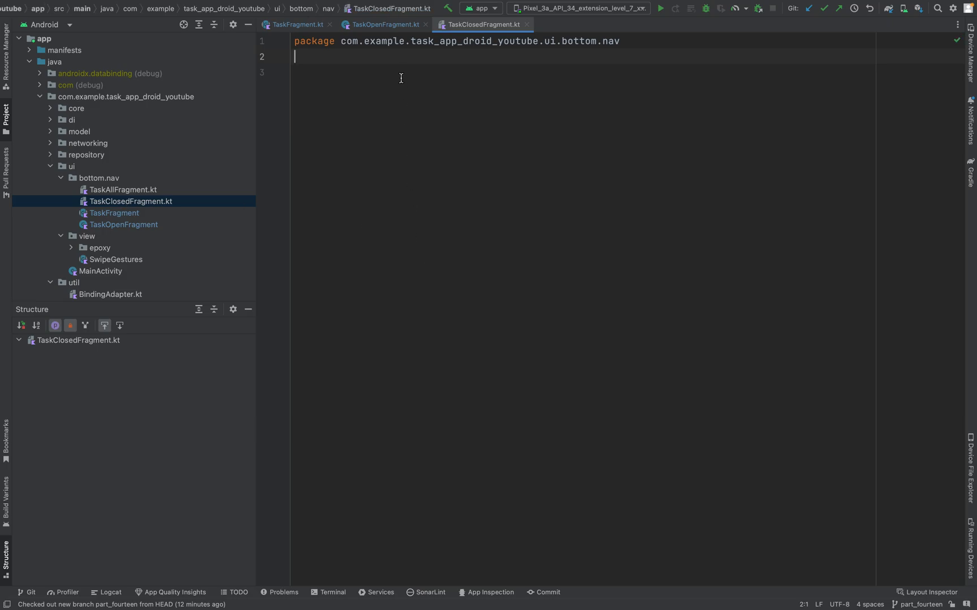
Declare class TaskClosedFragment with the copied annotations and header, add braces and implement its members.
{"action": "left_click", "coordinate": [383, 24]}
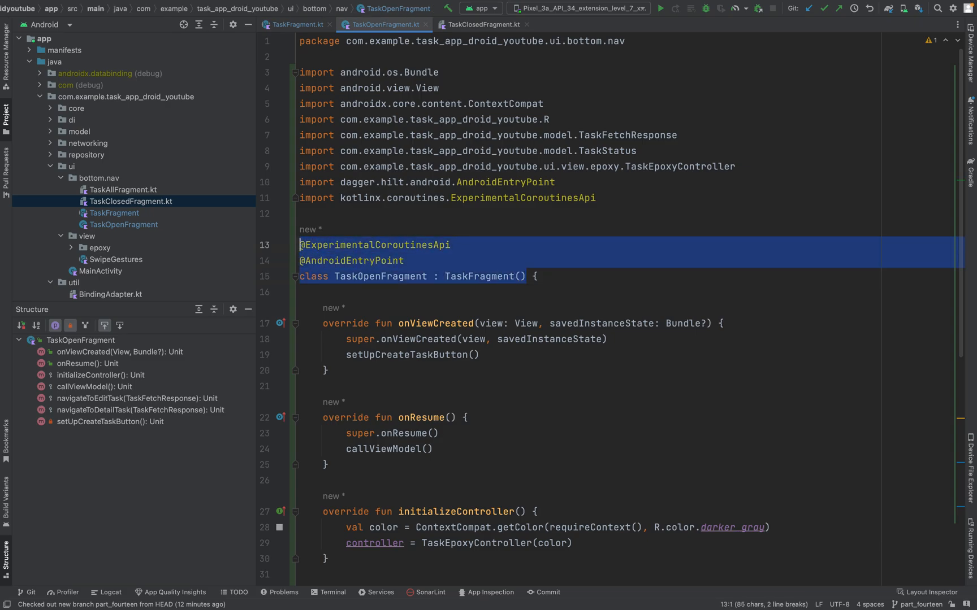
{"action": "left_click", "coordinate": [483, 23]}
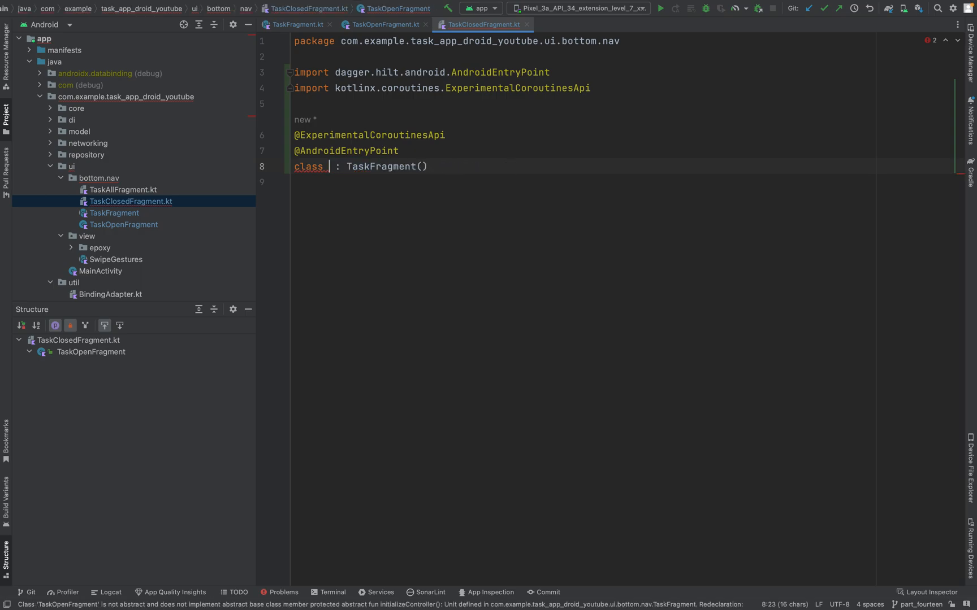
{"action": "type", "text": "TaskClosedFragment"}
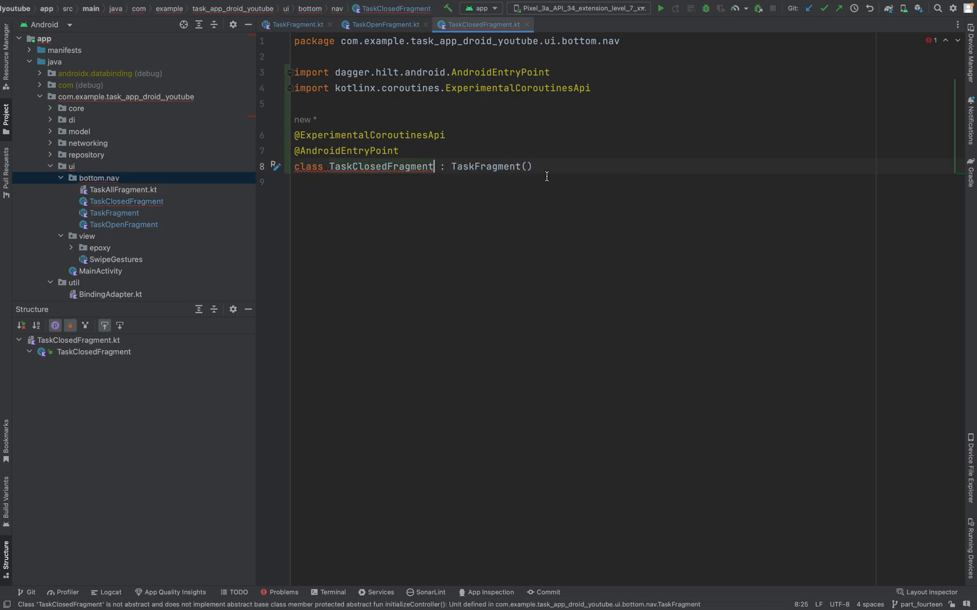
{"action": "type", "text": "{}"}
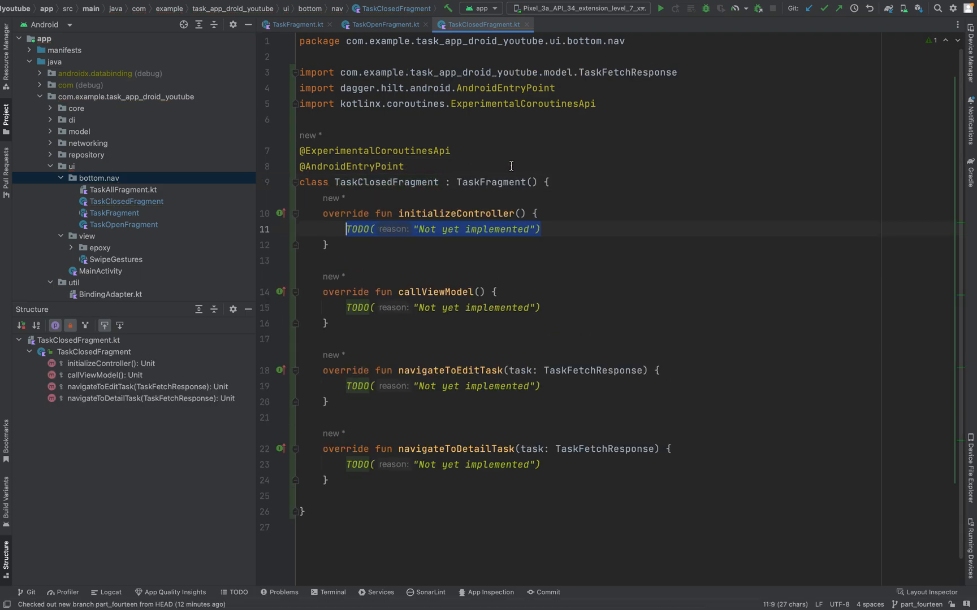
{"action": "left_click", "coordinate": [547, 182]}
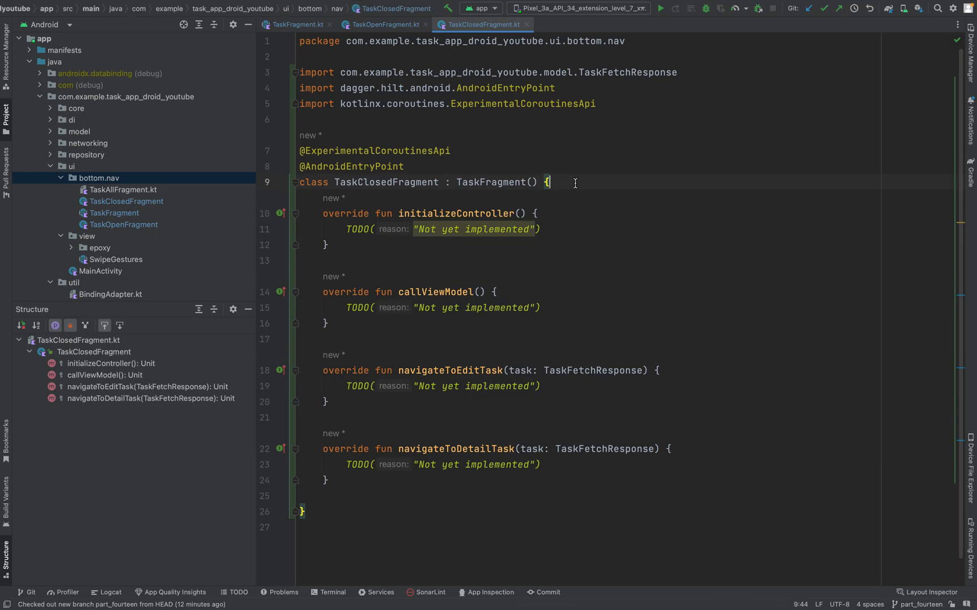
Override onResume to call callViewModel() and clear initializeController's TODO body in TaskClosedFragment.
{"action": "type", "text": "on"}
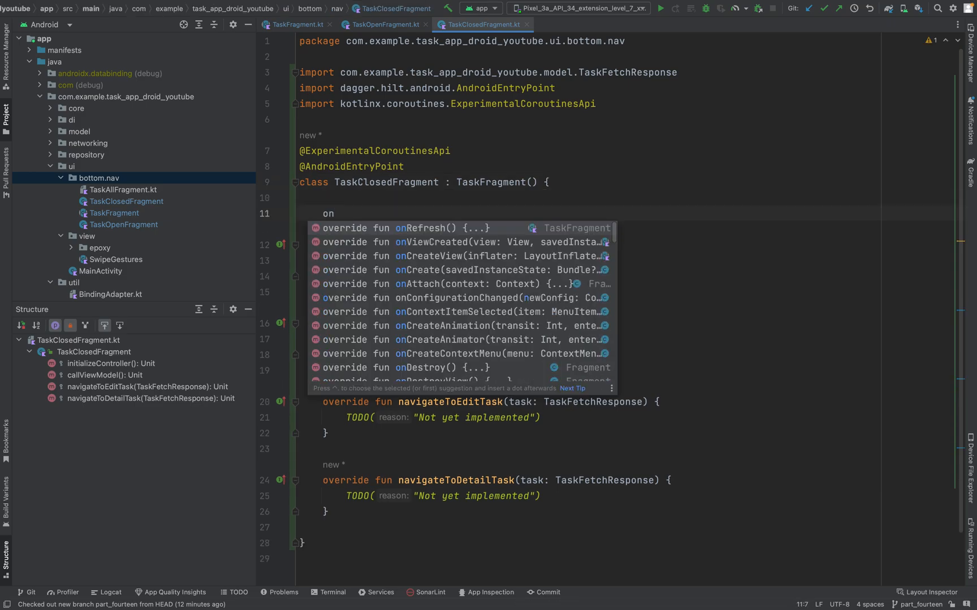
{"action": "left_click", "coordinate": [436, 228]}
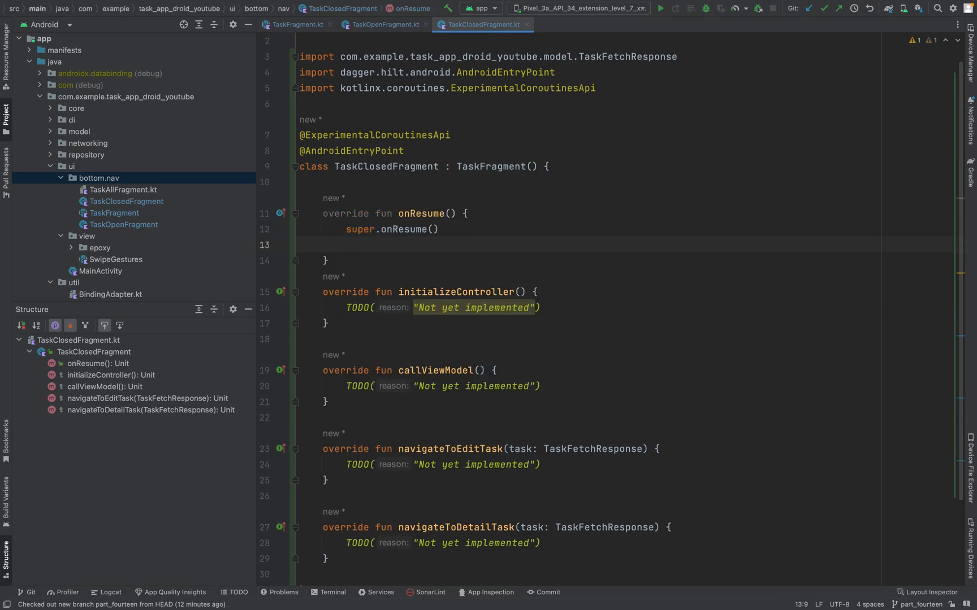
{"action": "type", "text": "callViewModel()"}
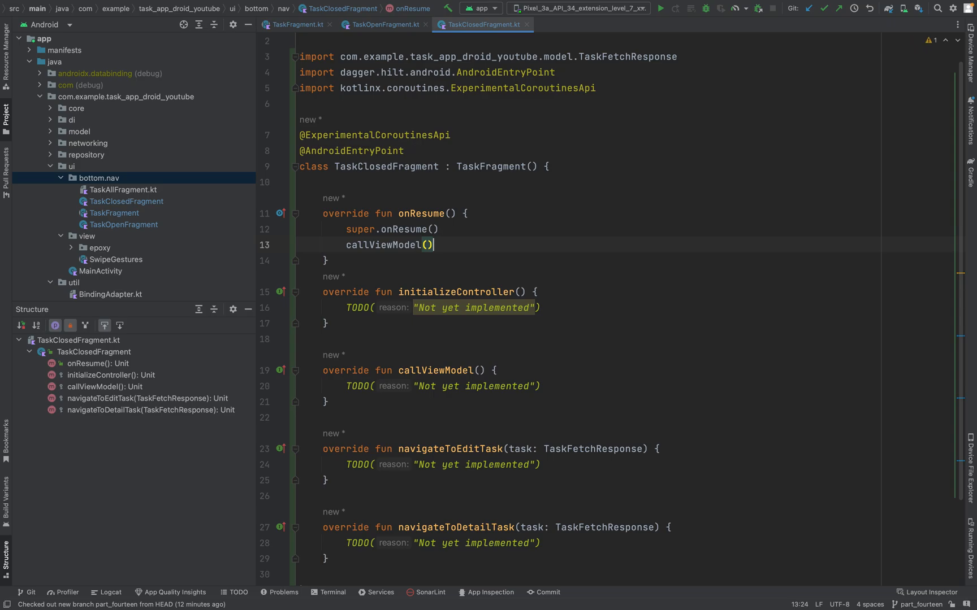
{"action": "key", "text": "enter"}
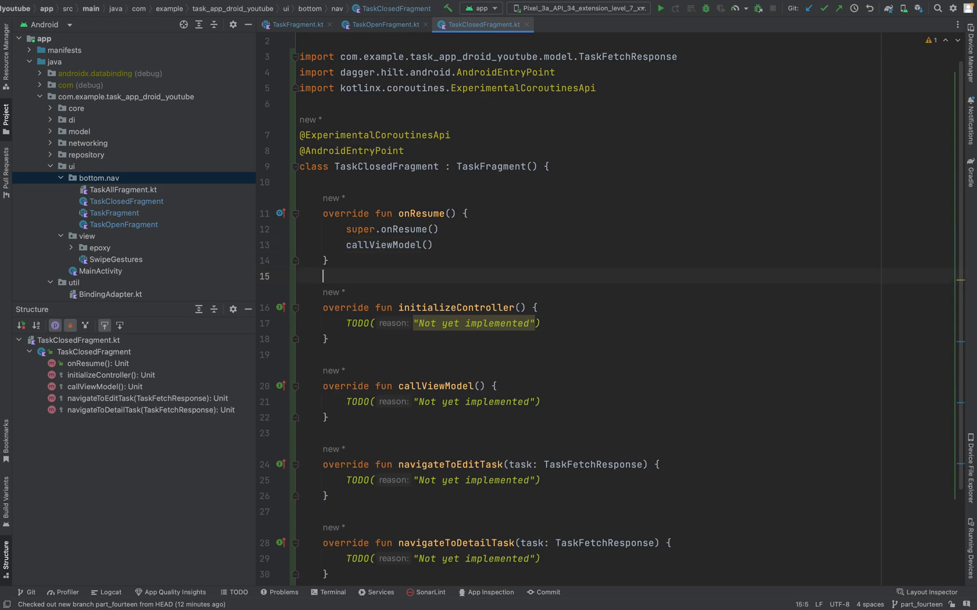
{"action": "left_click", "coordinate": [466, 212]}
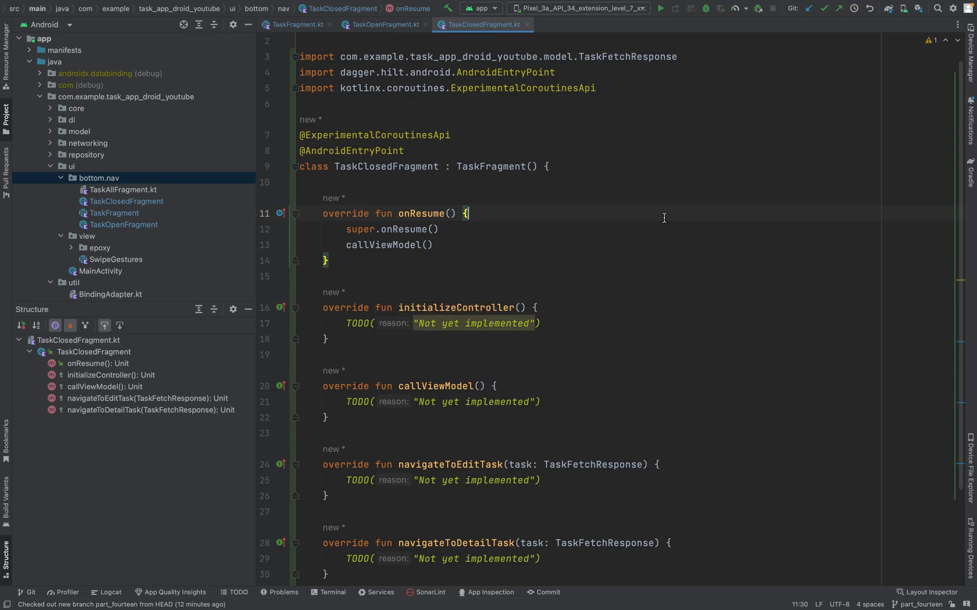
{"action": "mouse_move", "coordinate": [547, 317]}
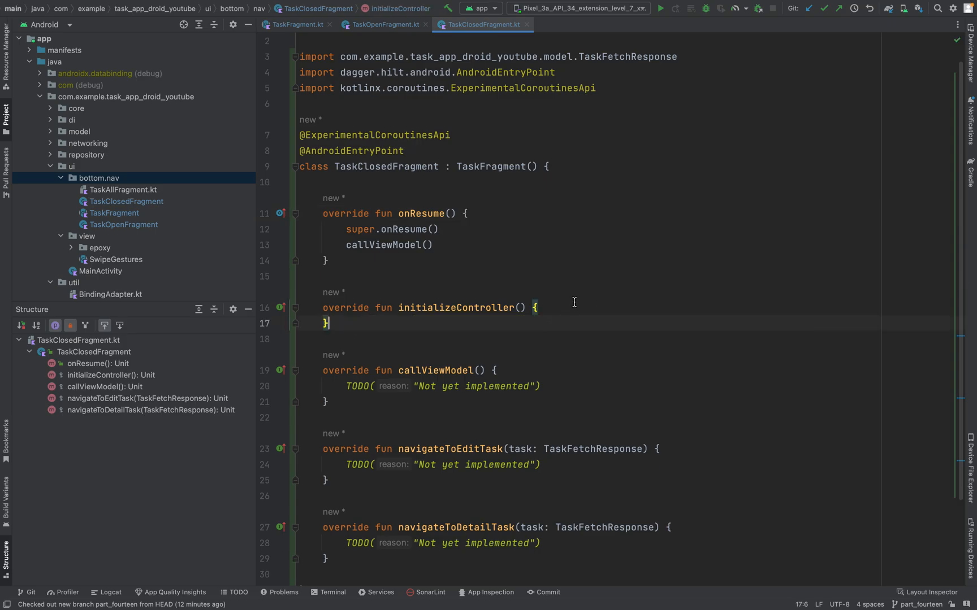
{"action": "left_click", "coordinate": [382, 23]}
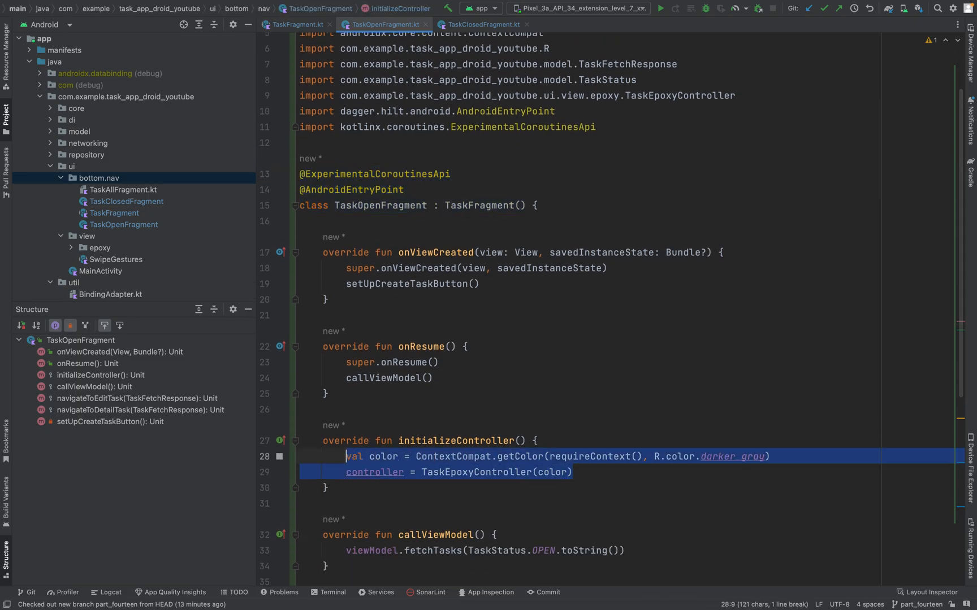
Paste the controller setup into TaskClosedFragment and change its colour to green_dark.
{"action": "left_click", "coordinate": [482, 24]}
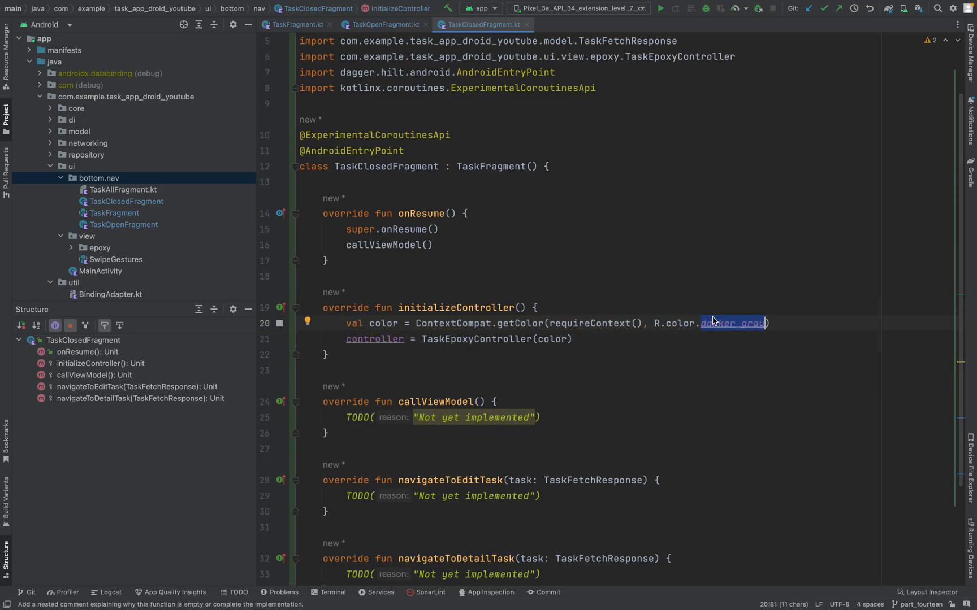
{"action": "type", "text": "green_dark"}
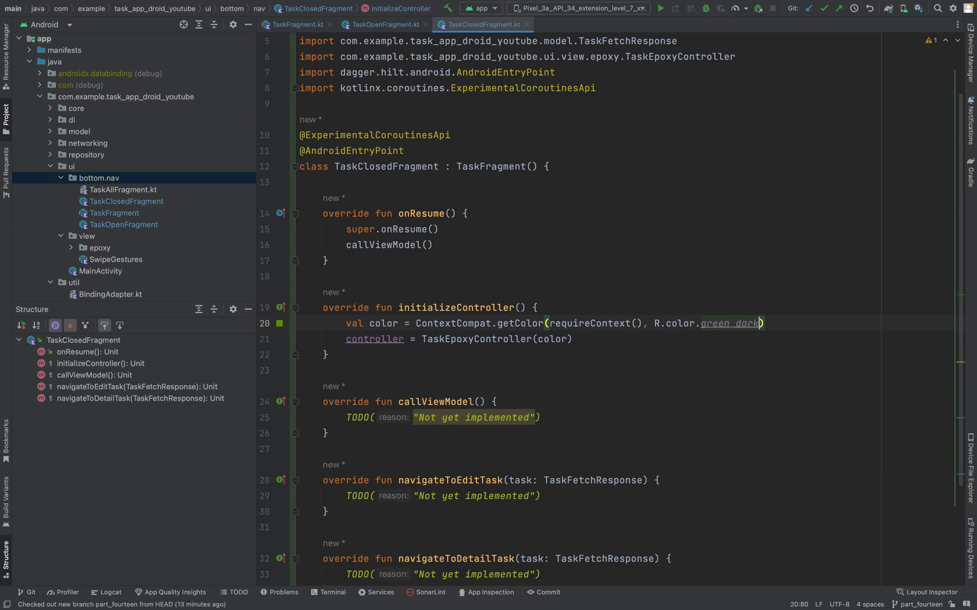
{"action": "key", "text": "enter"}
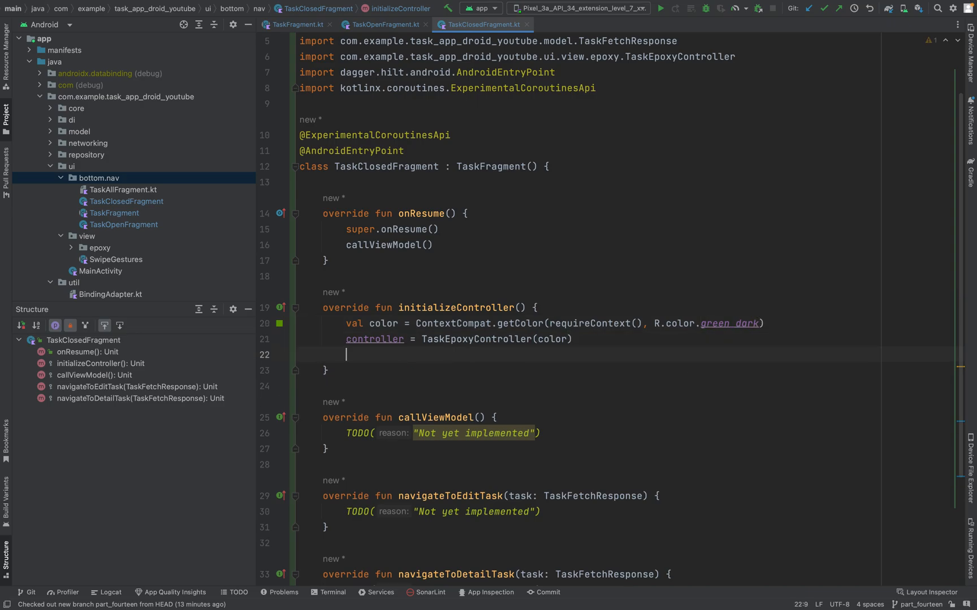
Hide the add button with binding.fabLayout.visibility = View.GONE.
{"action": "type", "text": "bind"}
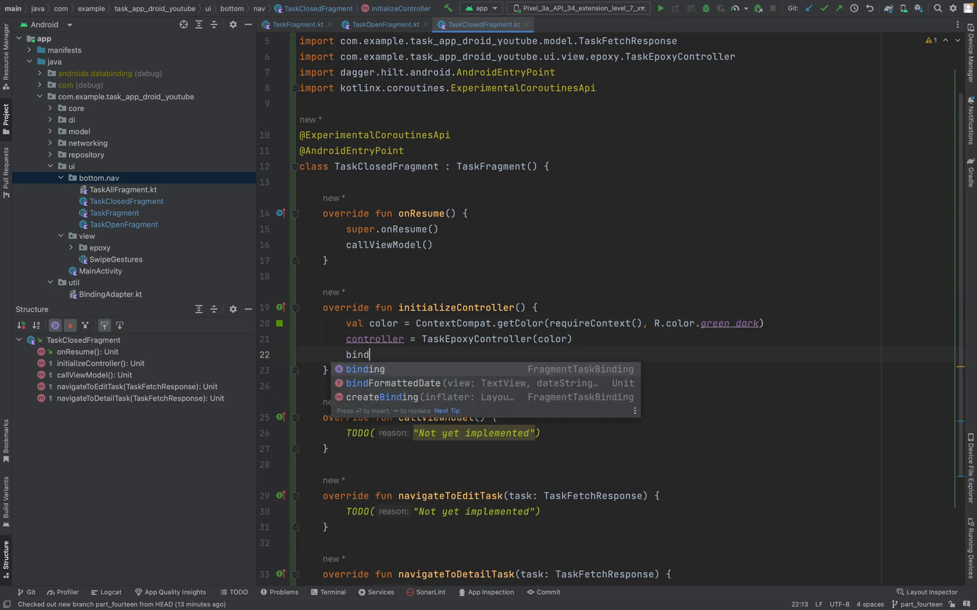
{"action": "type", "text": "."}
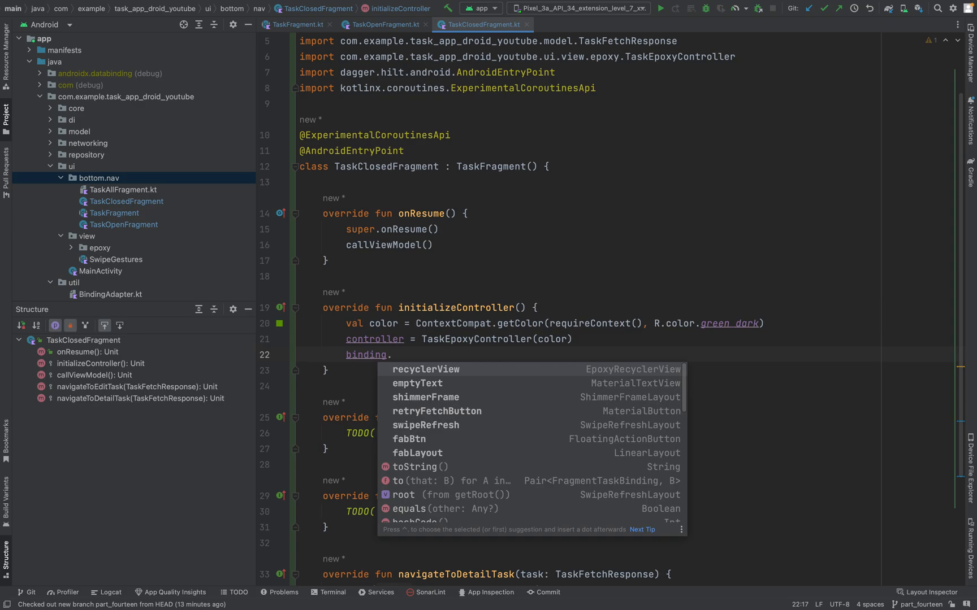
{"action": "type", "text": "fabLayout"}
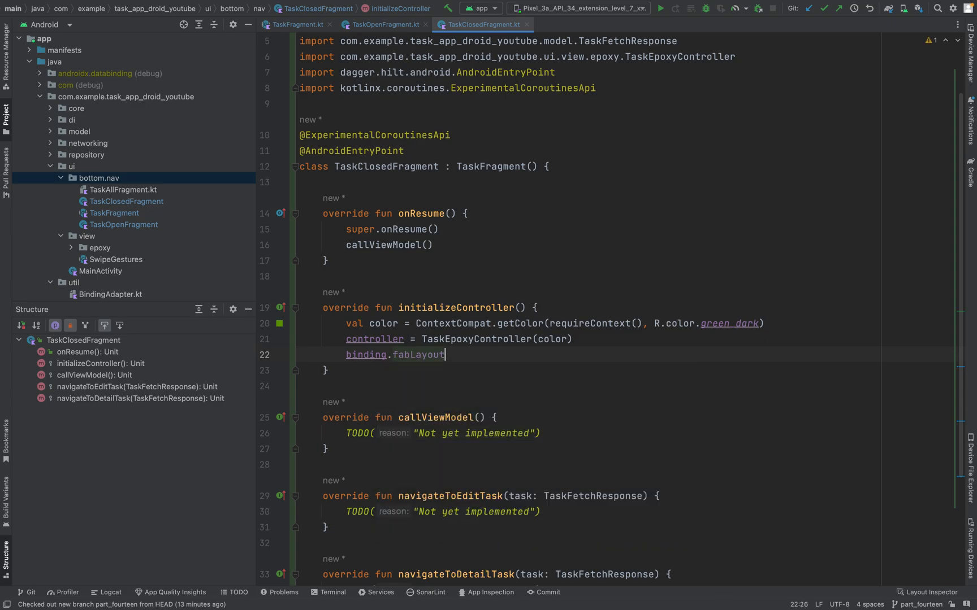
{"action": "type", "text": "visibility ="}
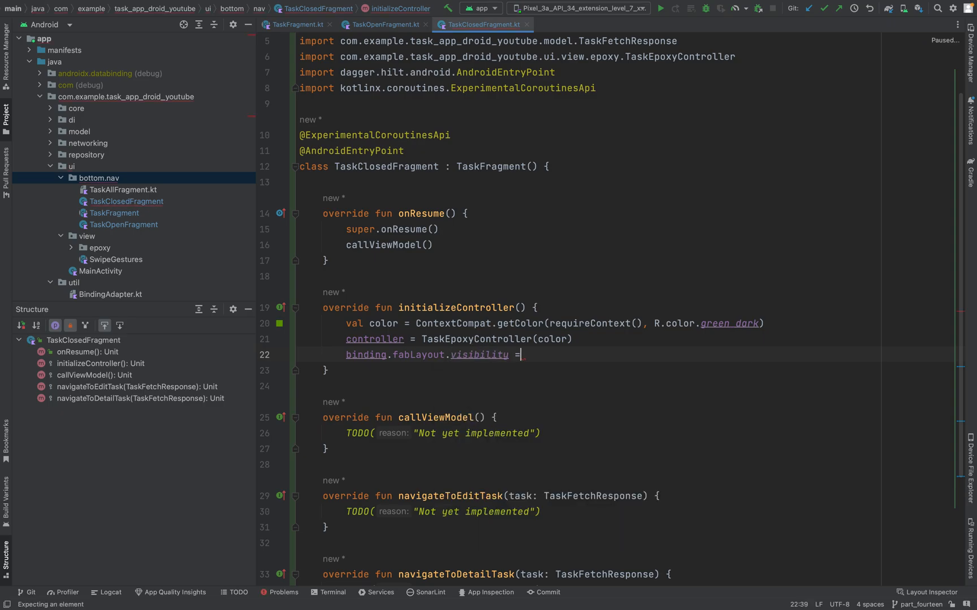
{"action": "type", "text": "View.GONE"}
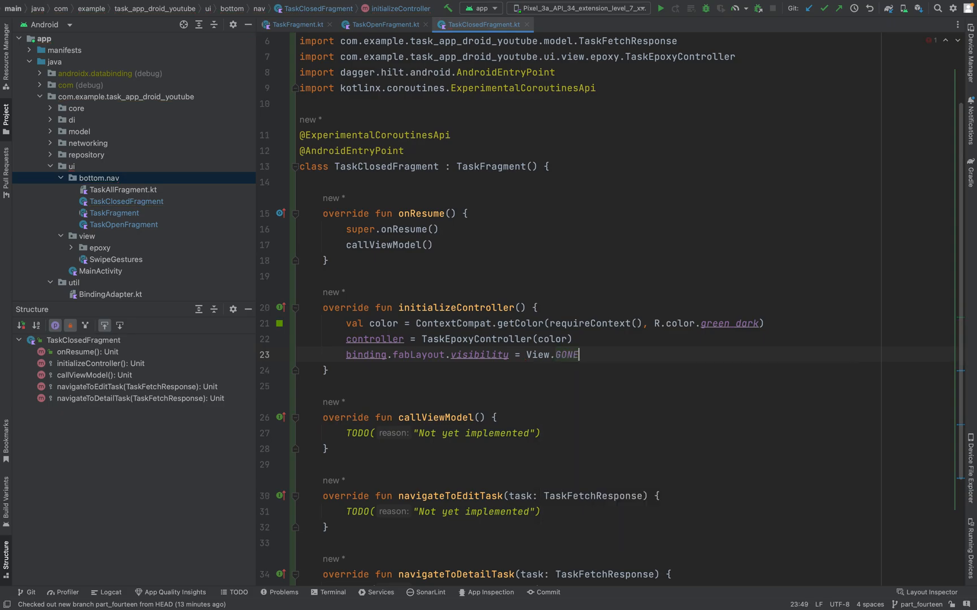
{"action": "scroll", "scroll_direction": "down", "scroll_amount": 3}
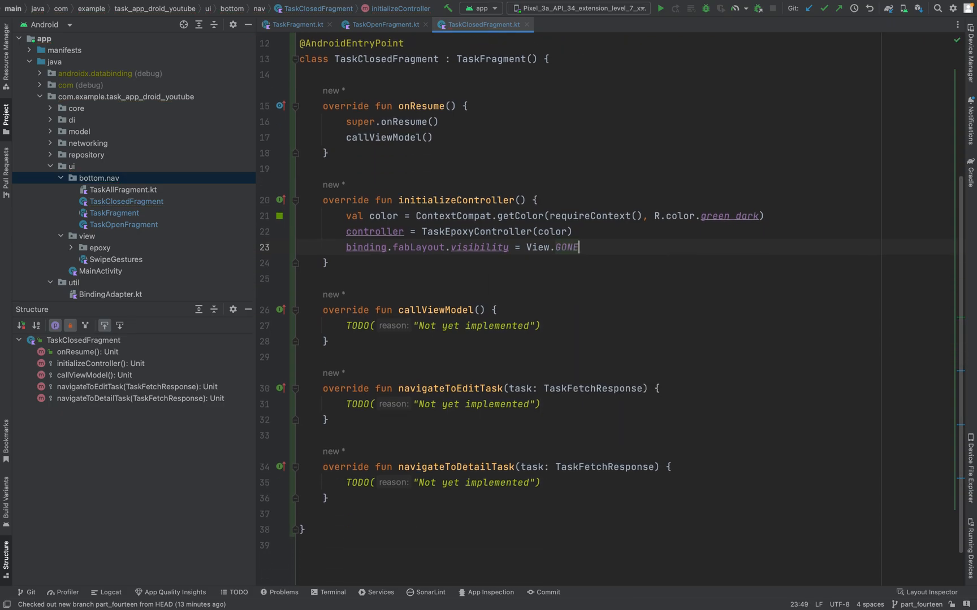
Make callViewModel call viewModel.fetchTasks(TaskStatus.CLOSED.toString()).
{"action": "left_click", "coordinate": [541, 325]}
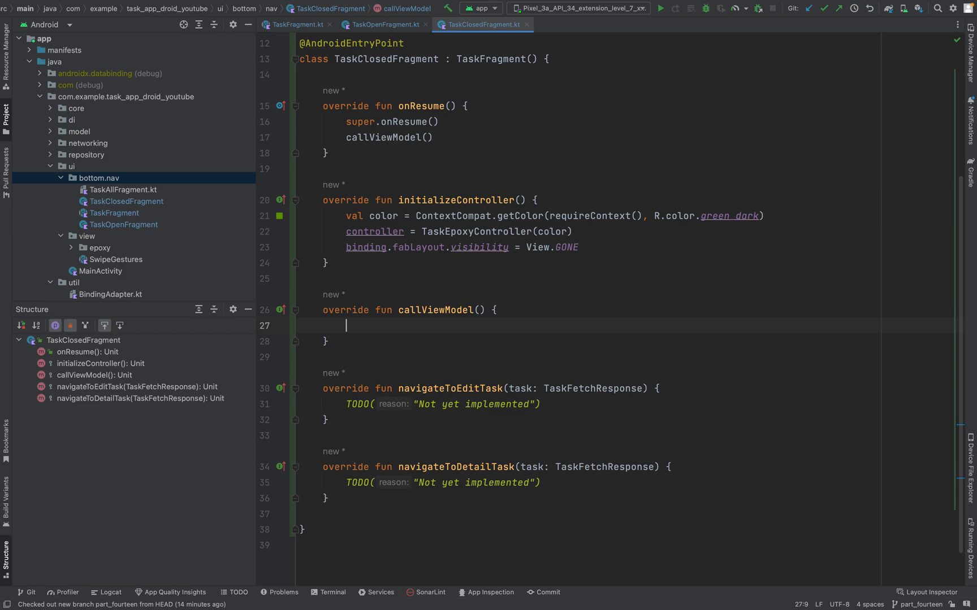
{"action": "type", "text": "viewModel.fetch"}
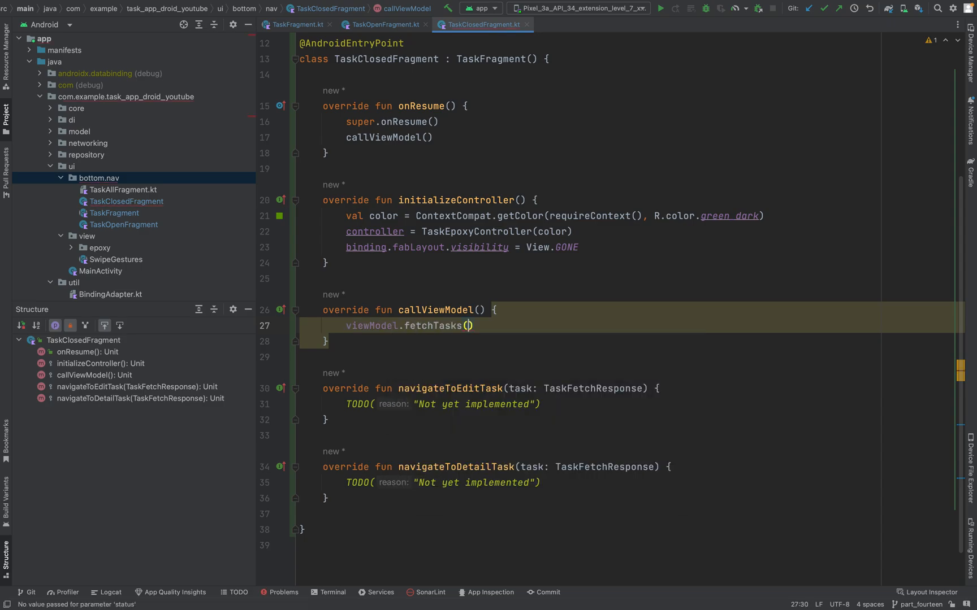
{"action": "type", "text": "TaskStatus."}
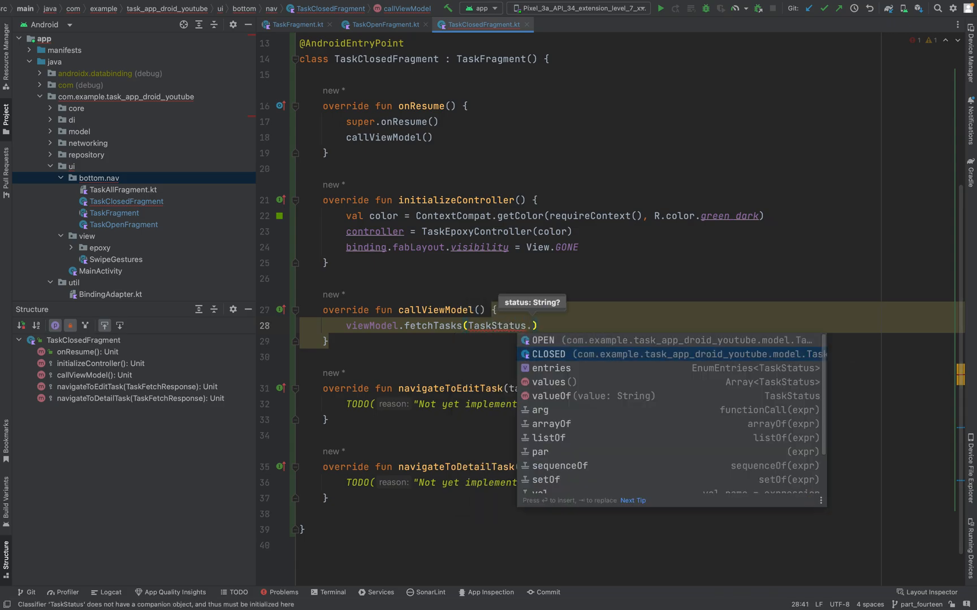
{"action": "left_click", "coordinate": [549, 354]}
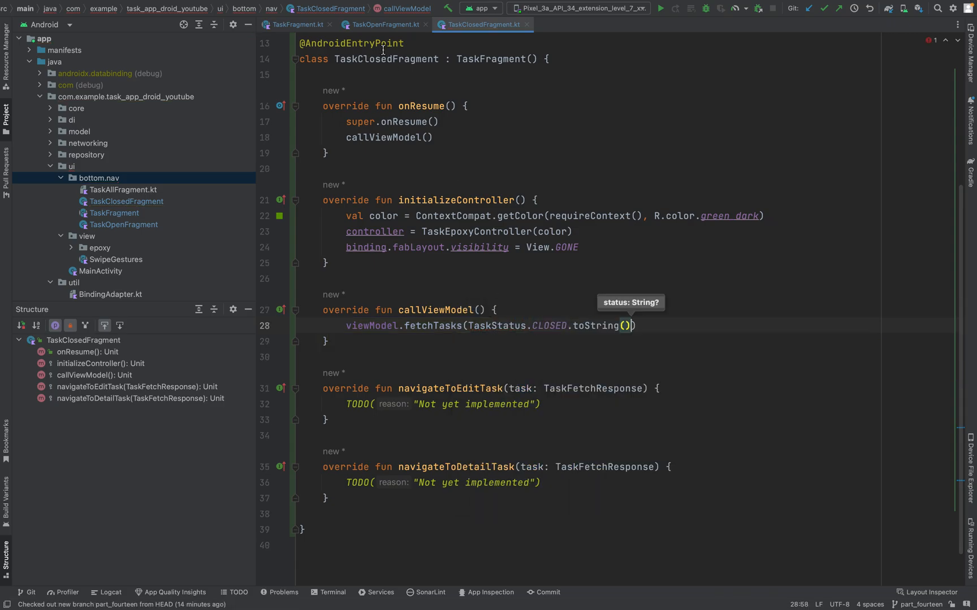
Compare with TaskOpenFragment, then bring up the empty TaskAllFragment.kt file.
{"action": "left_click", "coordinate": [383, 23]}
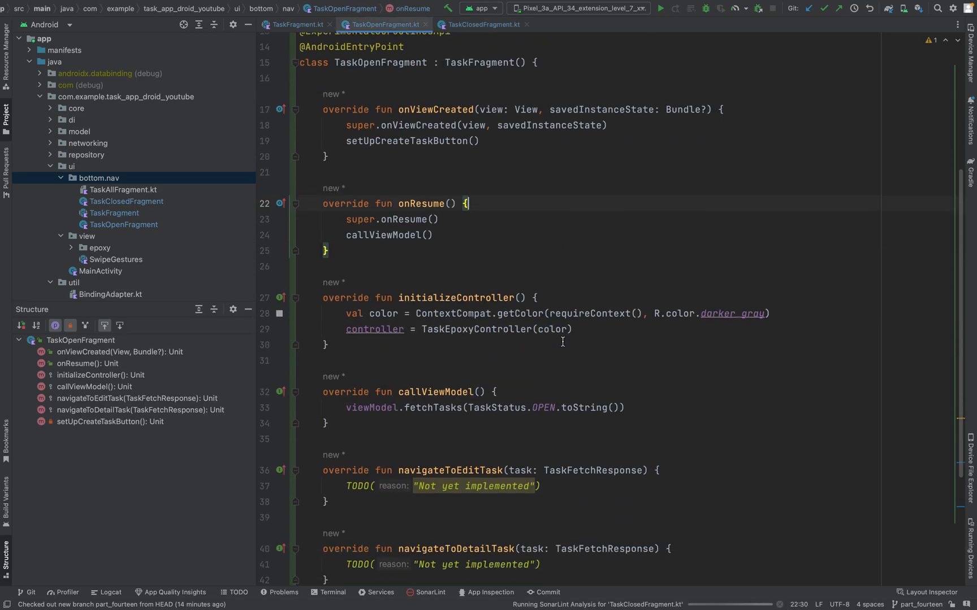
{"action": "left_click", "coordinate": [480, 24]}
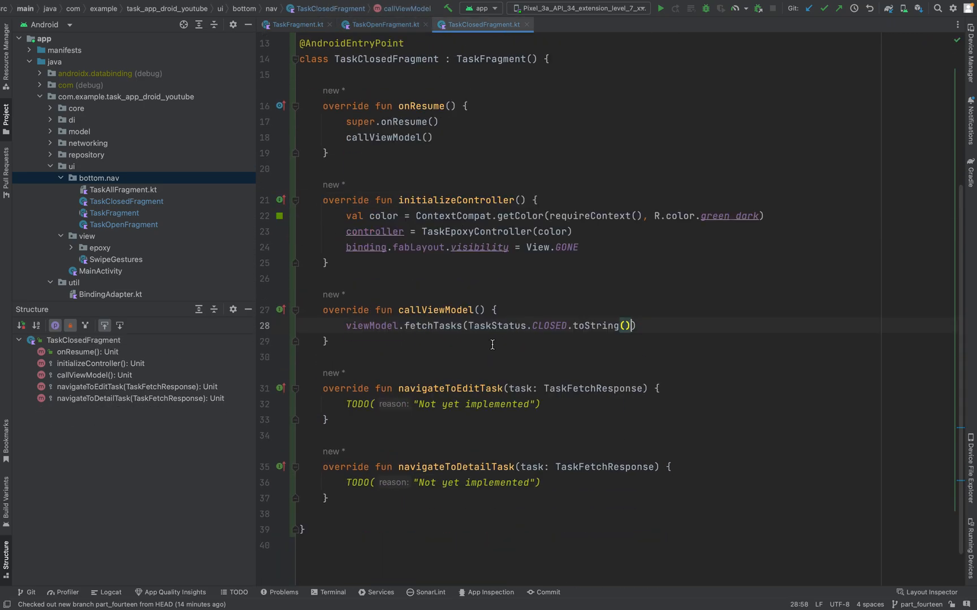
{"action": "mouse_move", "coordinate": [331, 373]}
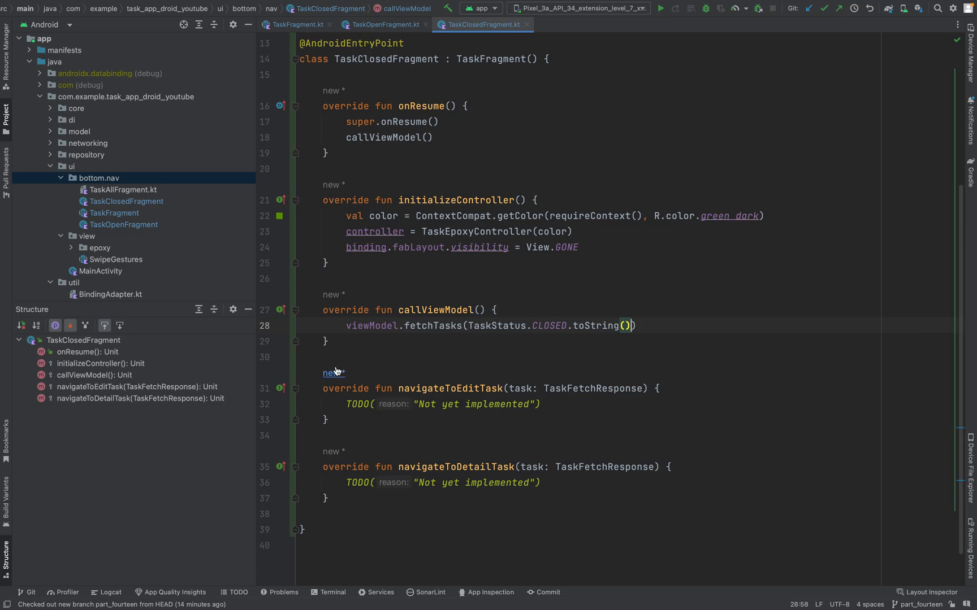
{"action": "left_click", "coordinate": [301, 514]}
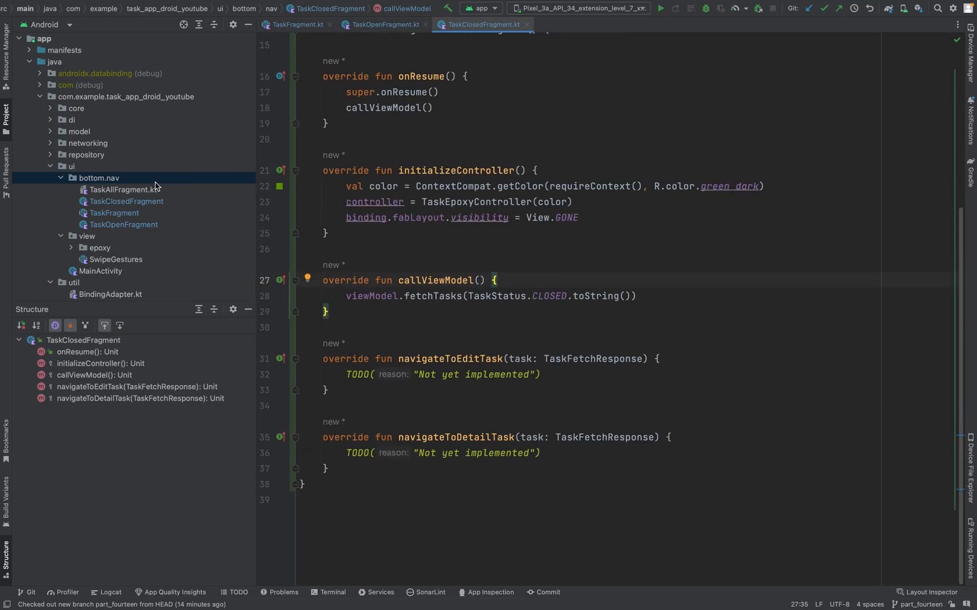
{"action": "mouse_move", "coordinate": [150, 190]}
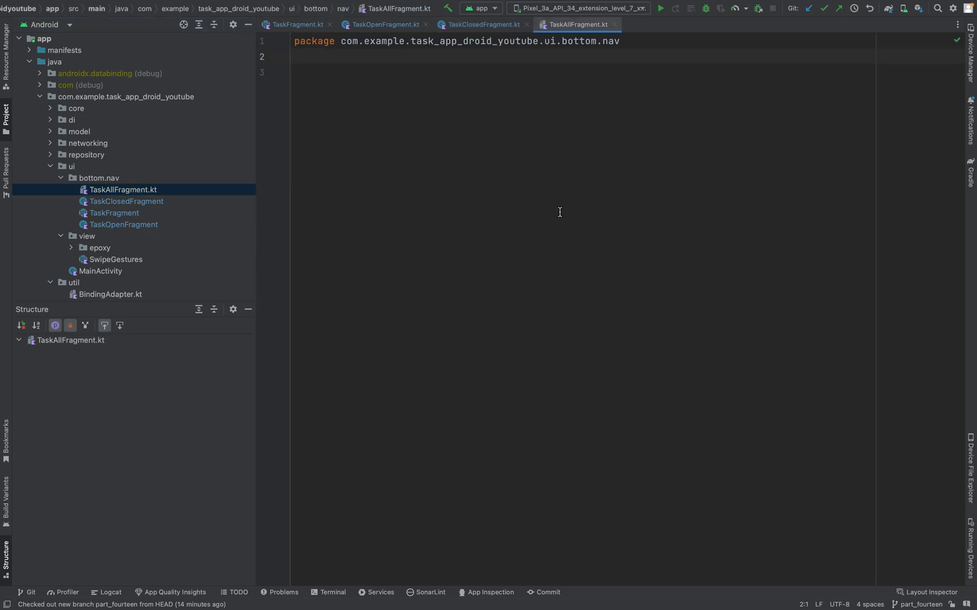
{"action": "mouse_move", "coordinate": [492, 24]}
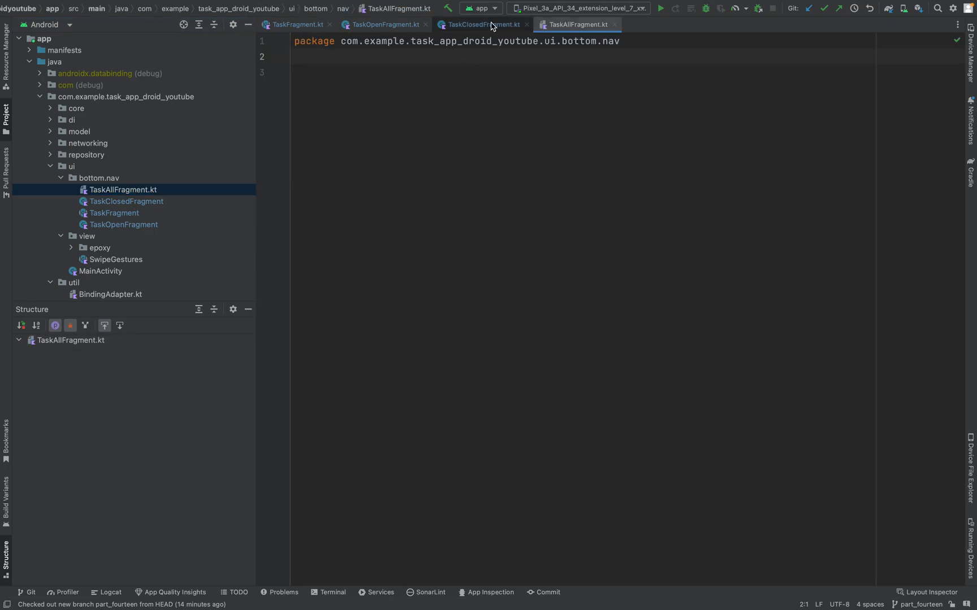
Reuse TaskClosedFragment's annotations and class header in TaskAllFragment and stub the inherited members.
{"action": "left_click", "coordinate": [481, 23]}
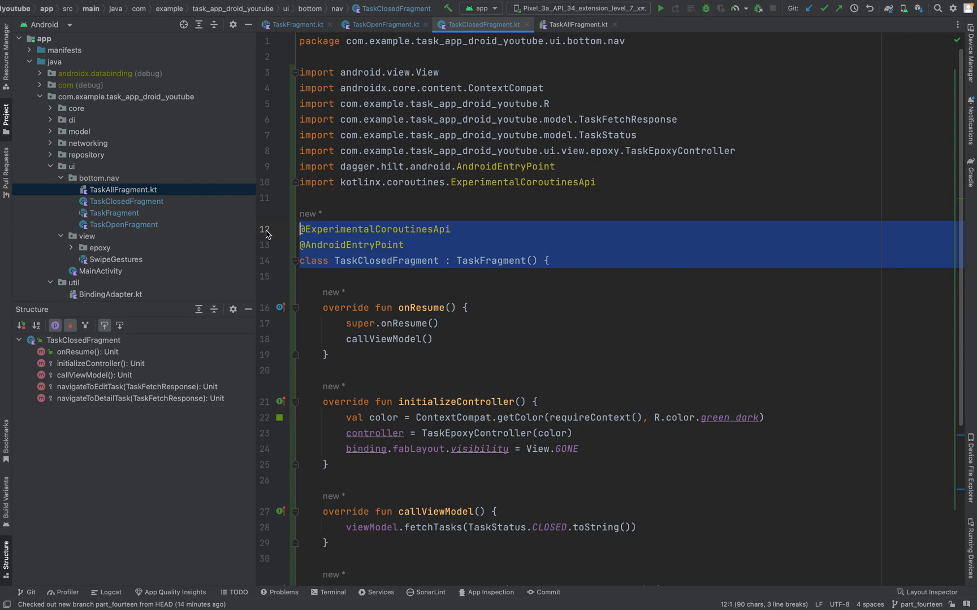
{"action": "left_click", "coordinate": [577, 24]}
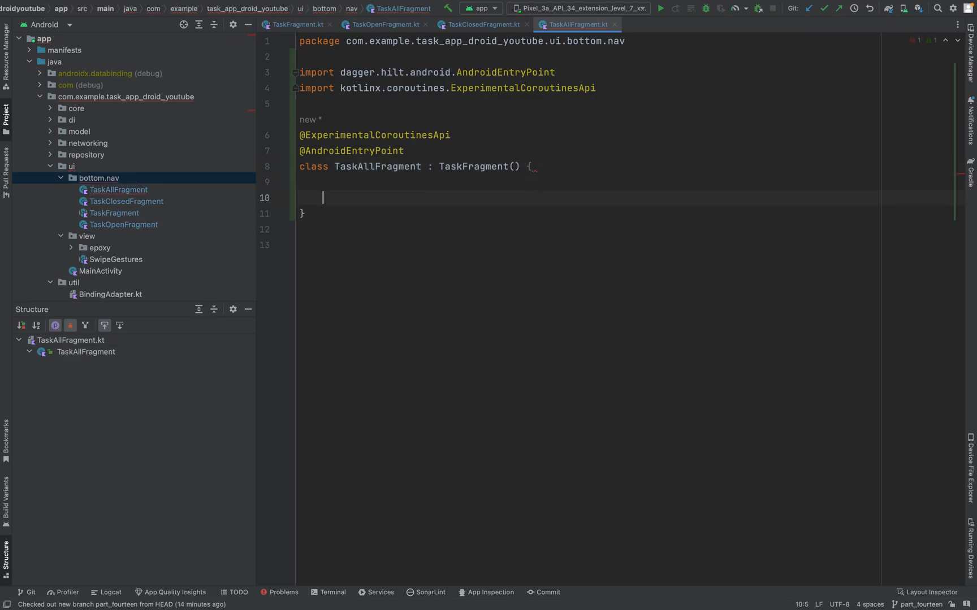
{"action": "left_click", "coordinate": [391, 166]}
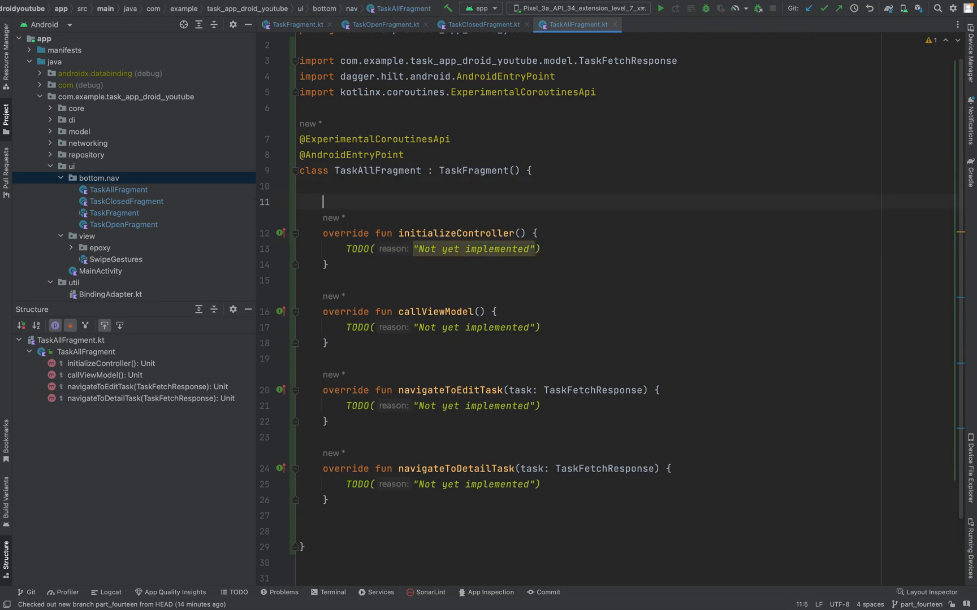
Override onResume so it calls callViewModel().
{"action": "type", "text": "onResume() {"}
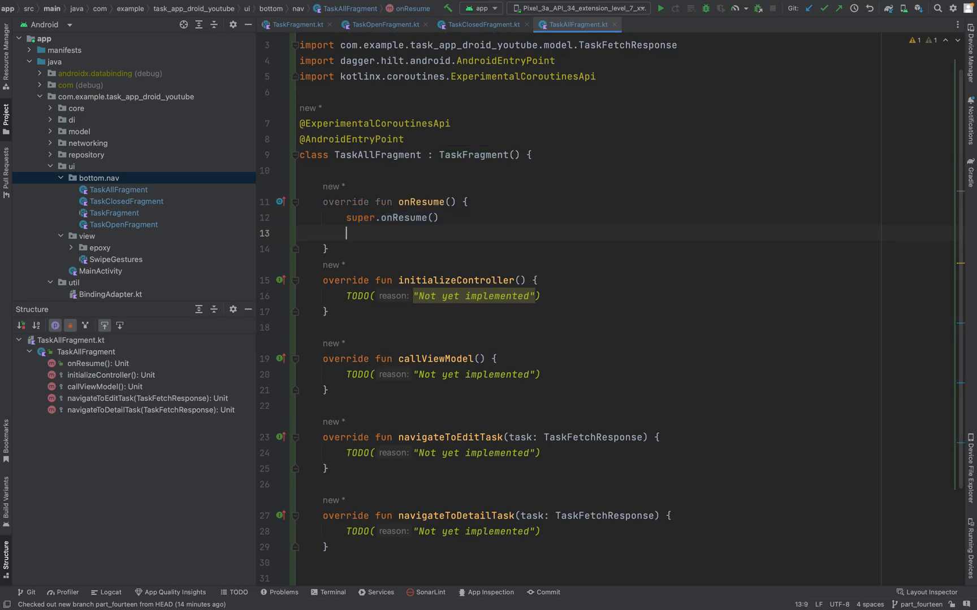
{"action": "type", "text": "callViewModel()"}
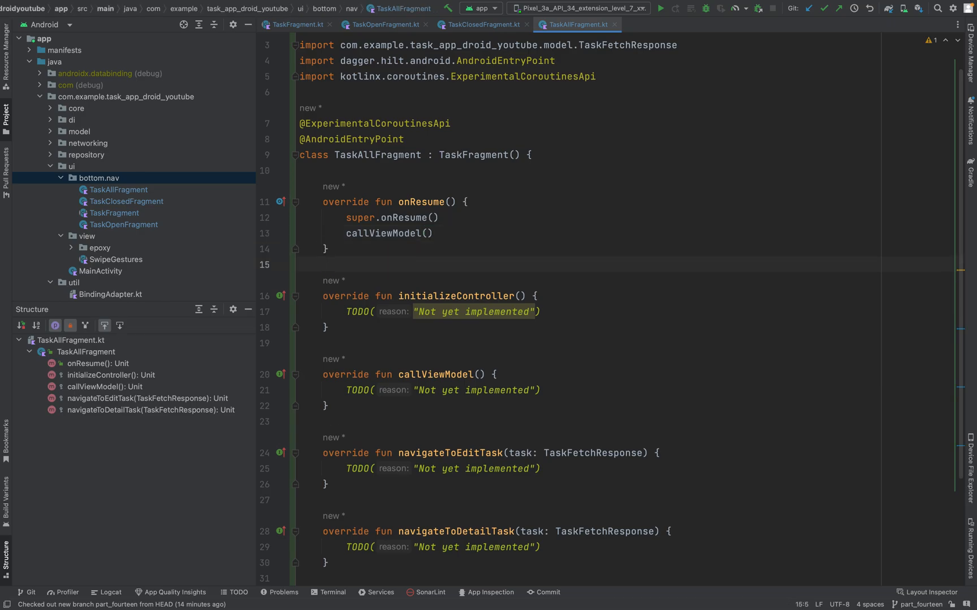
{"action": "mouse_move", "coordinate": [472, 35]}
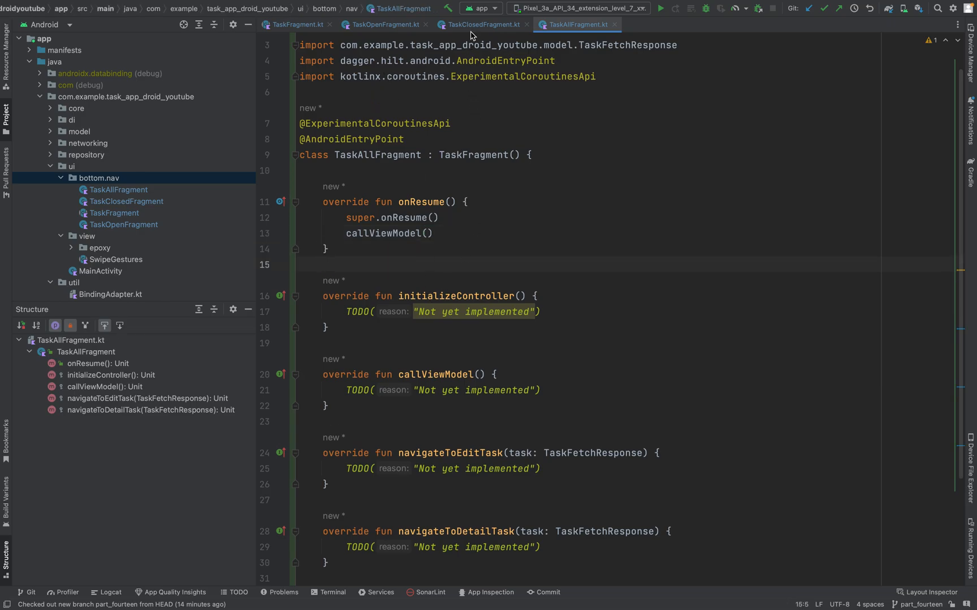
Copy the controller setup into TaskAllFragment with the colour changed to R.color.black.
{"action": "left_click", "coordinate": [480, 24]}
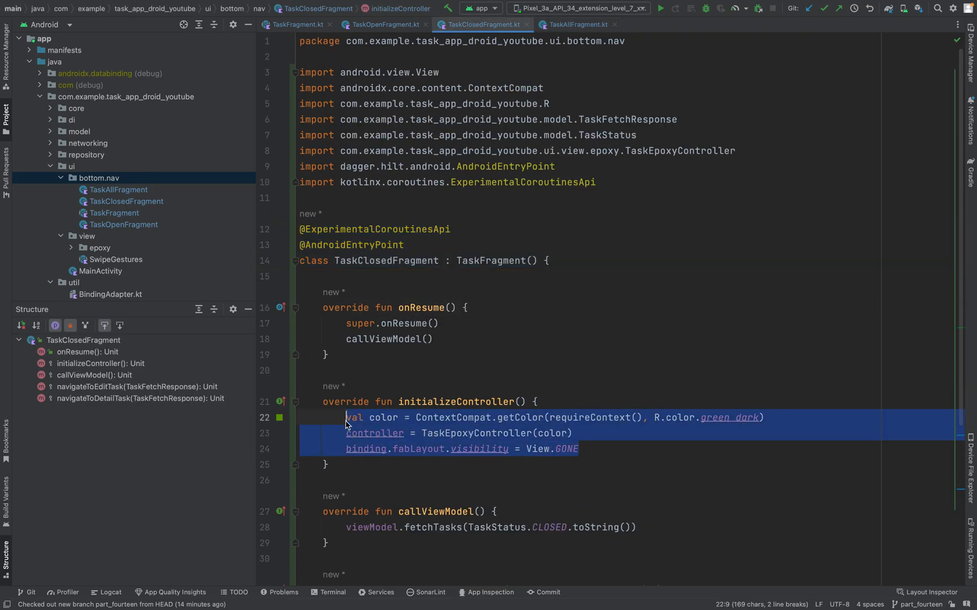
{"action": "left_click", "coordinate": [576, 23]}
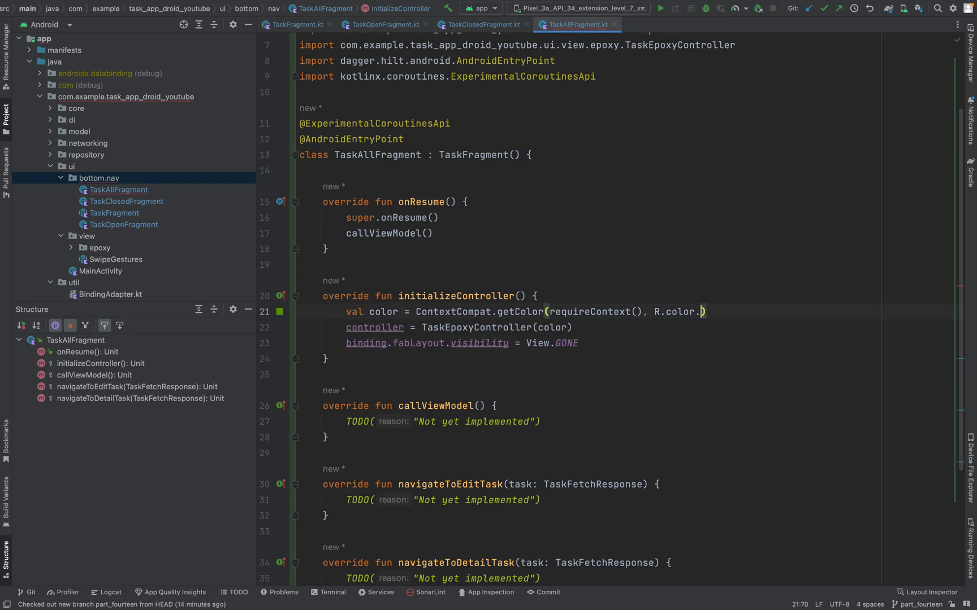
{"action": "type", "text": "black"}
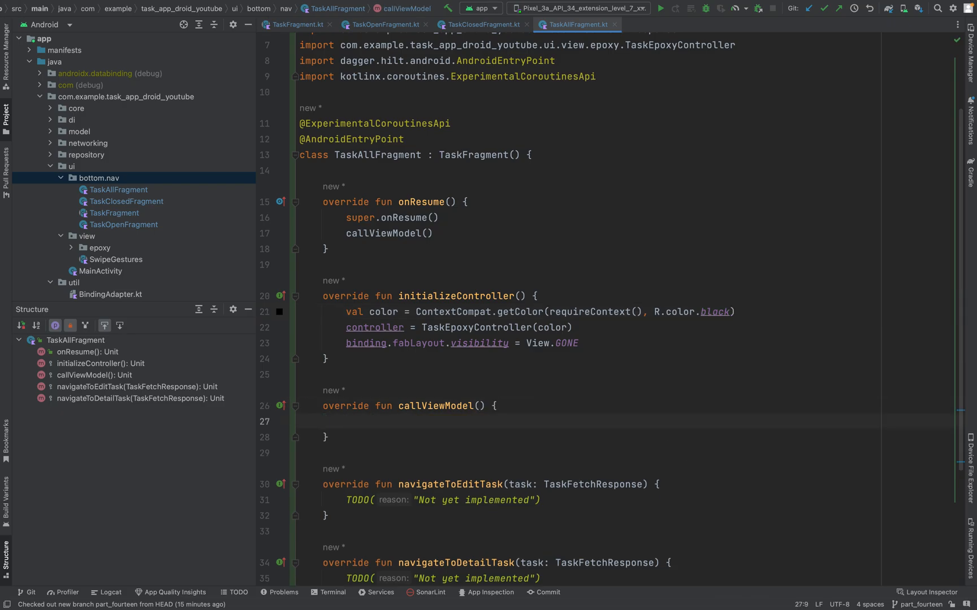
Make callViewModel call viewModel.fetchTasks(null).
{"action": "type", "text": "viewModel"}
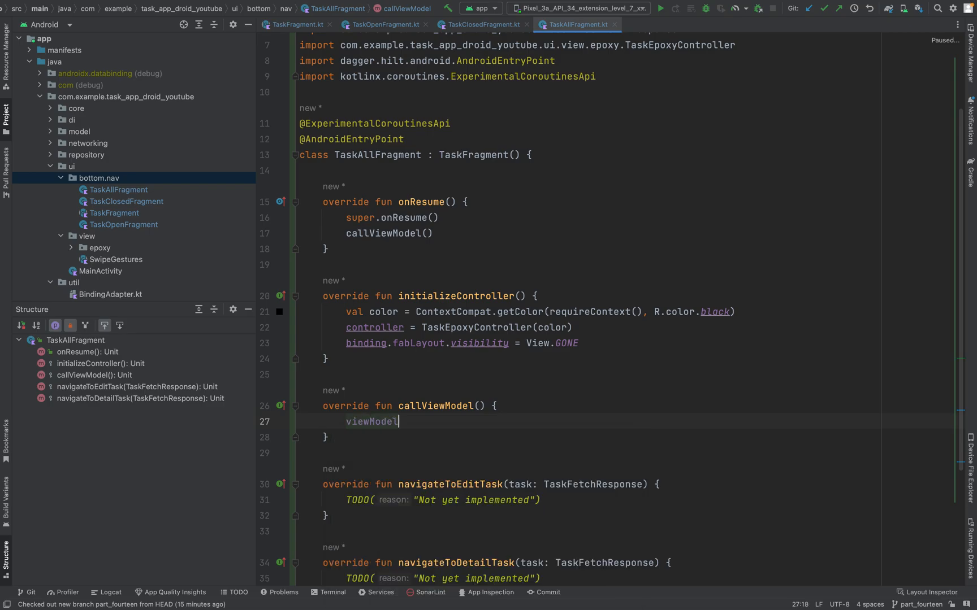
{"action": "type", "text": ".fetchTasks()"}
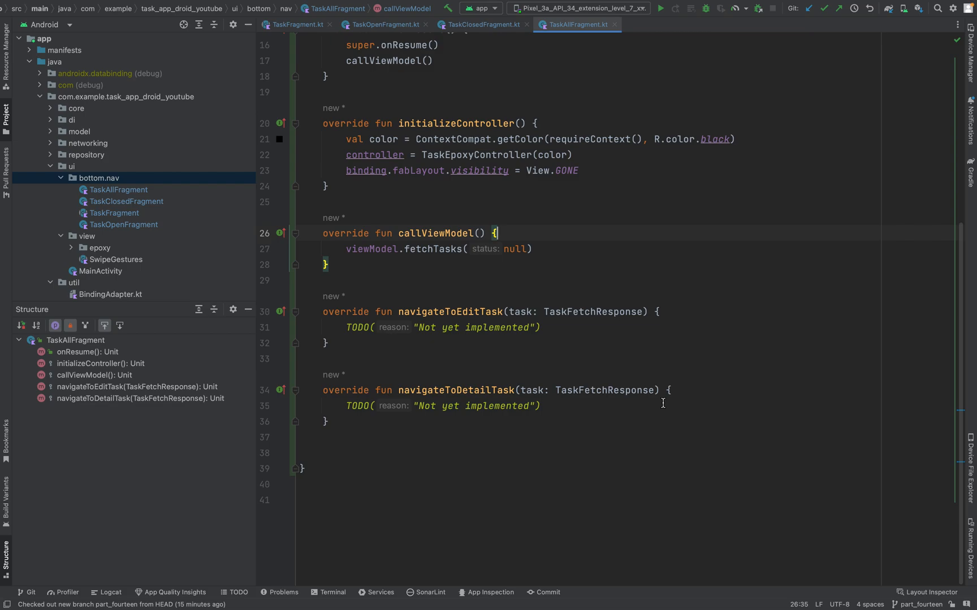
{"action": "mouse_move", "coordinate": [412, 429]}
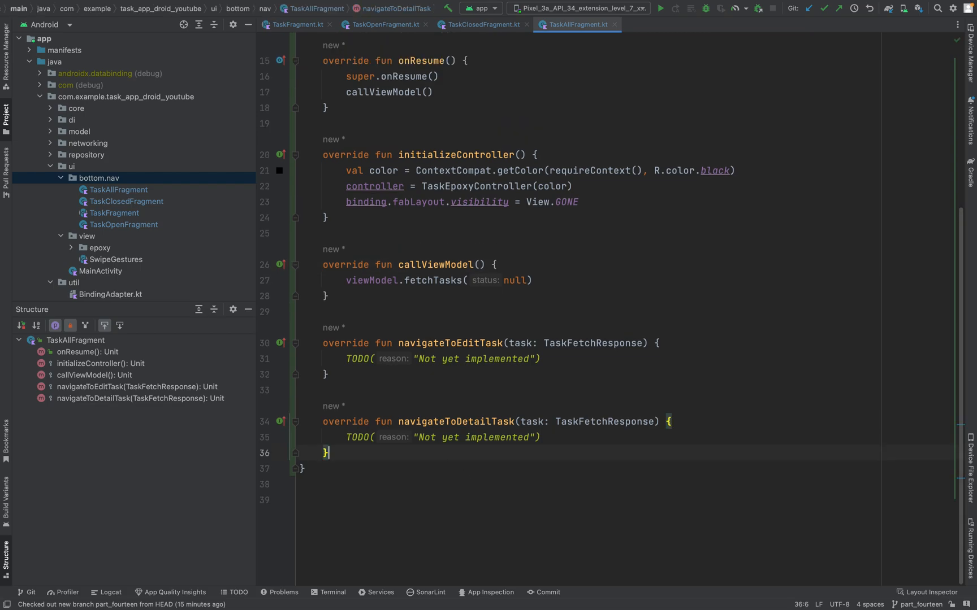
{"action": "mouse_move", "coordinate": [520, 220]}
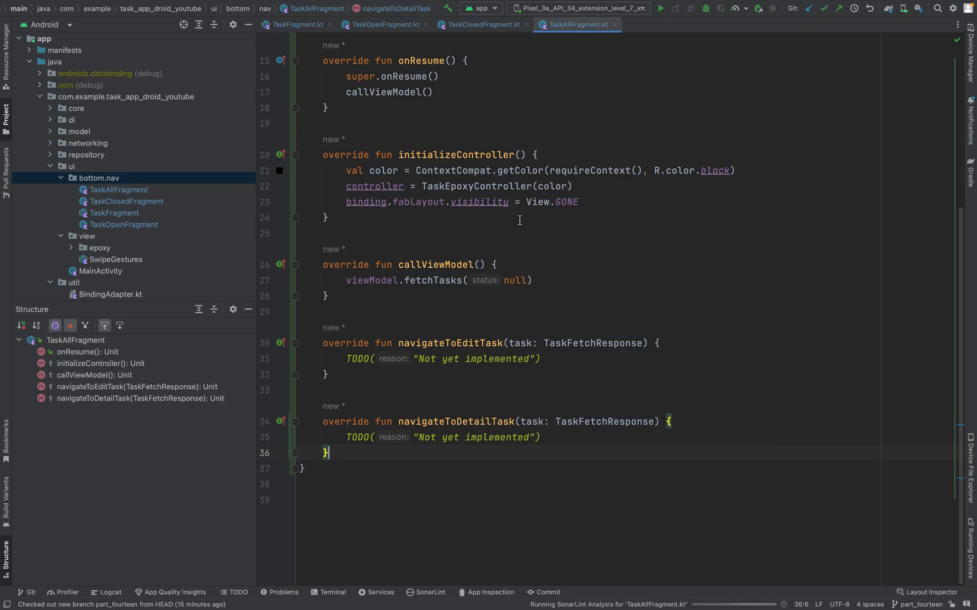
{"action": "scroll", "scroll_direction": "up", "scroll_amount": 3}
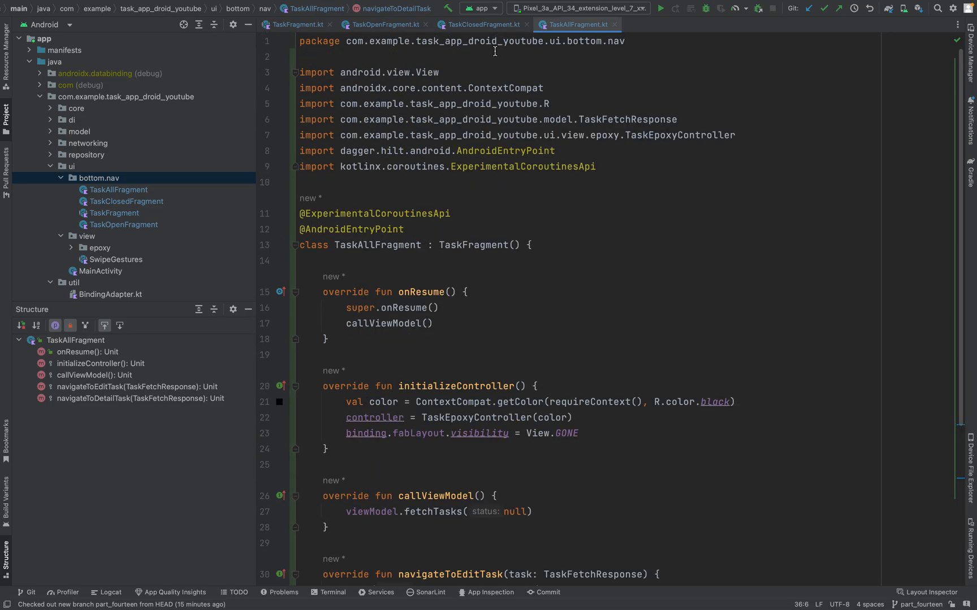
{"action": "left_click", "coordinate": [482, 23]}
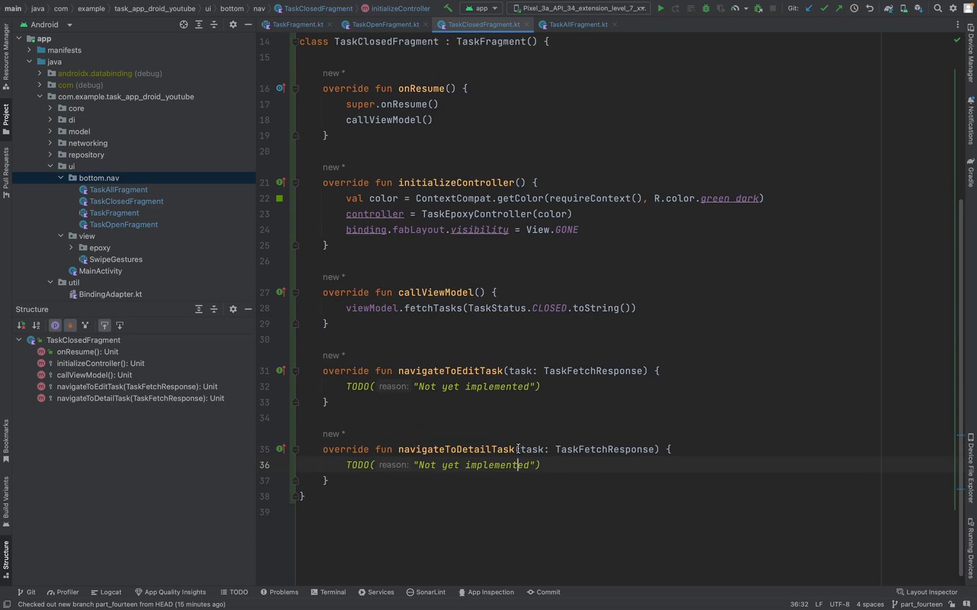
{"action": "scroll", "scroll_direction": "up", "scroll_amount": 3}
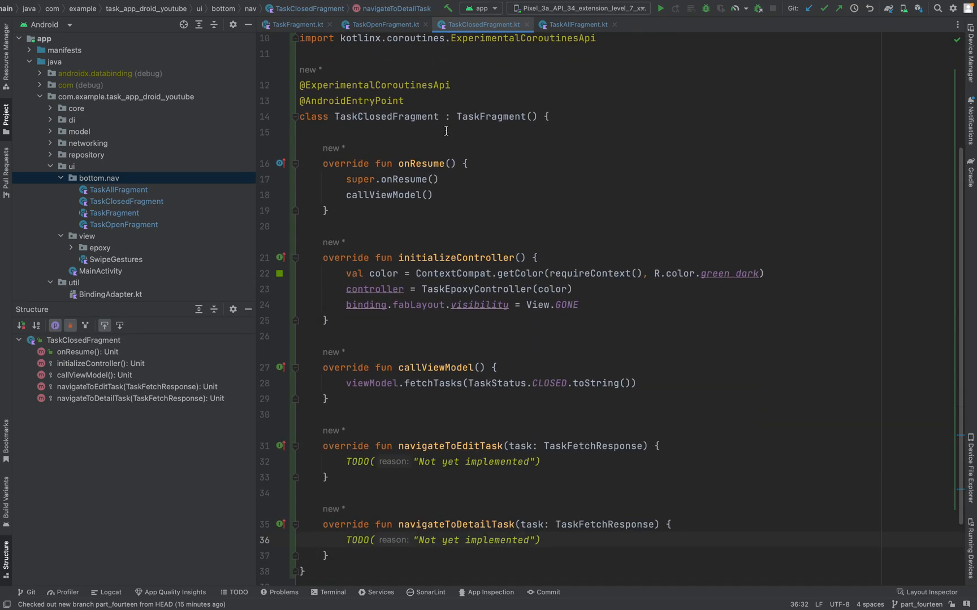
{"action": "left_click", "coordinate": [383, 24]}
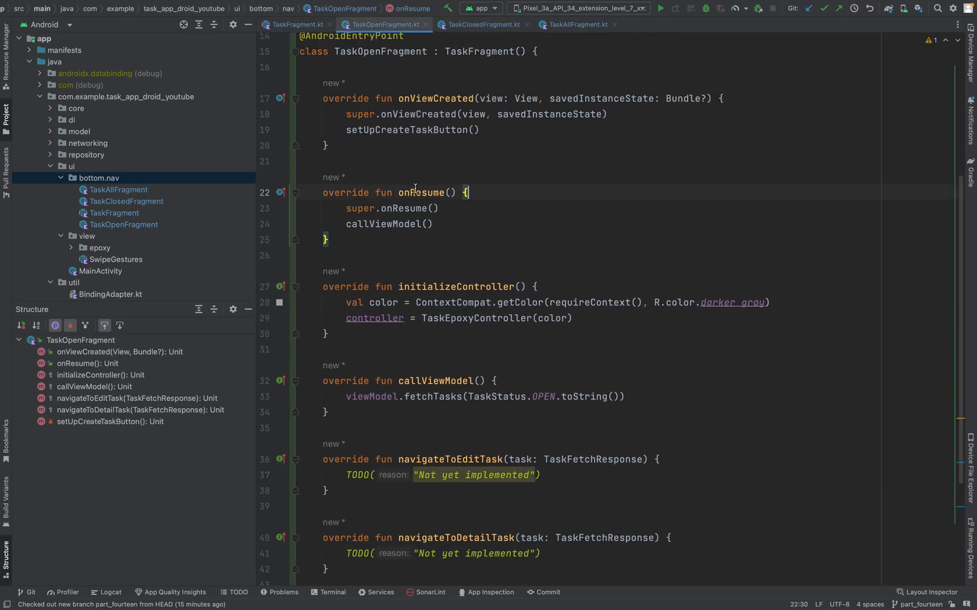
{"action": "scroll", "scroll_direction": "up", "scroll_amount": 3}
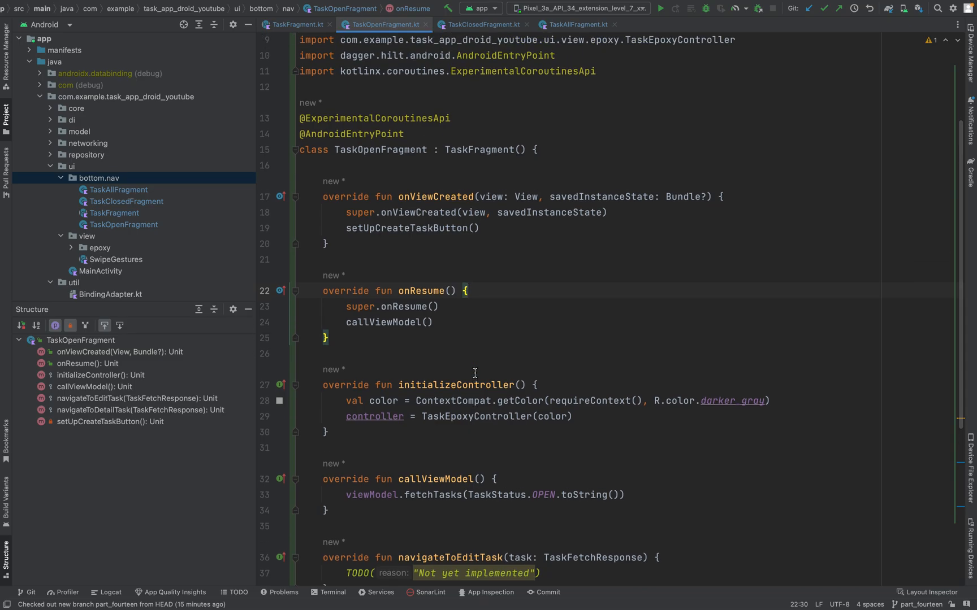
{"action": "scroll", "scroll_direction": "down", "scroll_amount": 3}
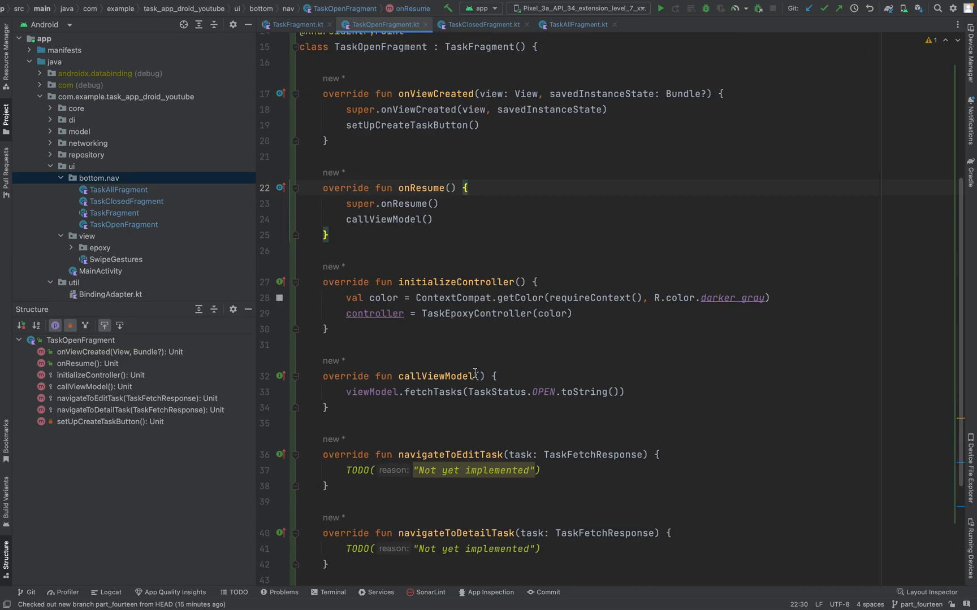
{"action": "left_click", "coordinate": [577, 24]}
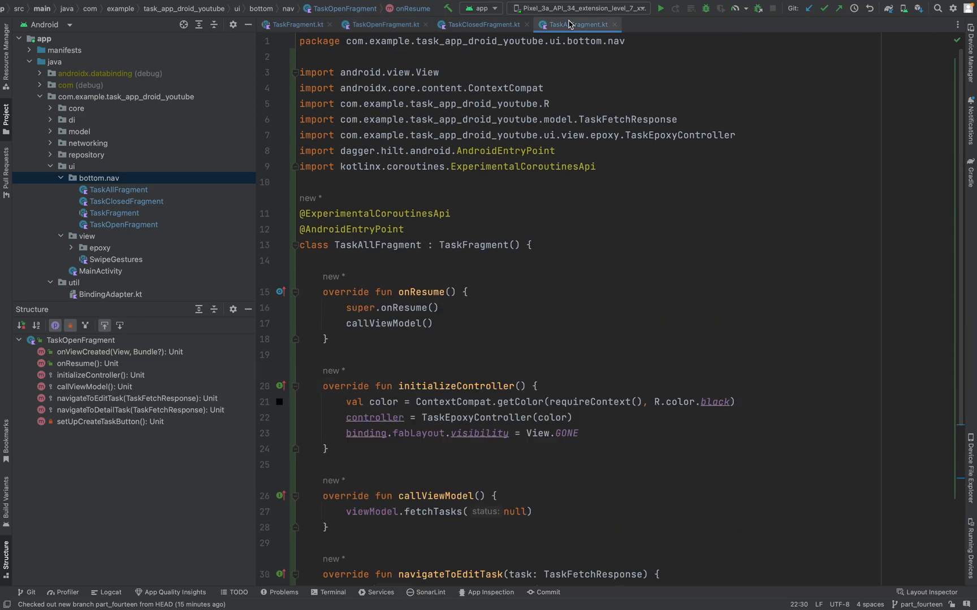